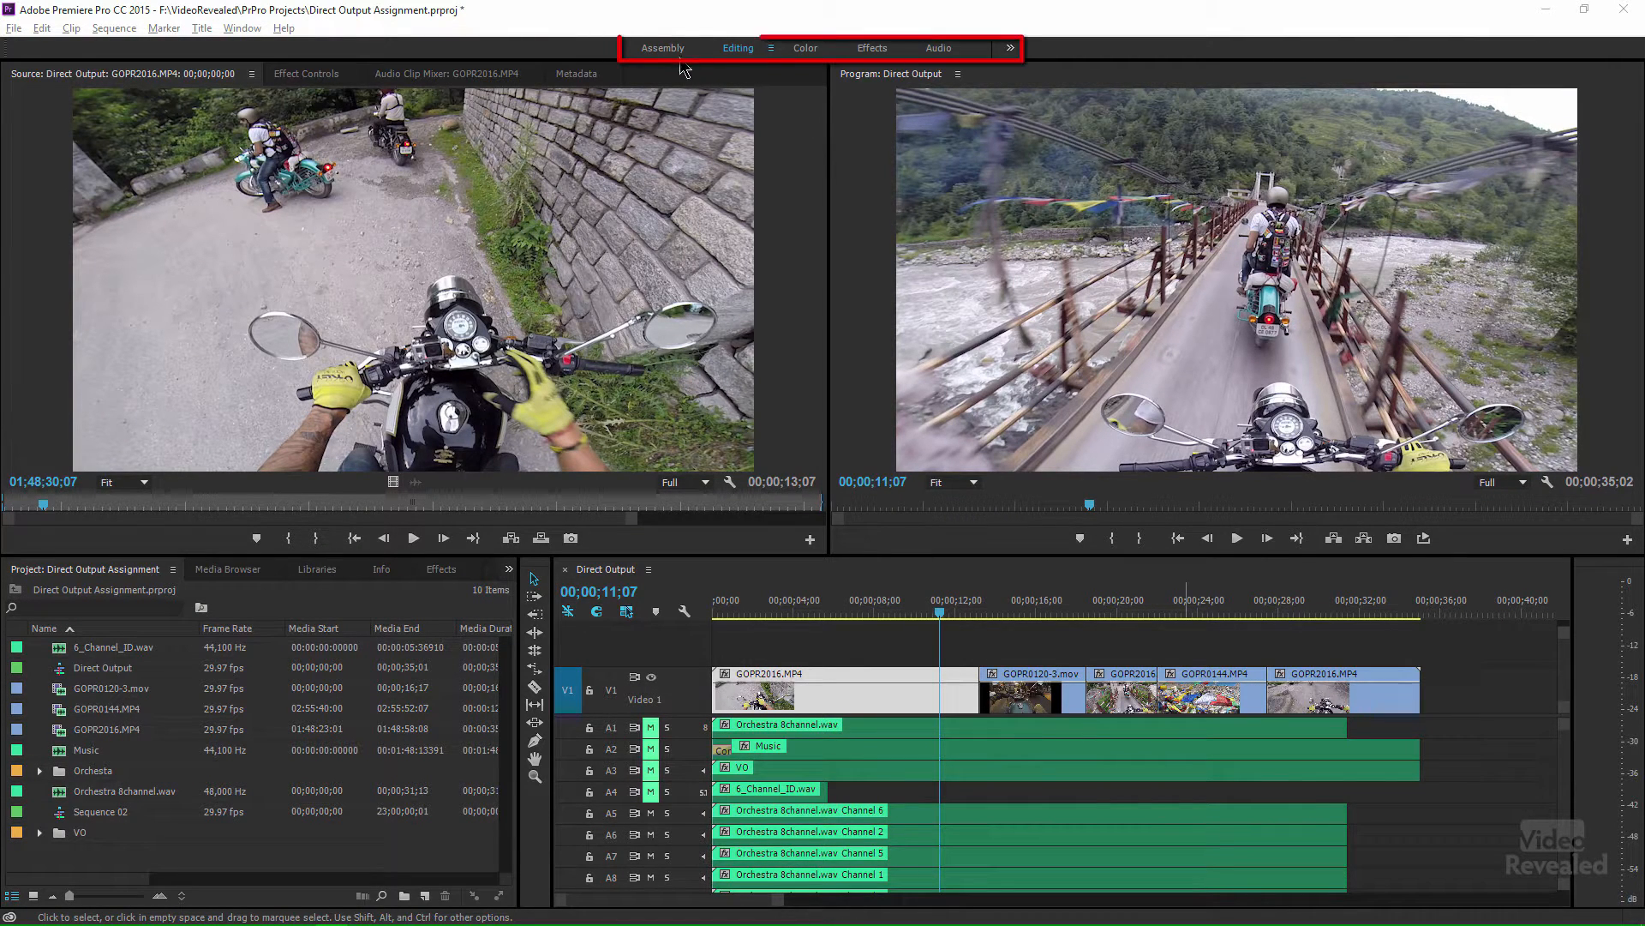
Step: Browse the panel list and switch to the Assembly workspace
click(241, 29)
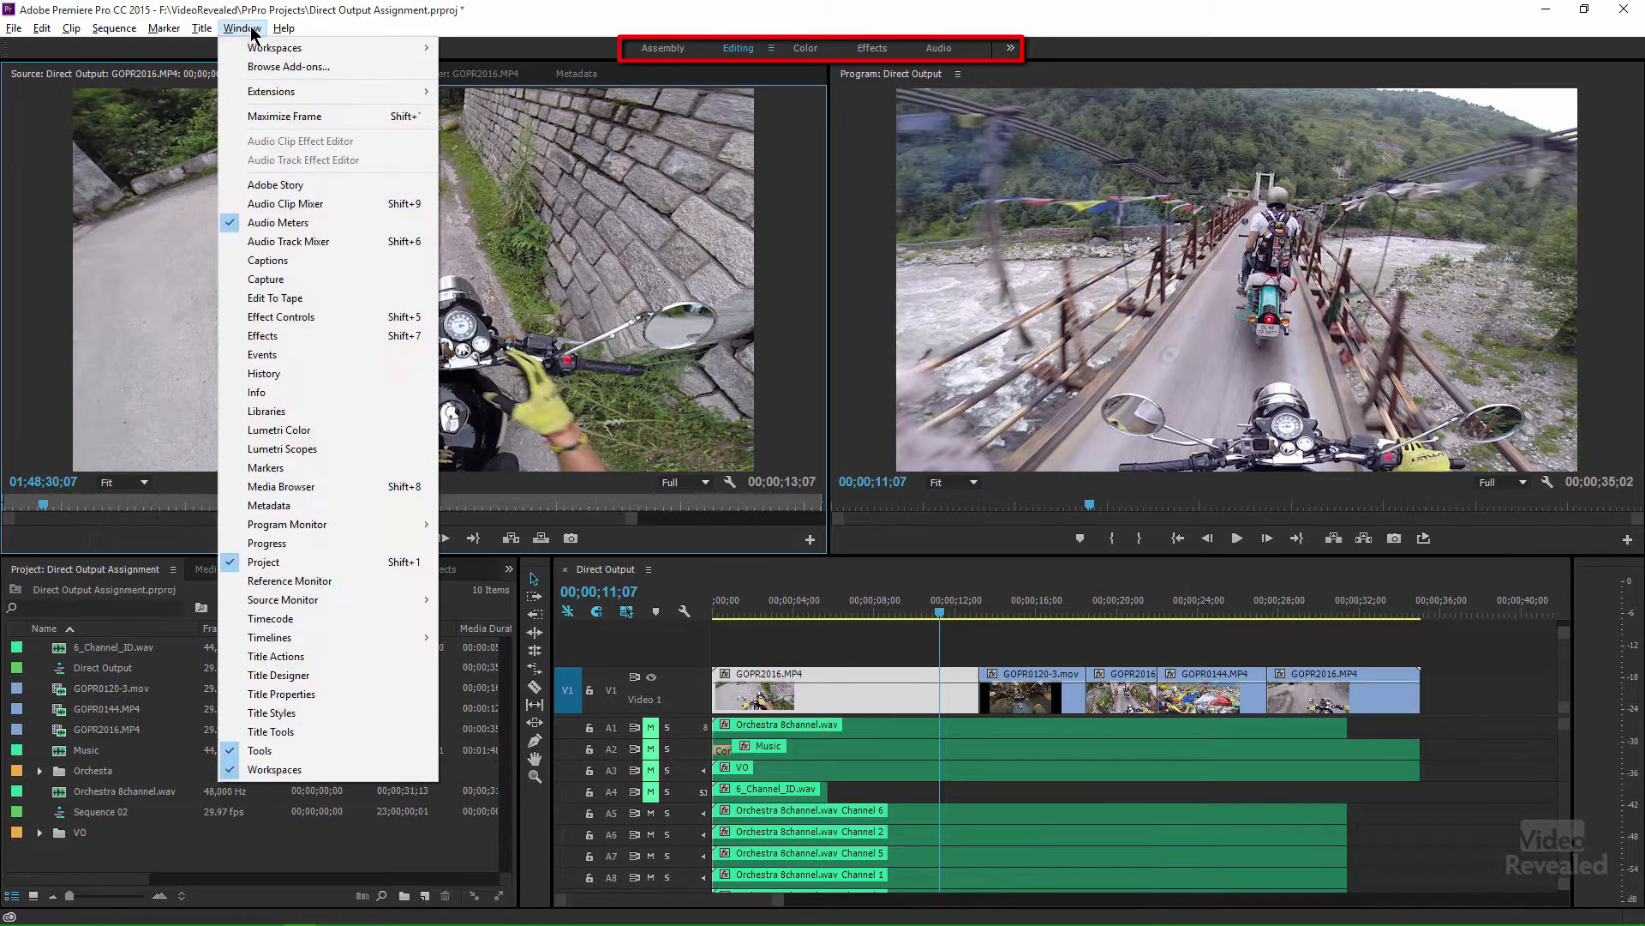
mouse_move(274, 48)
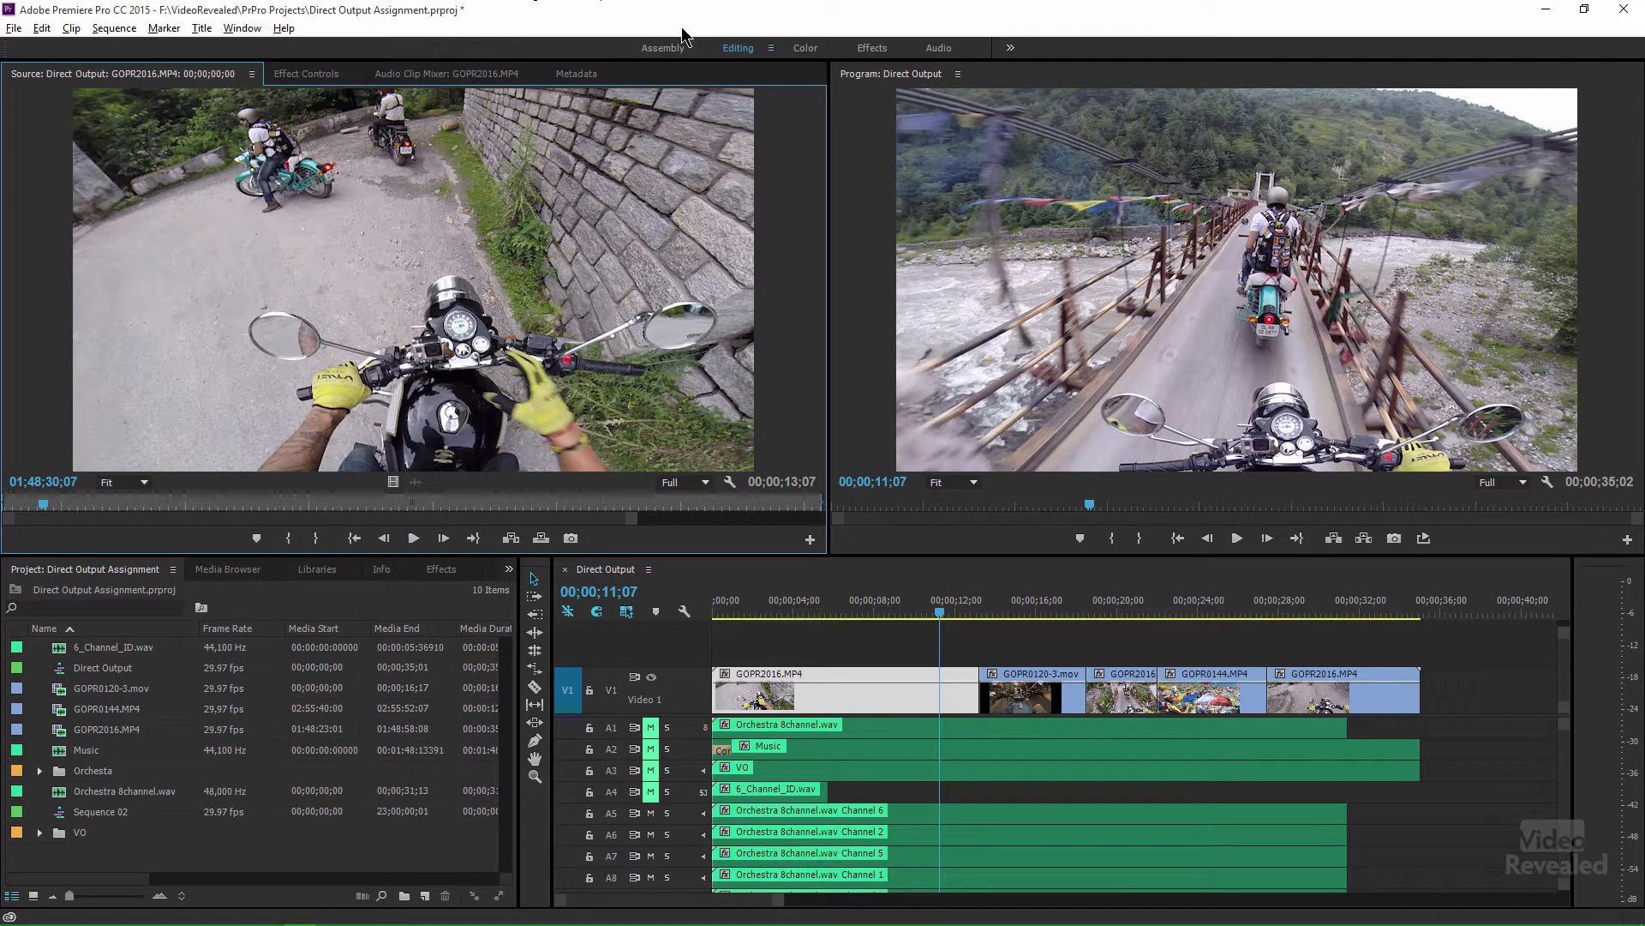
click(662, 48)
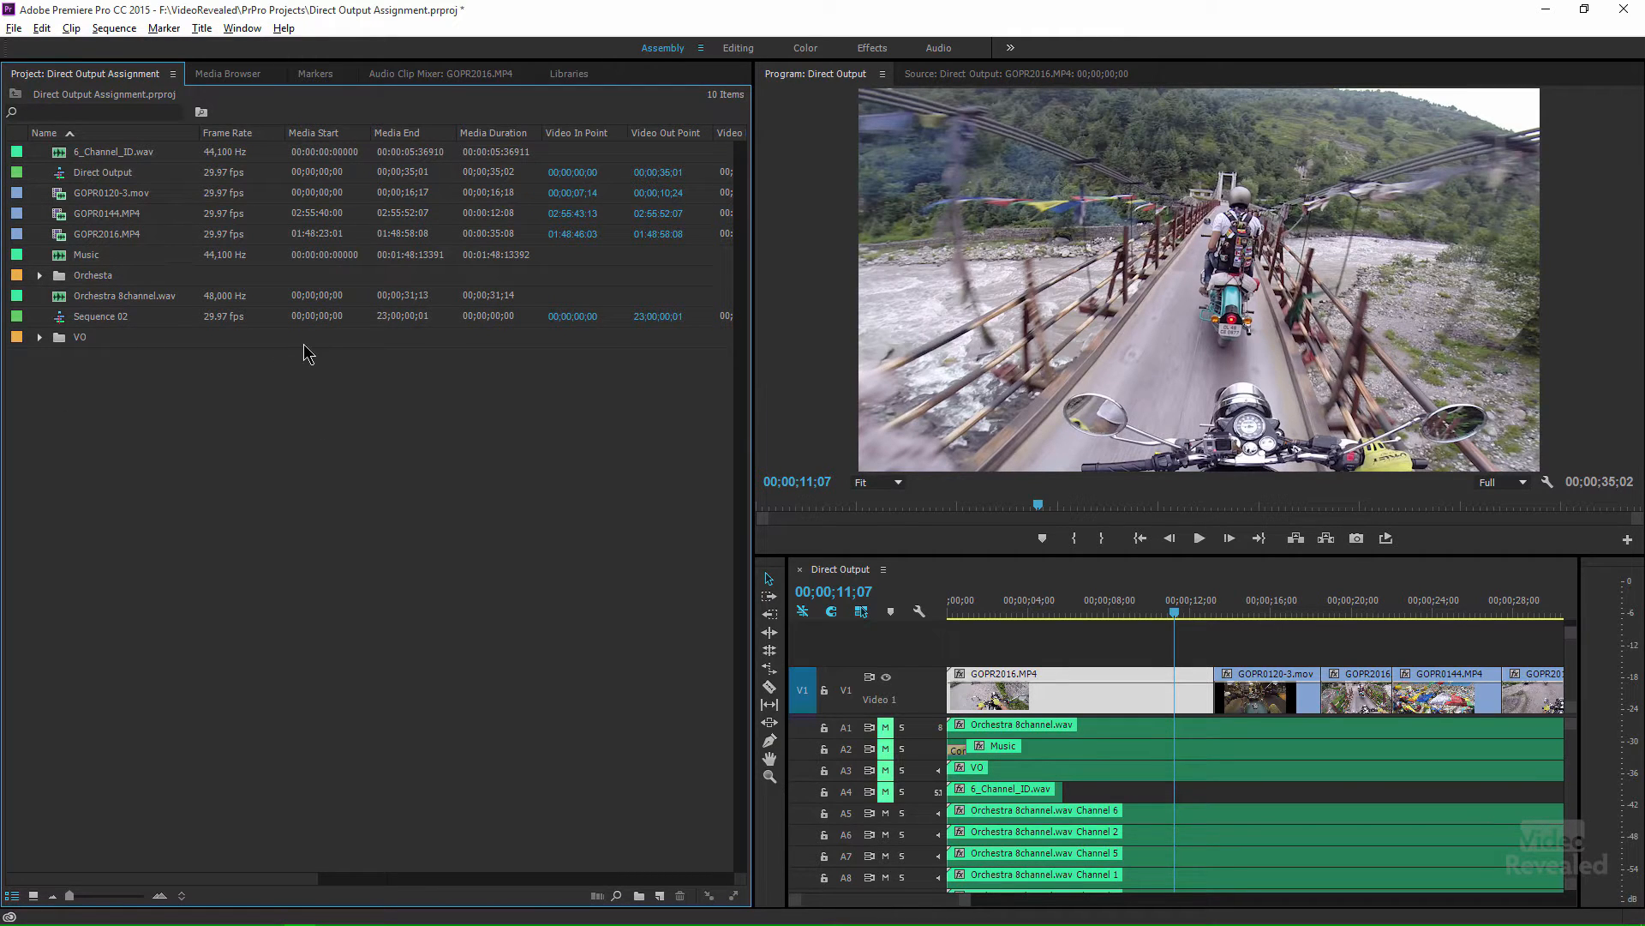
mouse_move(987, 297)
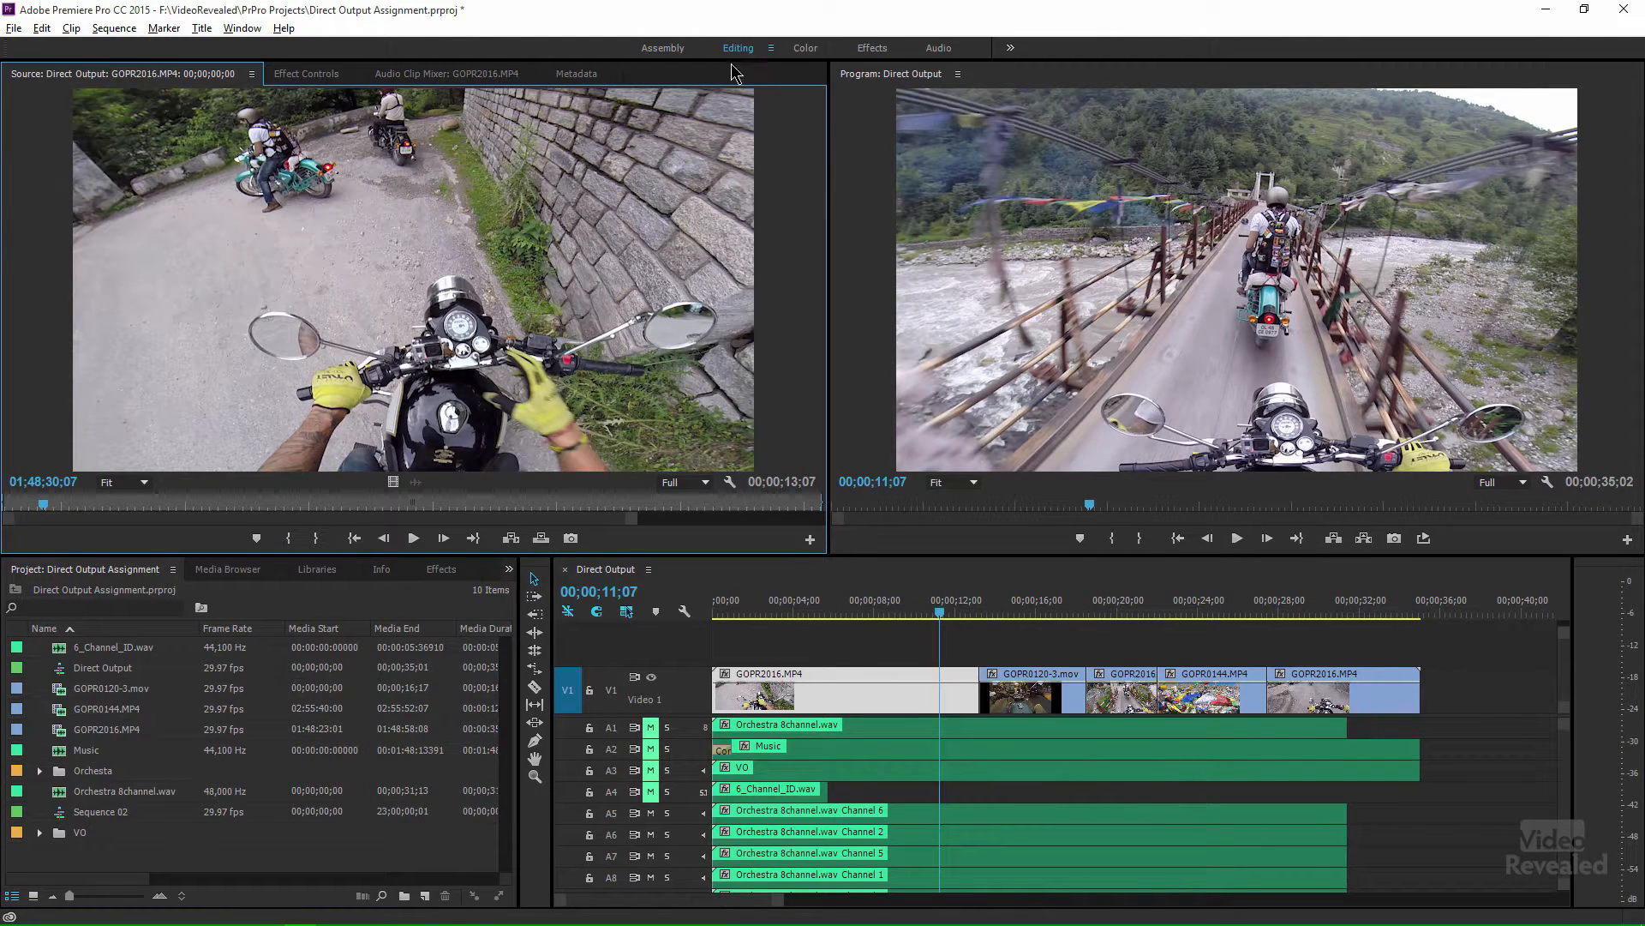
mouse_move(704, 696)
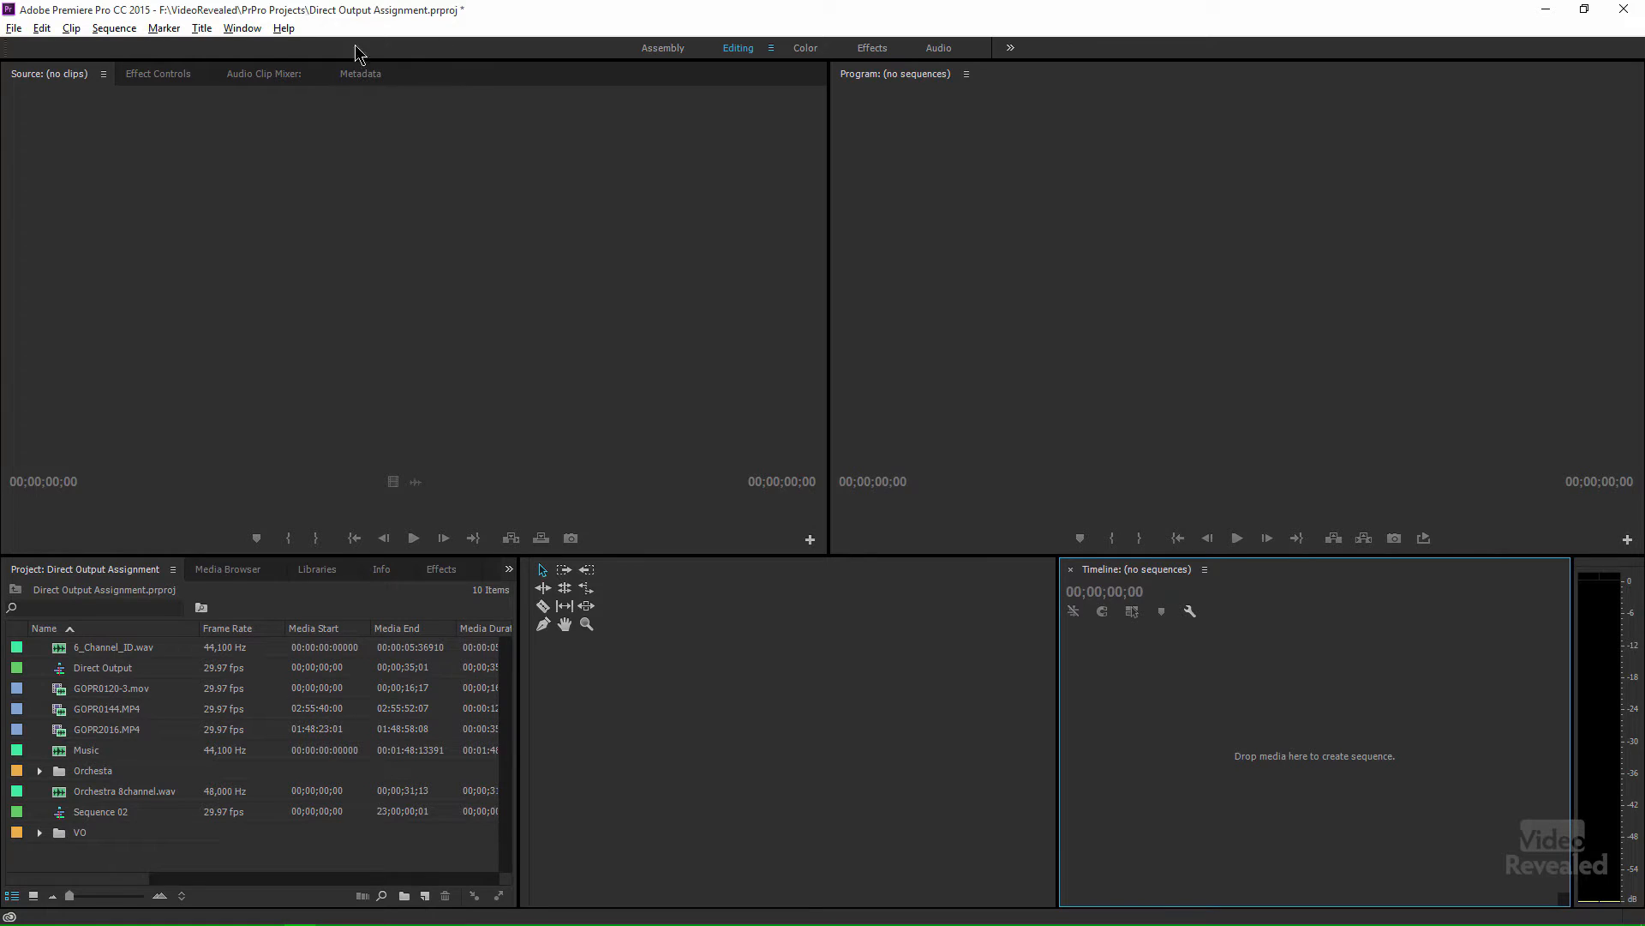
Step: Reset the Editing workspace to its saved layout and reopen the Direct Output sequence
click(242, 29)
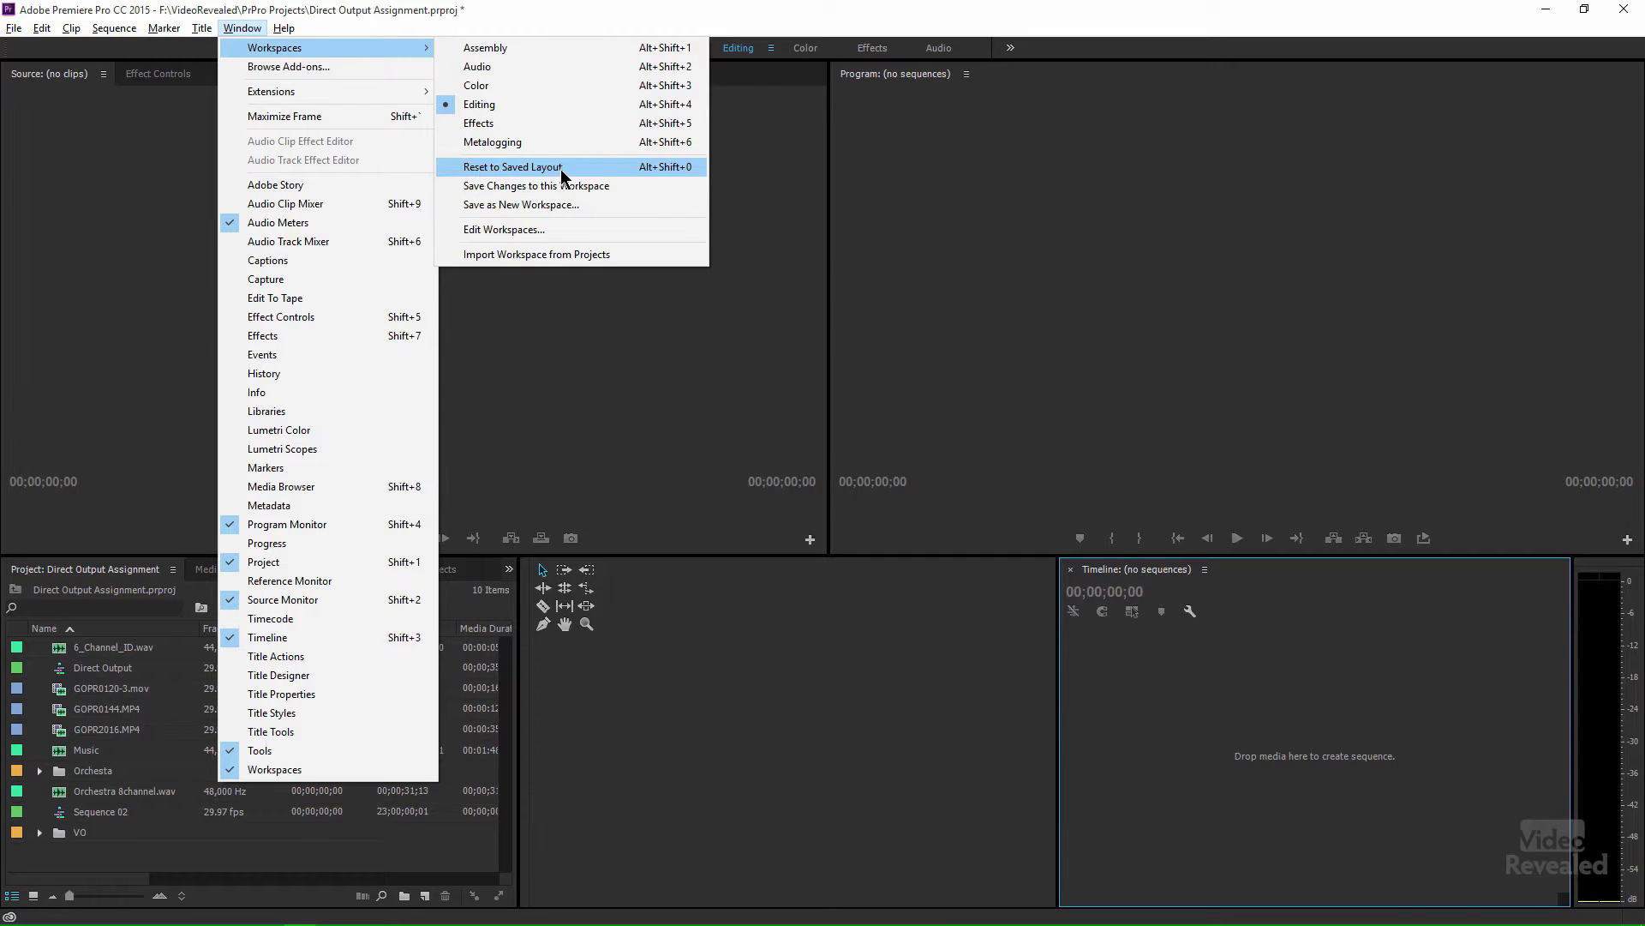
click(513, 166)
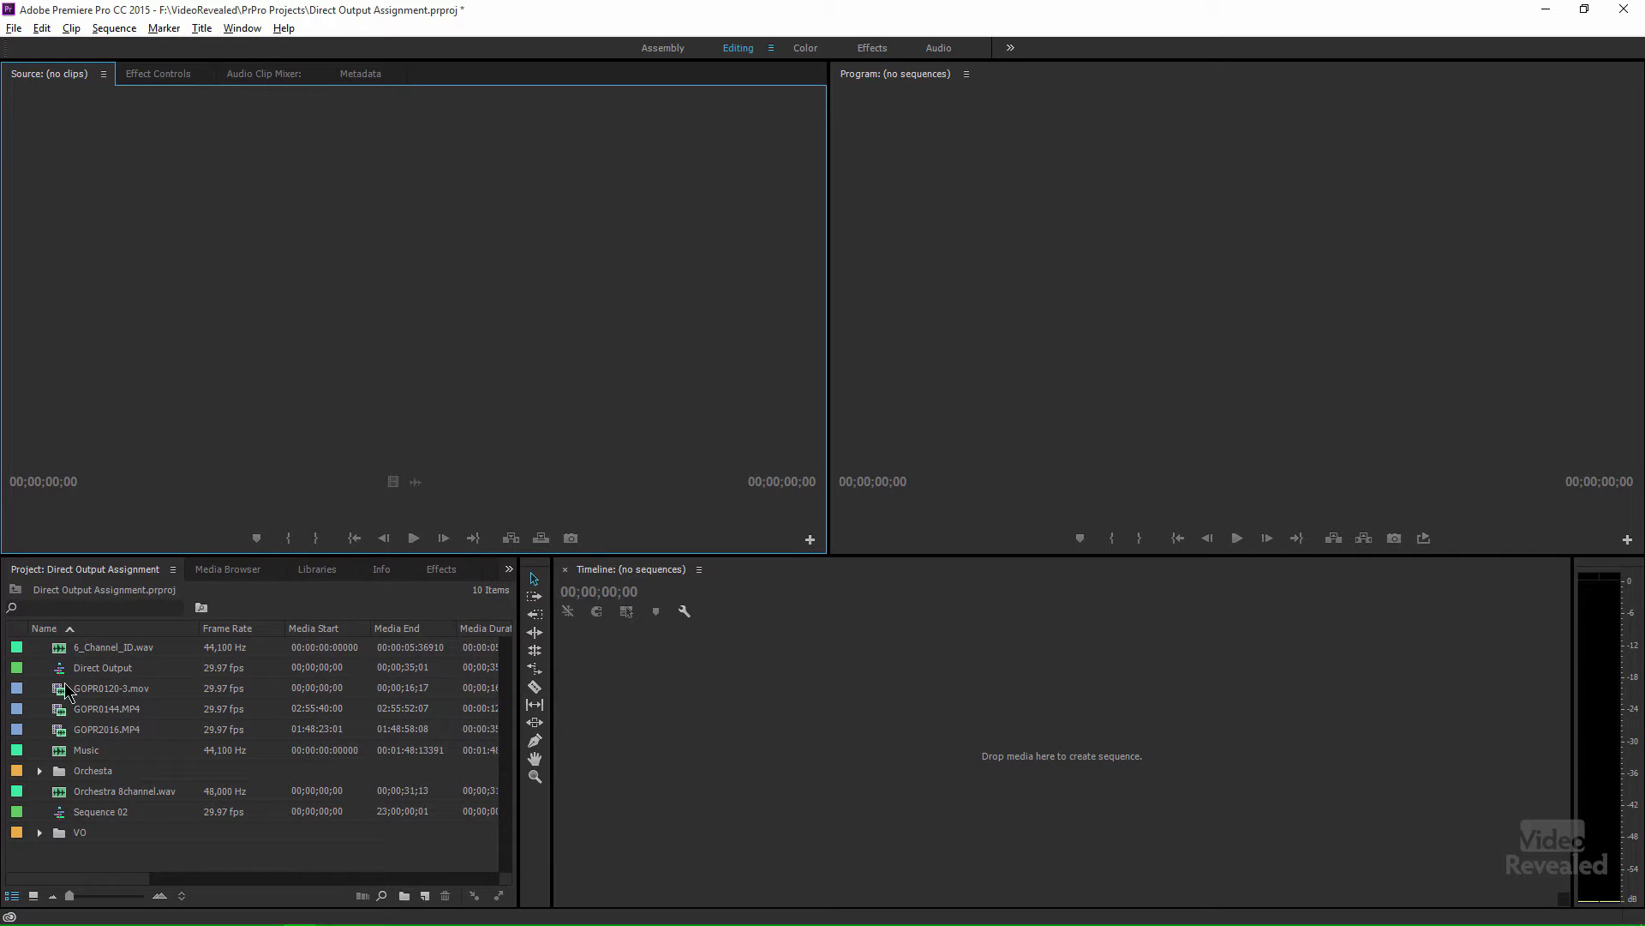
double_click(101, 666)
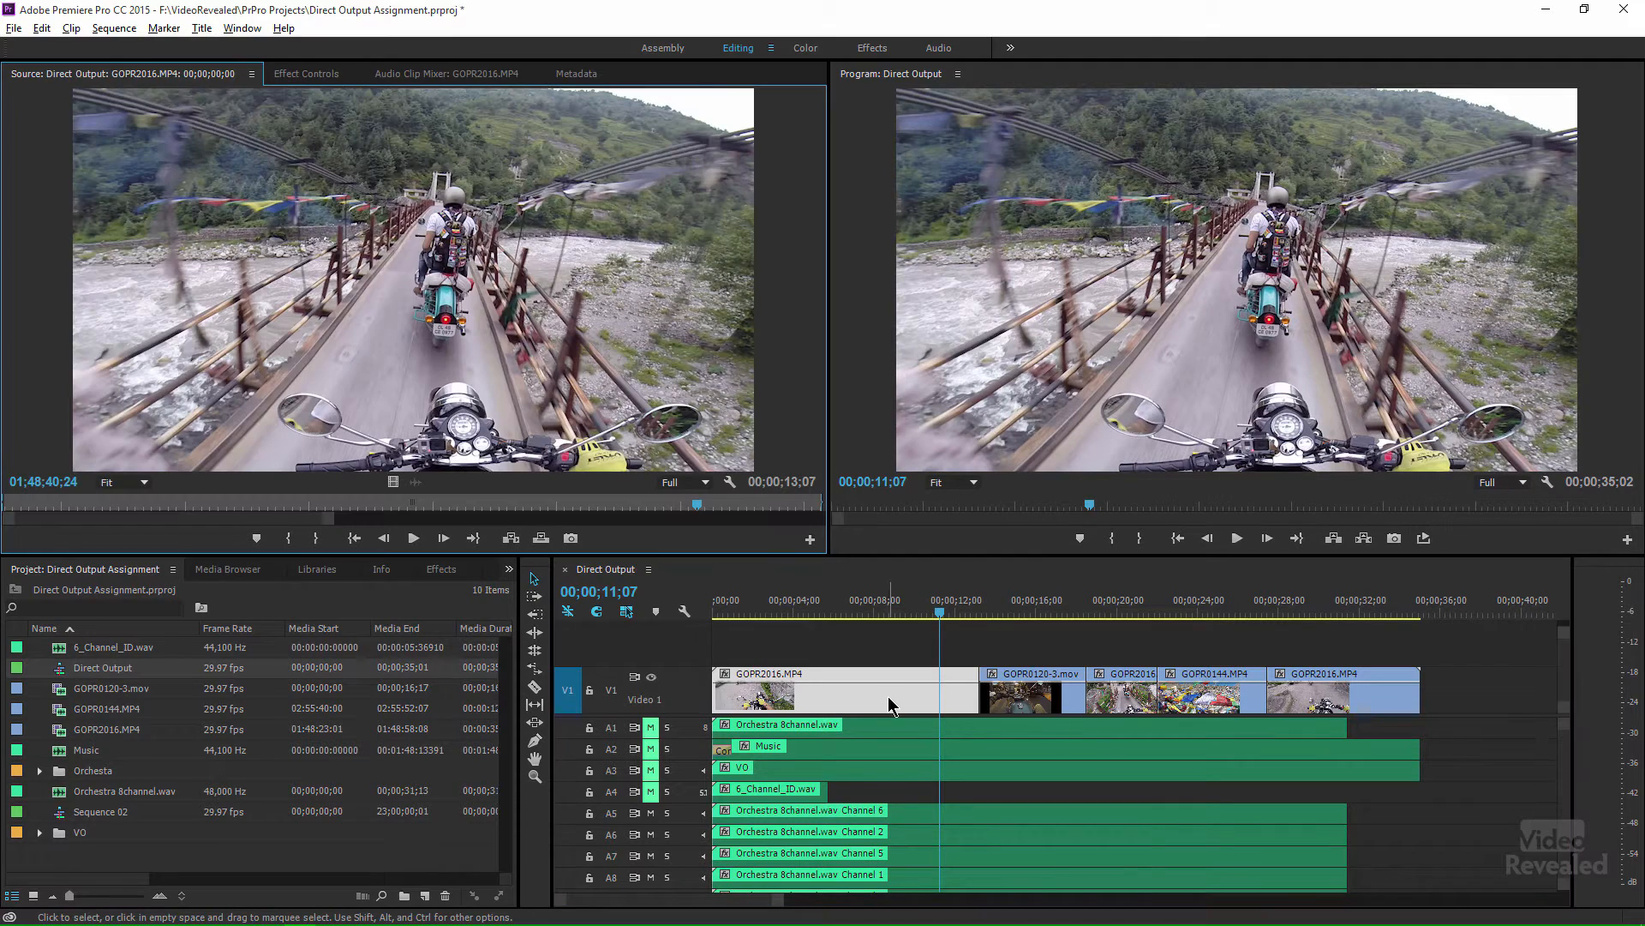
mouse_move(905, 697)
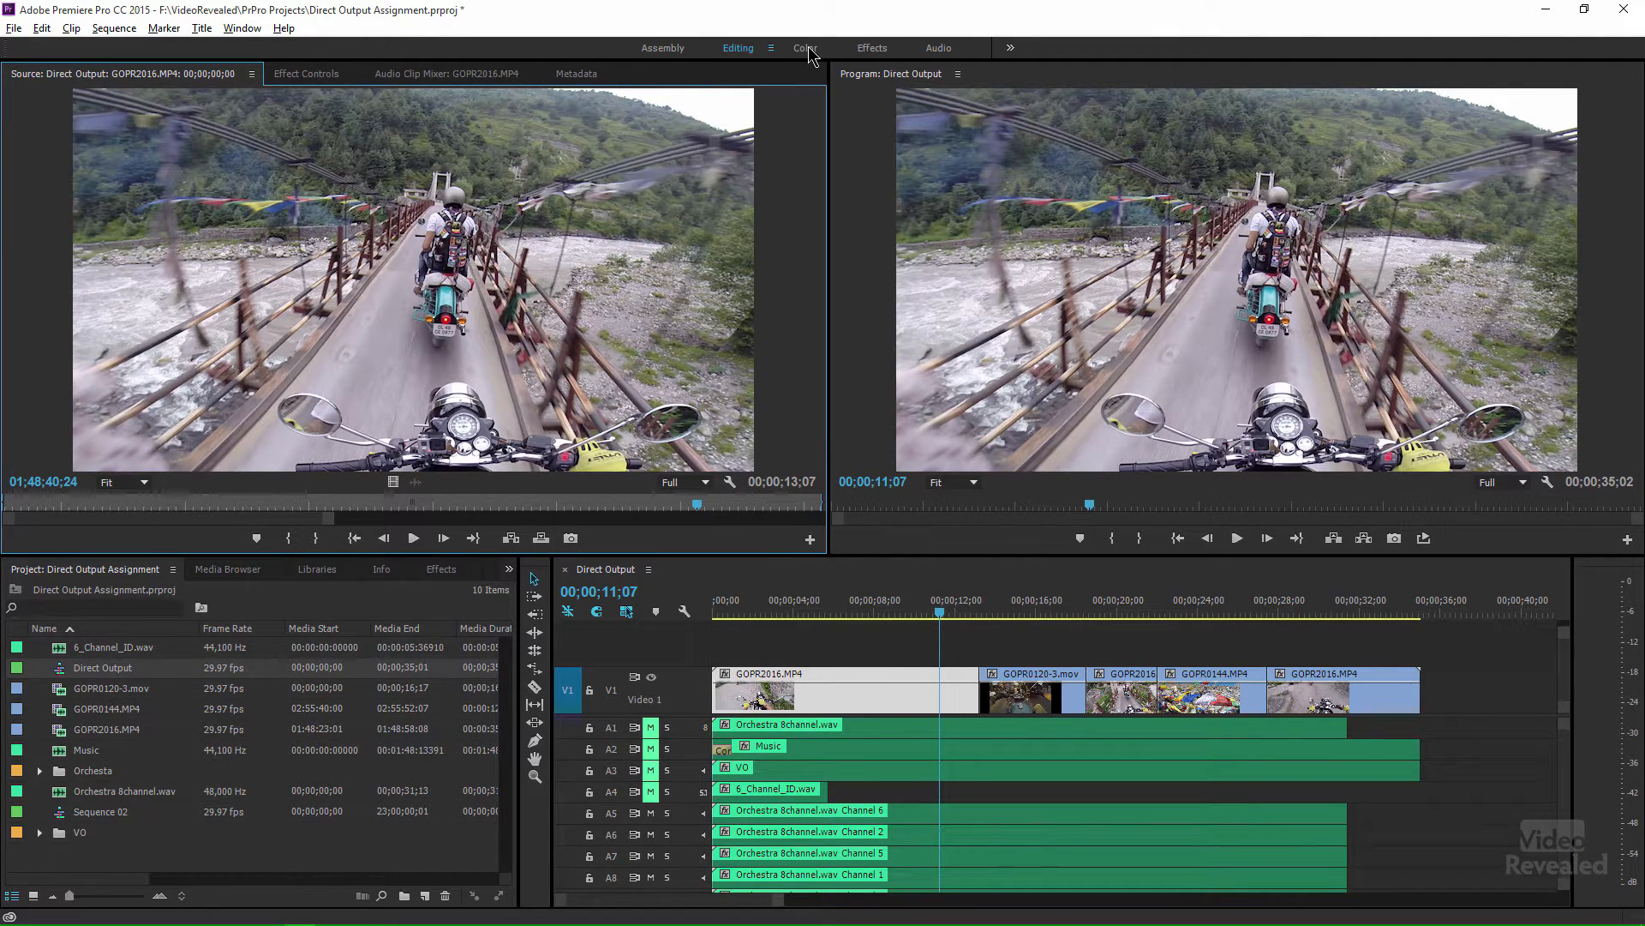
Step: Switch to the Color workspace and apply the Raise Shadows look to the GOPR2016 clip
click(806, 48)
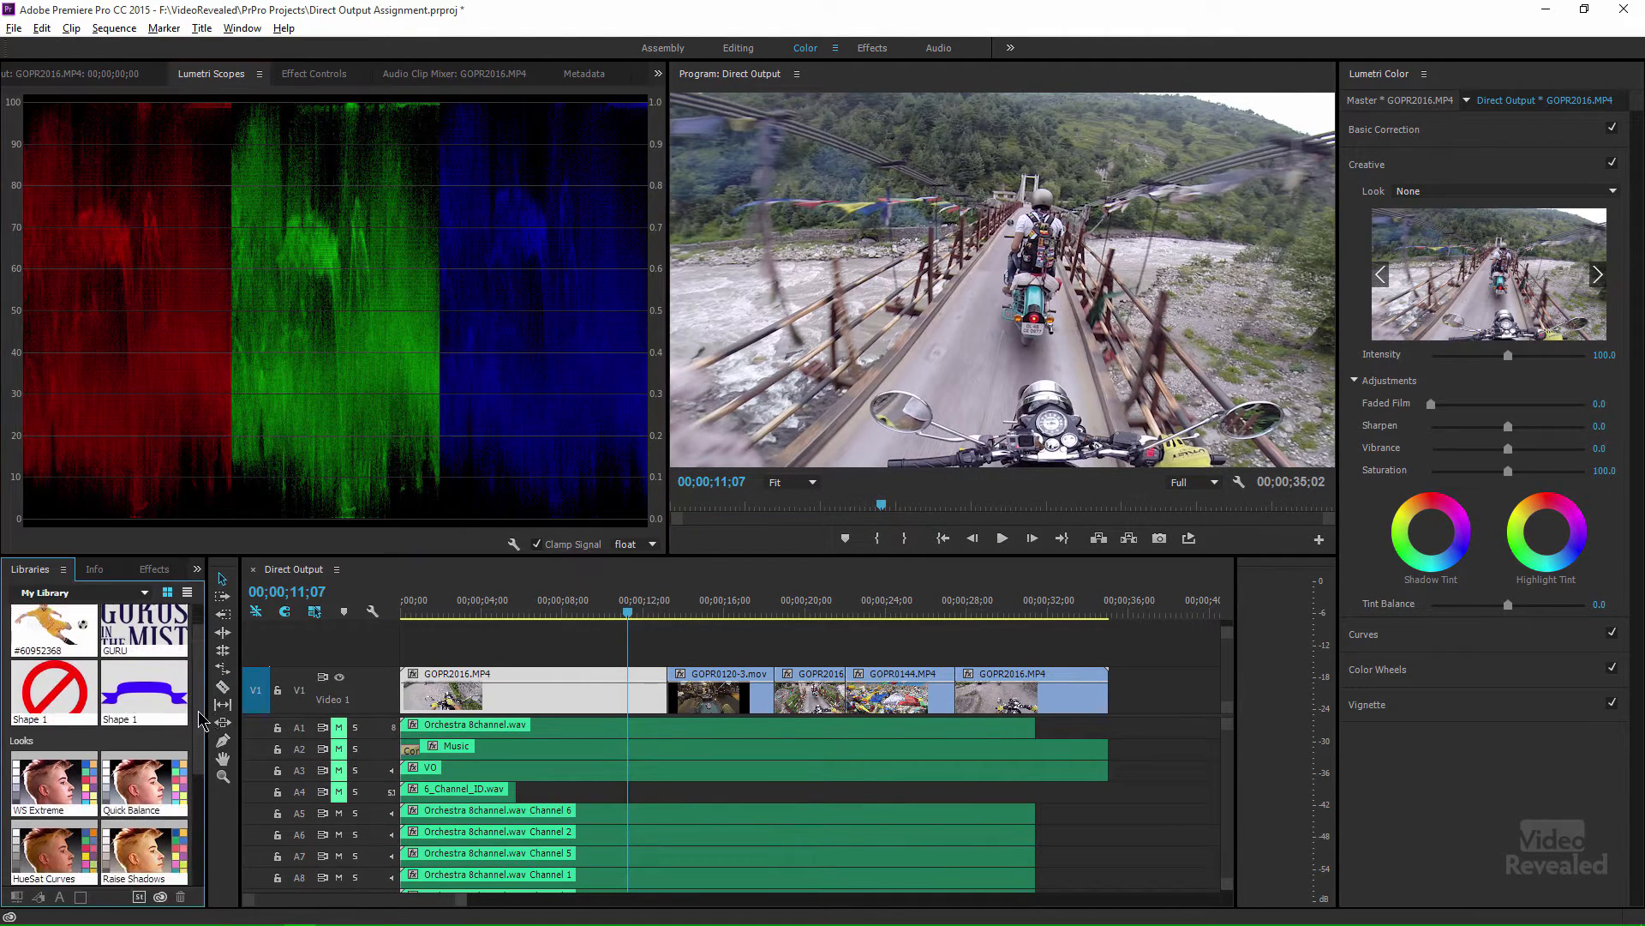
scroll(down, 3)
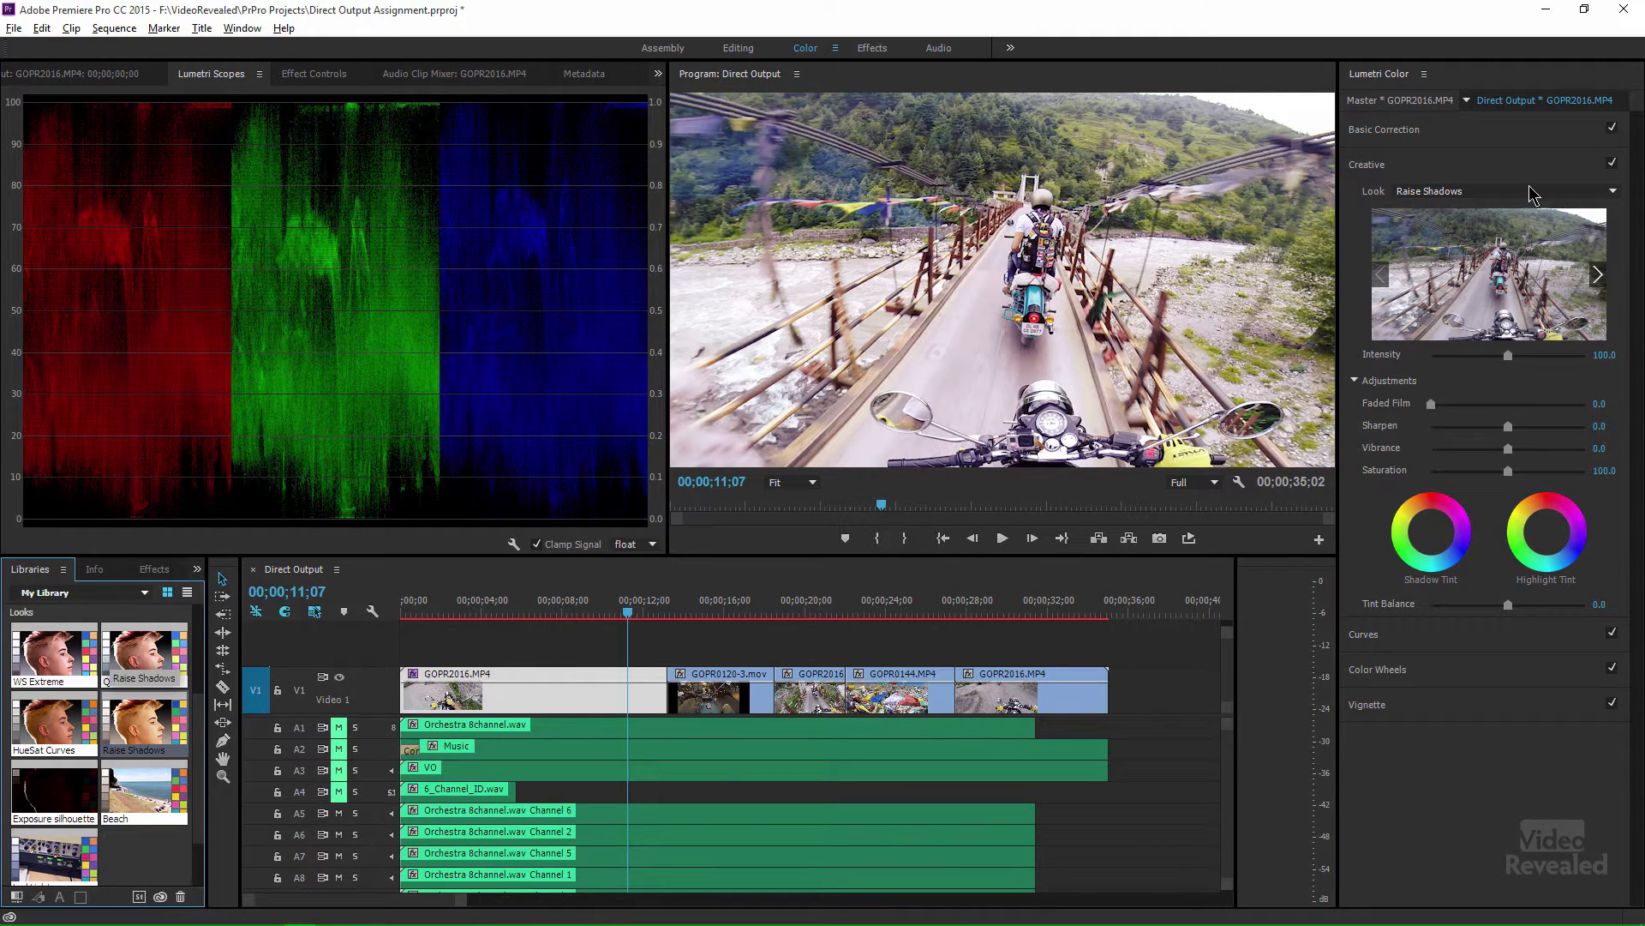
mouse_move(282, 227)
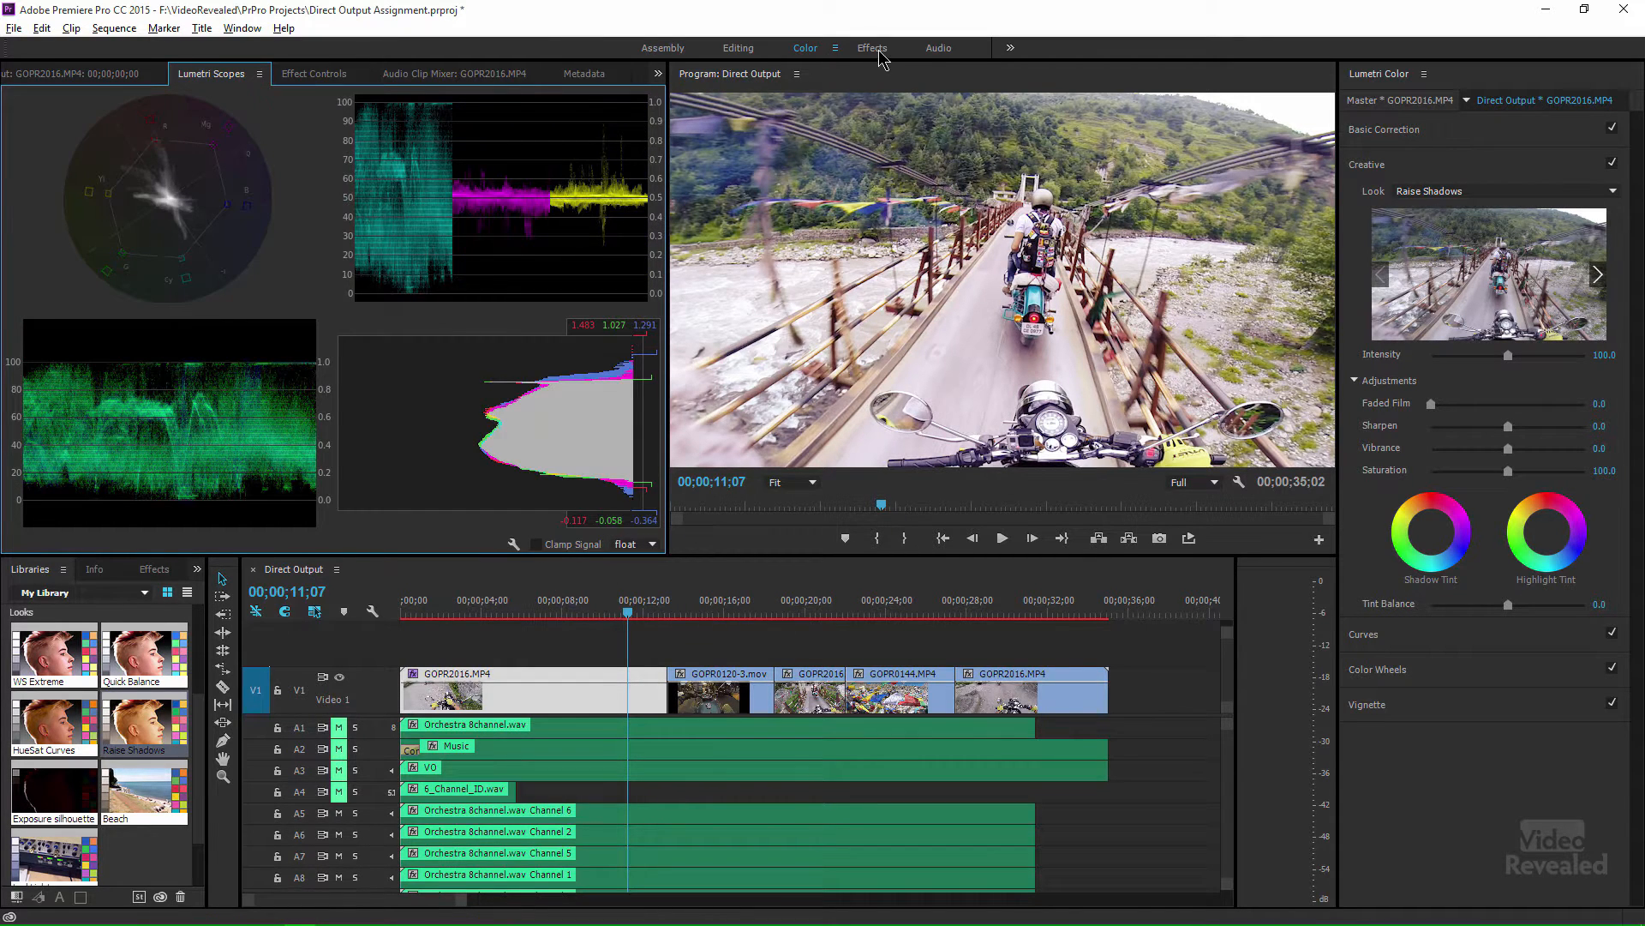
Step: Switch to the Effects workspace showing the clip's Lumetri Color effect
click(873, 48)
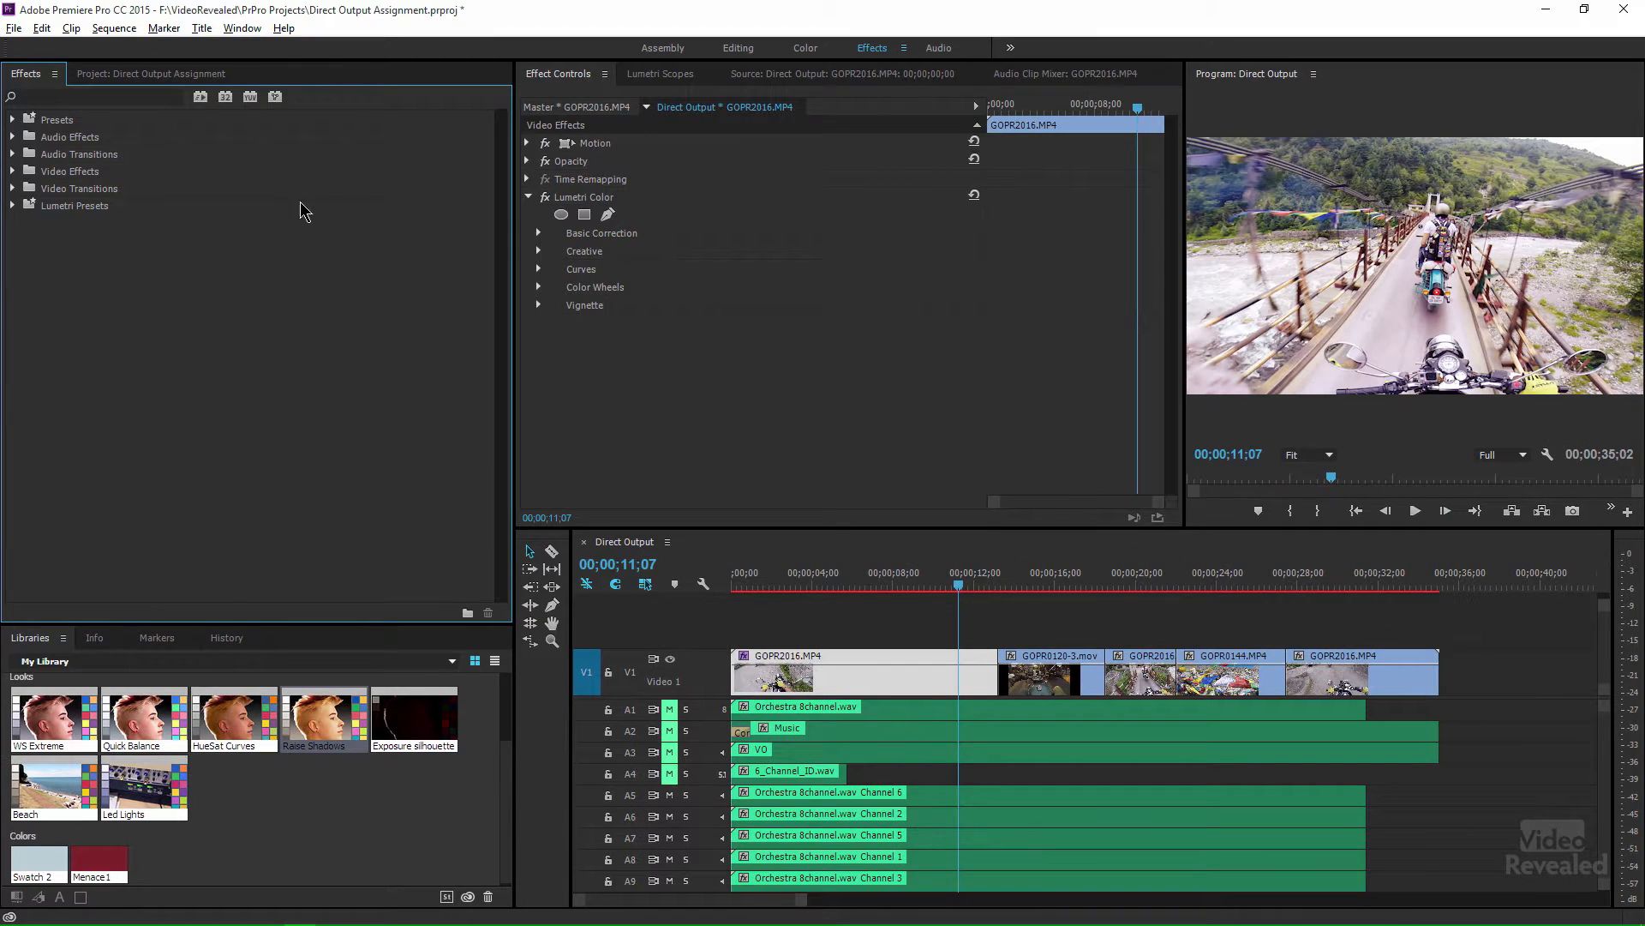
mouse_move(750, 228)
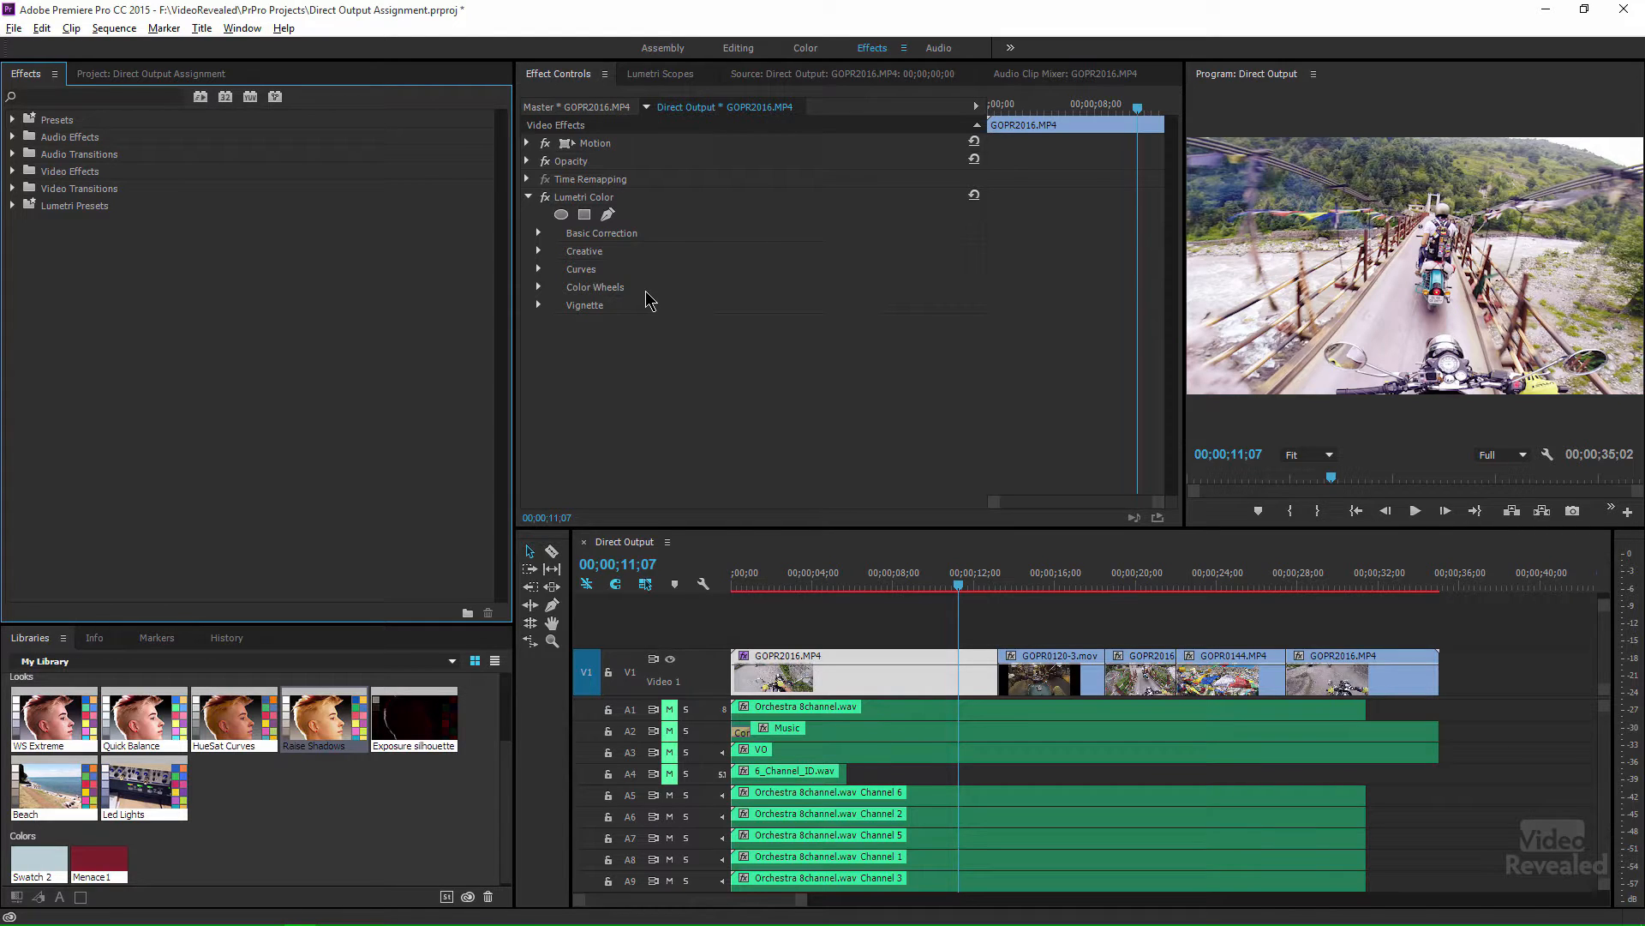
mouse_move(337, 843)
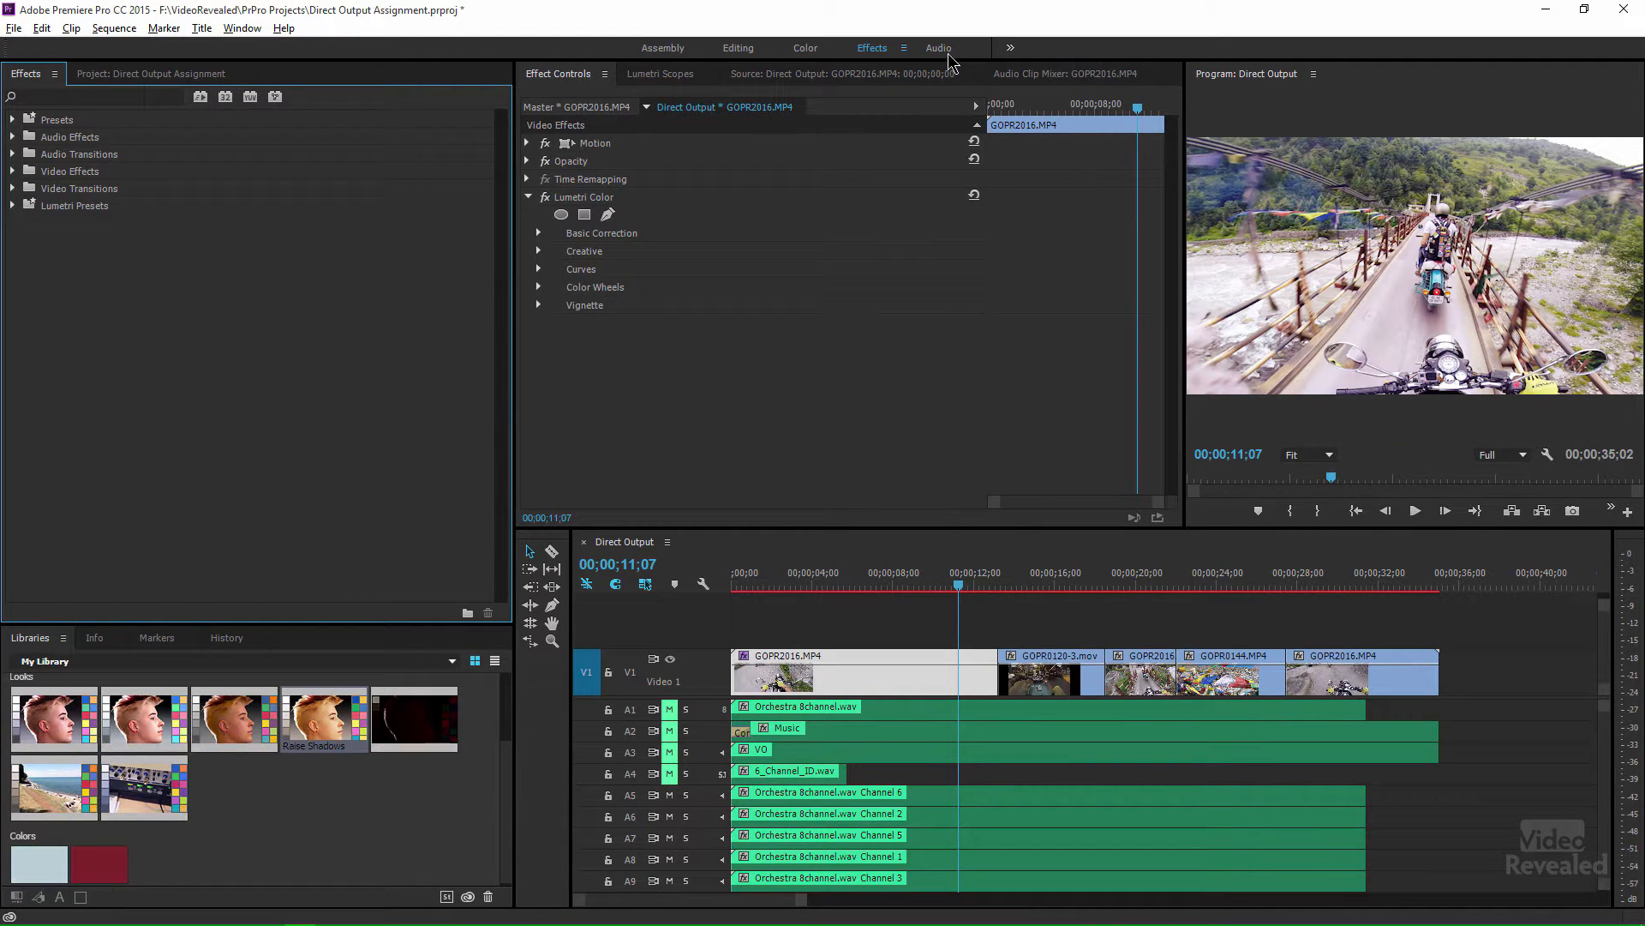
Step: Review the Audio workspace's options, then switch to Metalogging via the overflow list
click(938, 48)
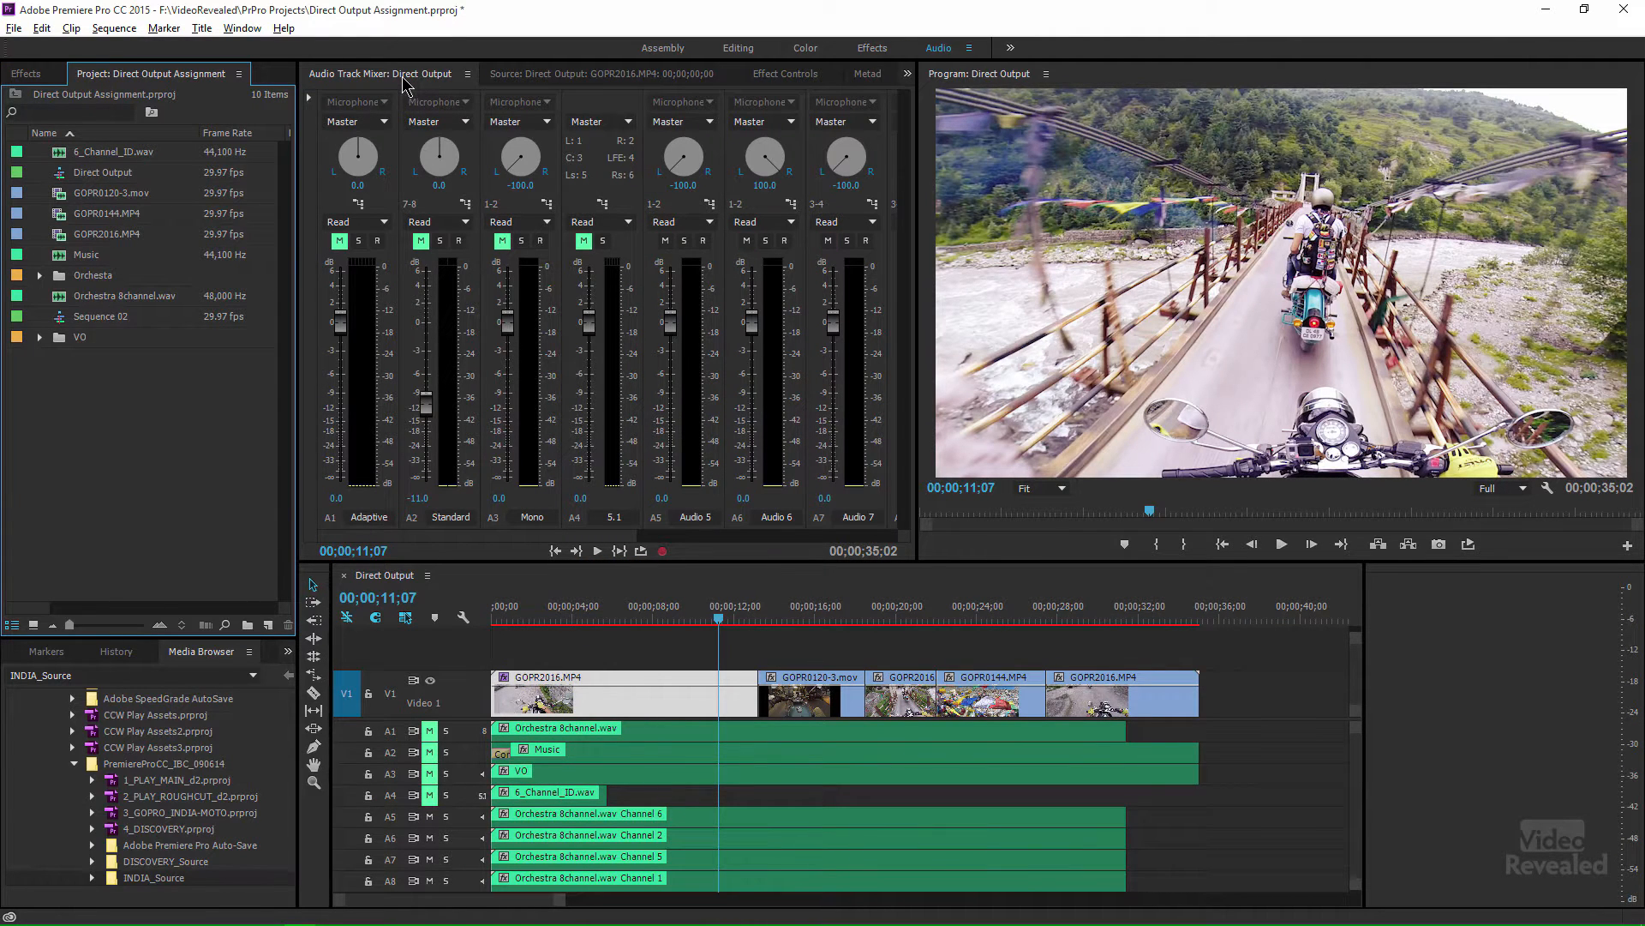
mouse_move(737, 60)
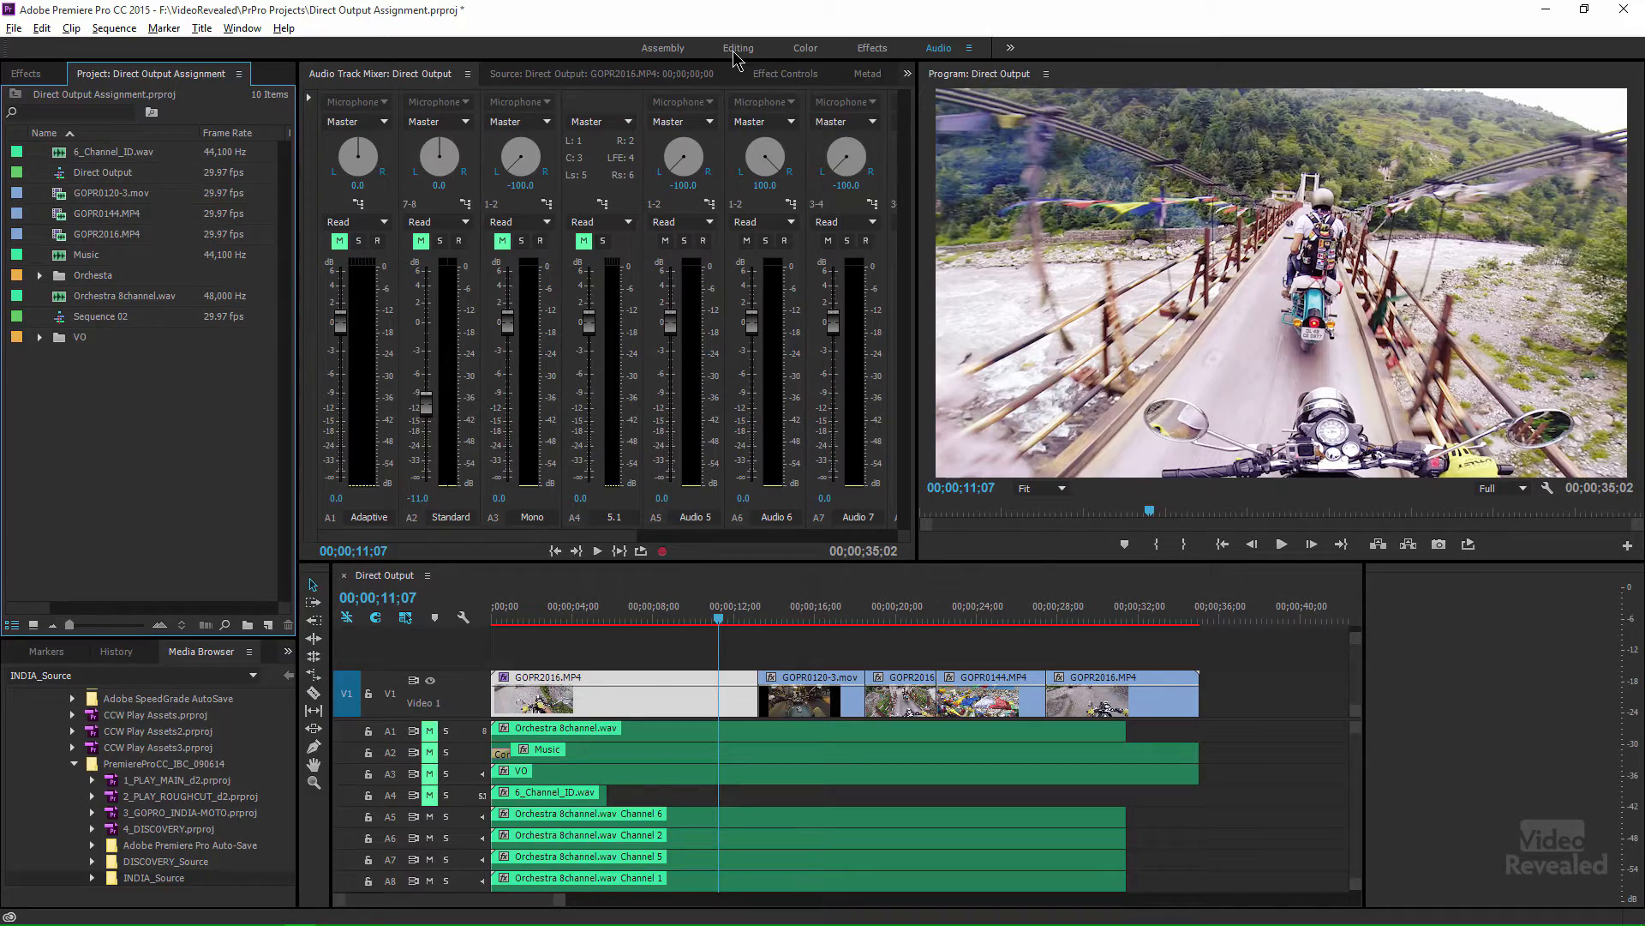
mouse_move(437, 113)
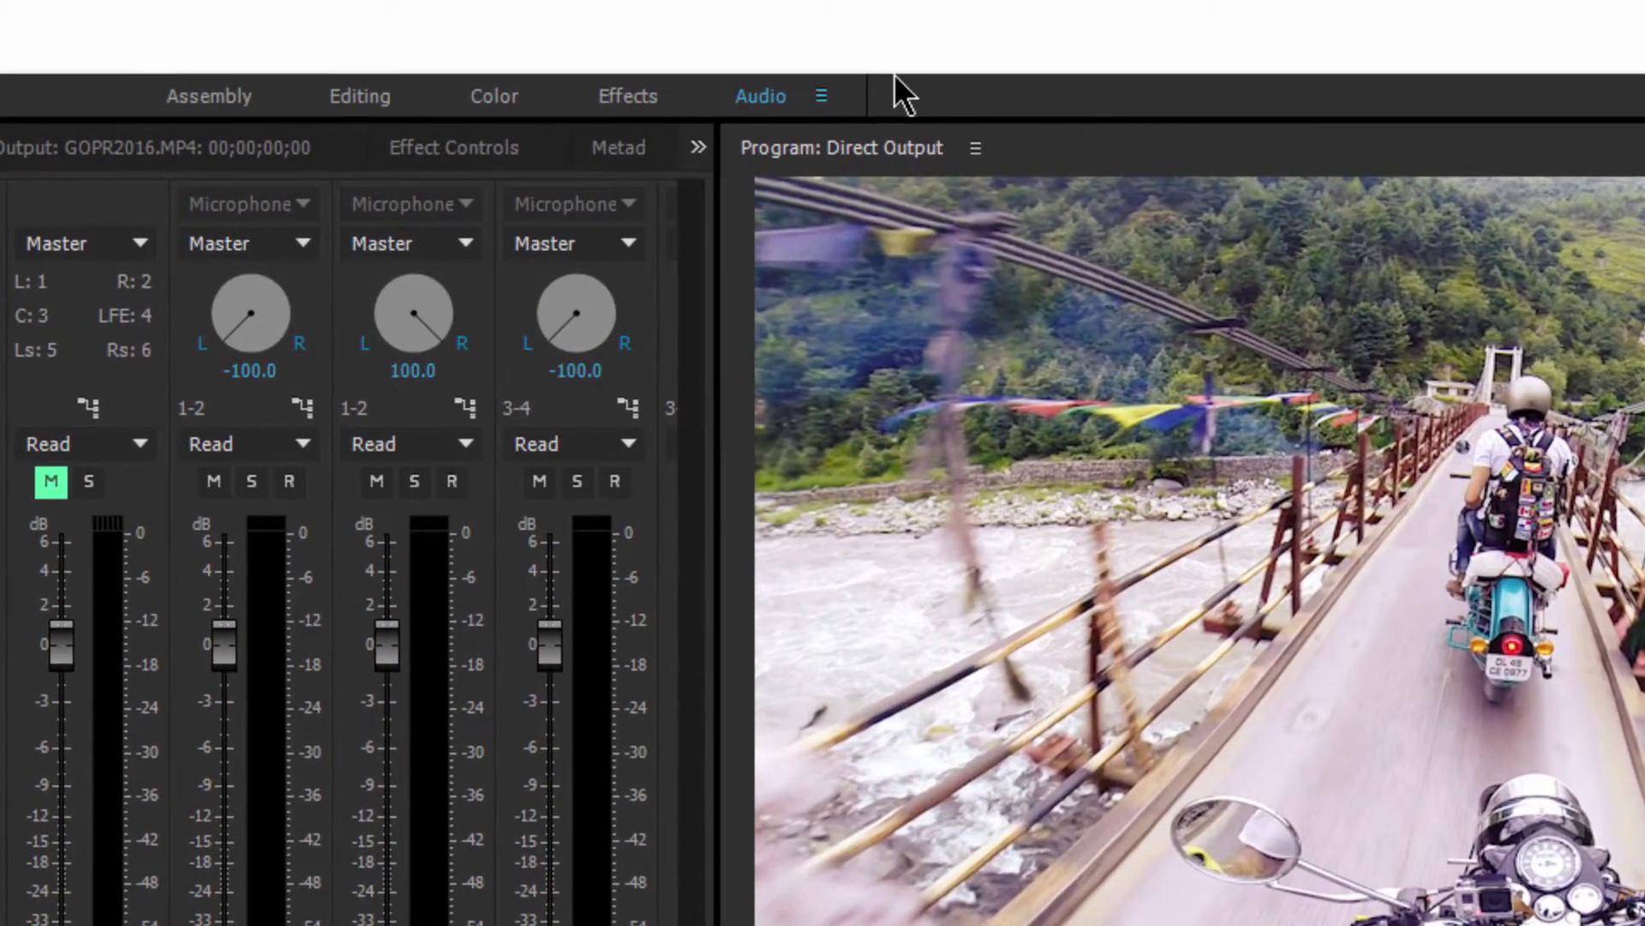
mouse_move(821, 96)
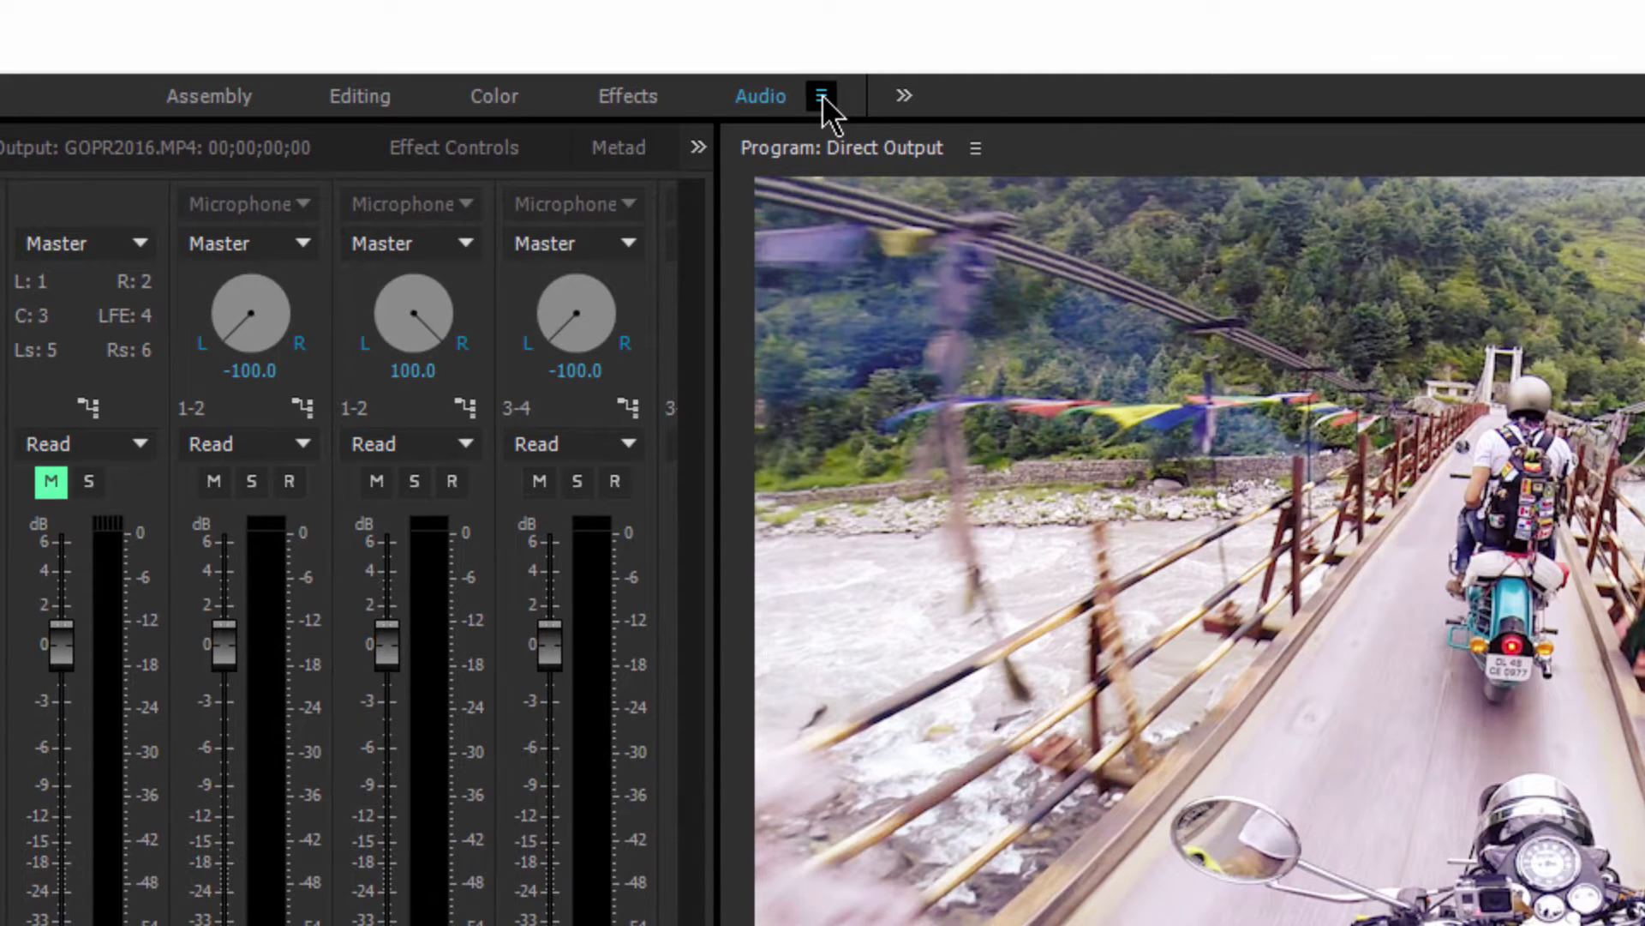
click(821, 96)
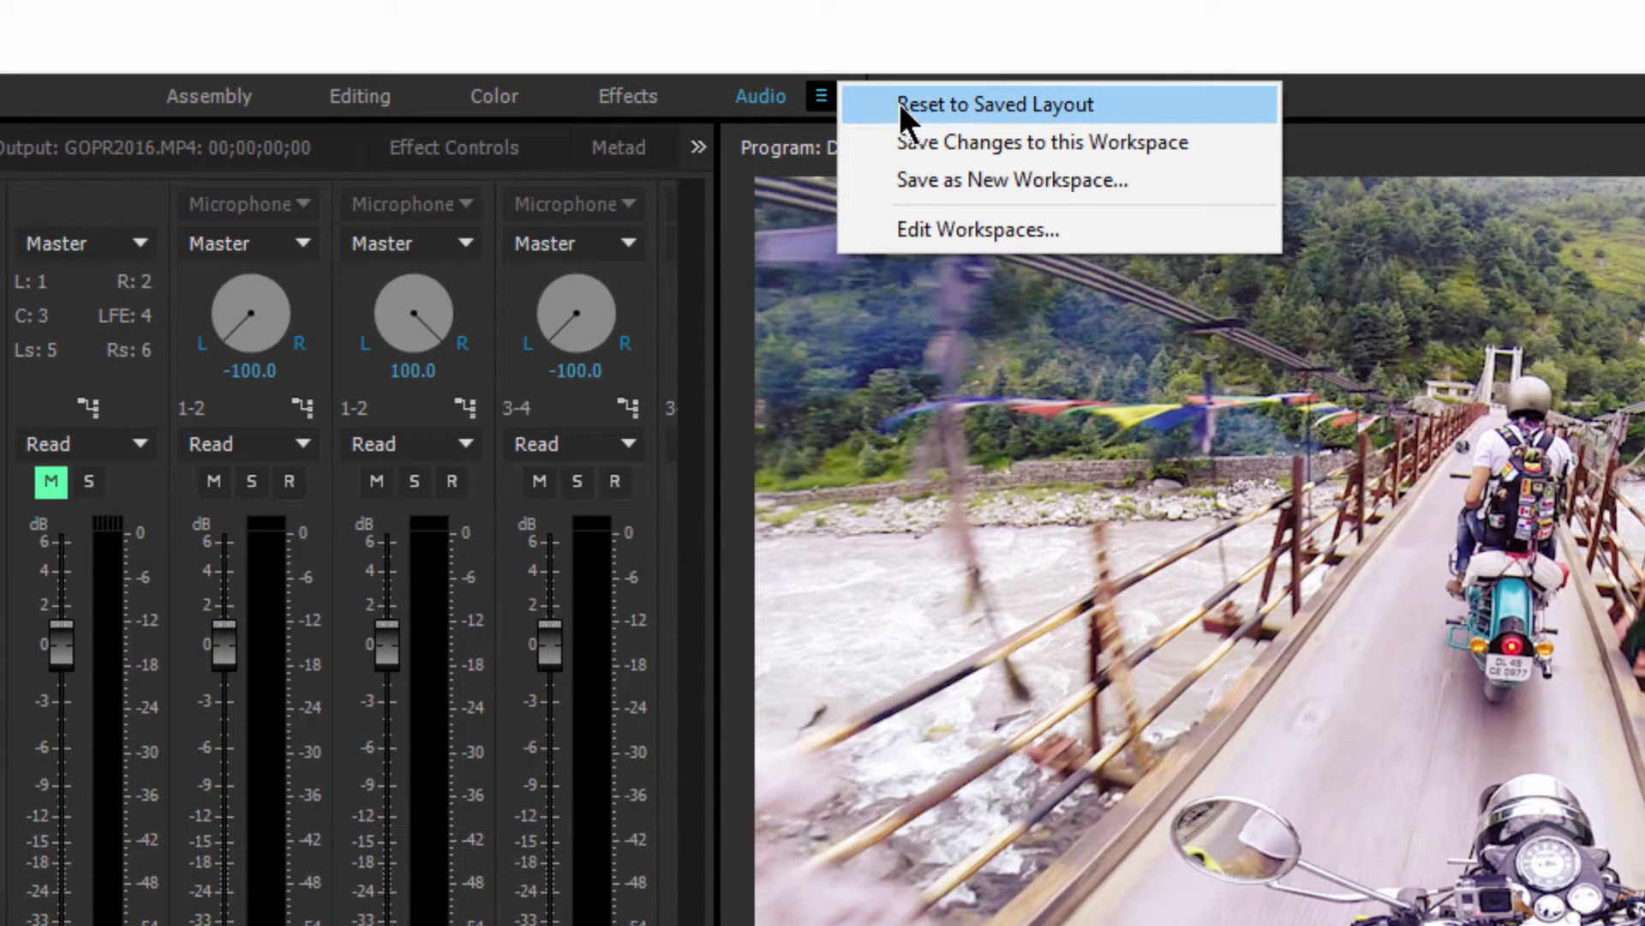
mouse_move(955, 187)
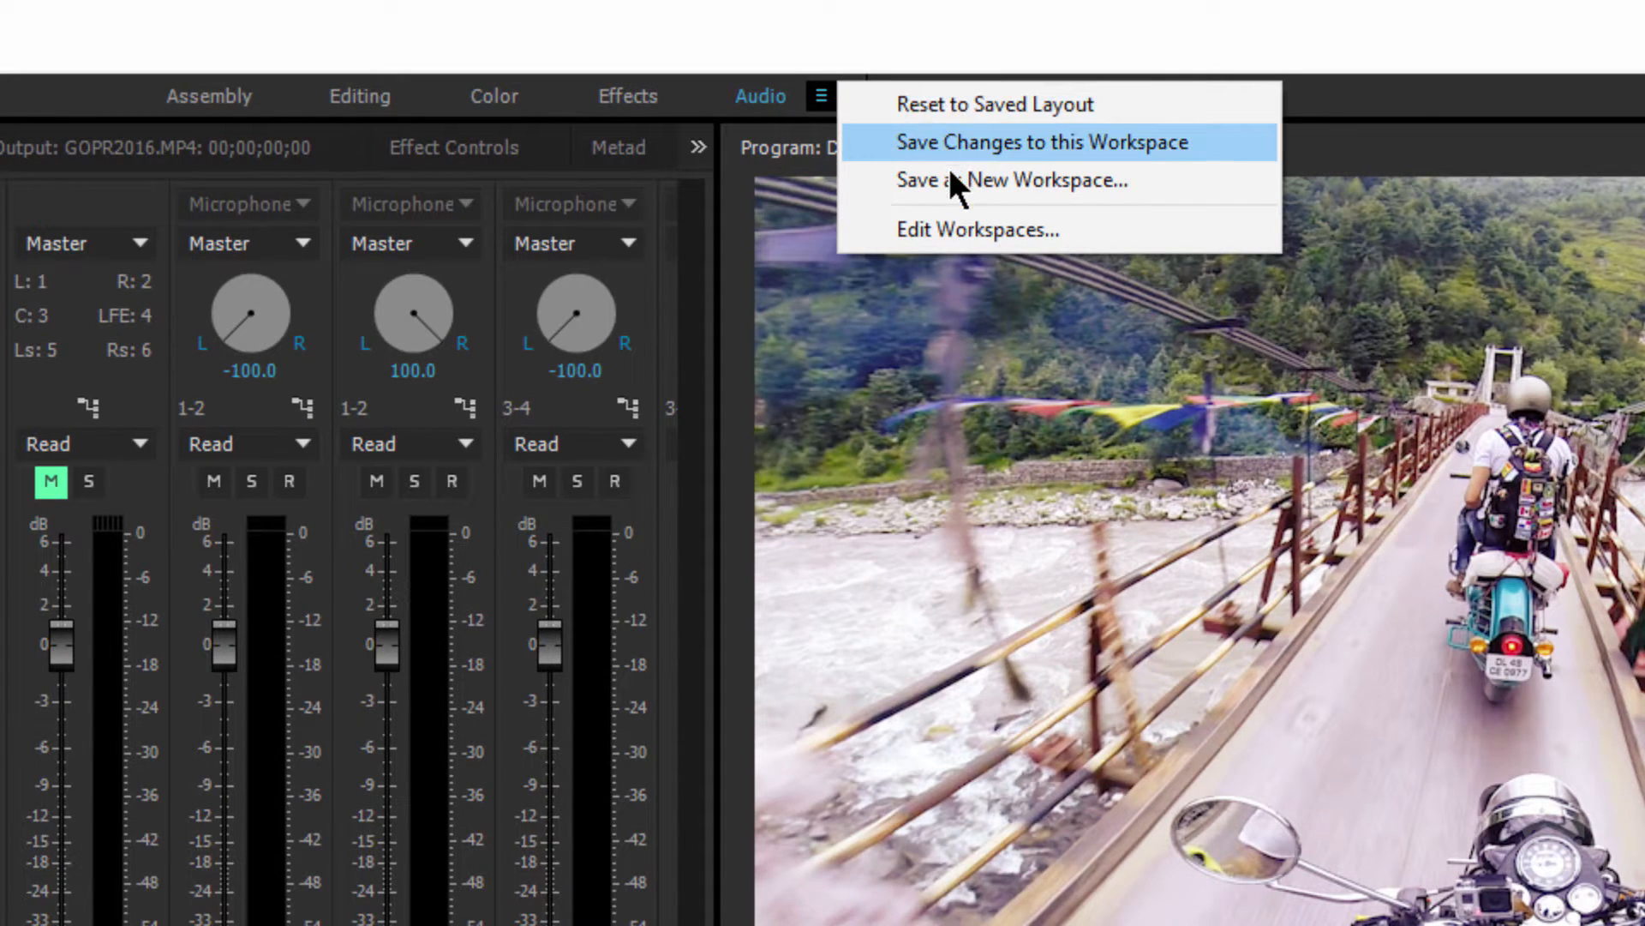
mouse_move(821, 59)
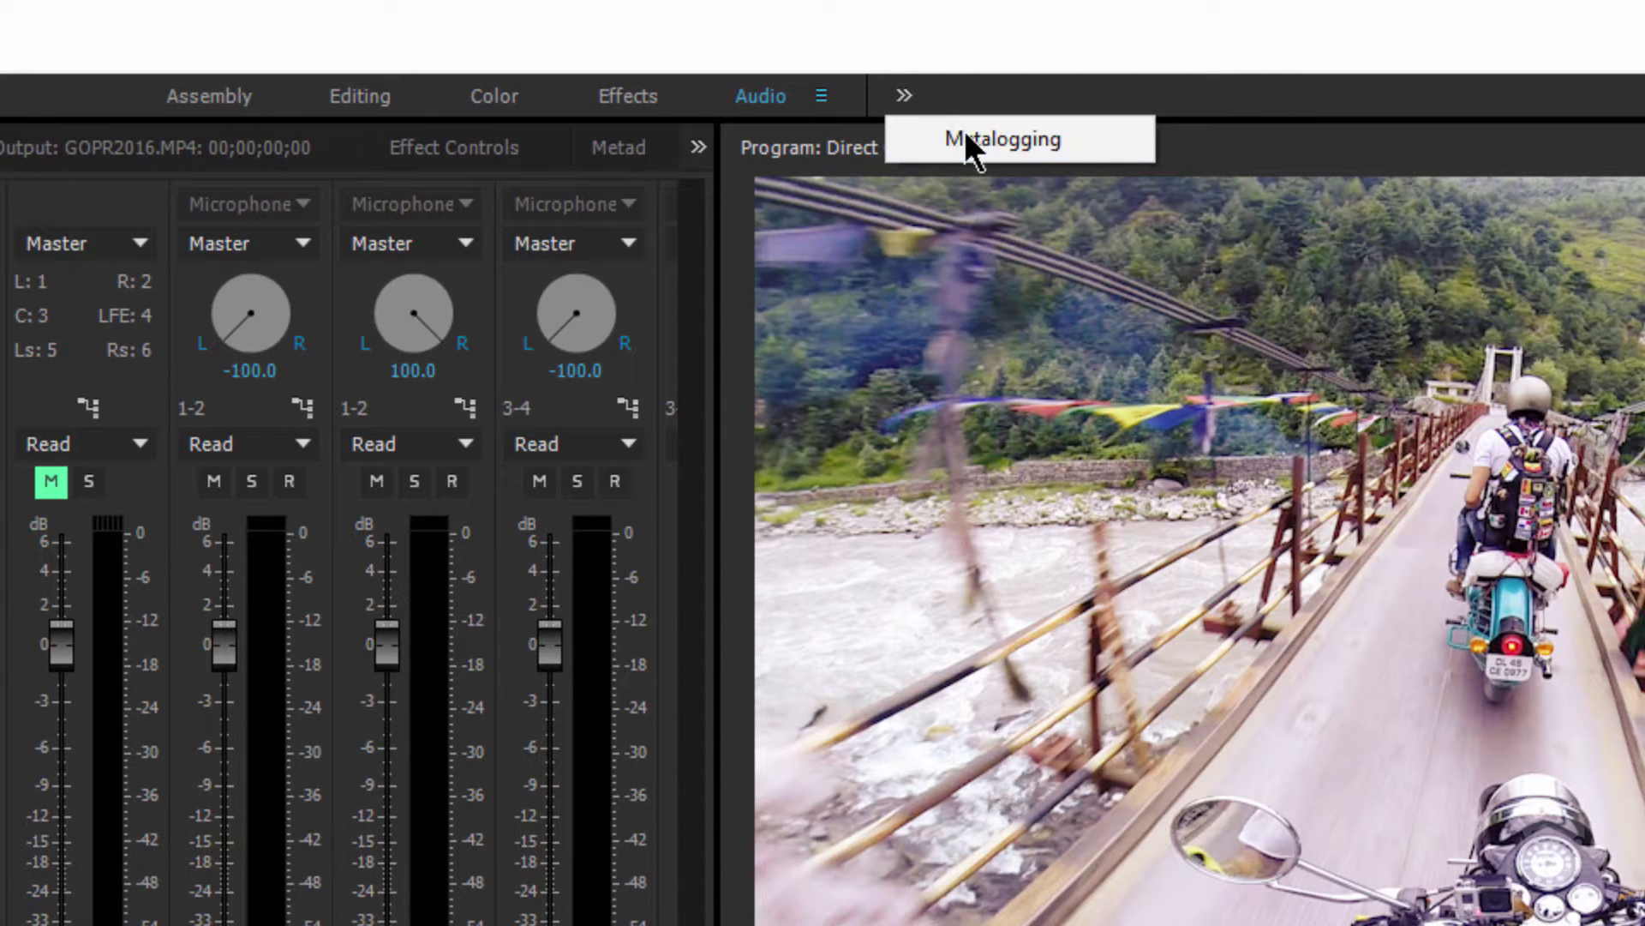
click(1003, 139)
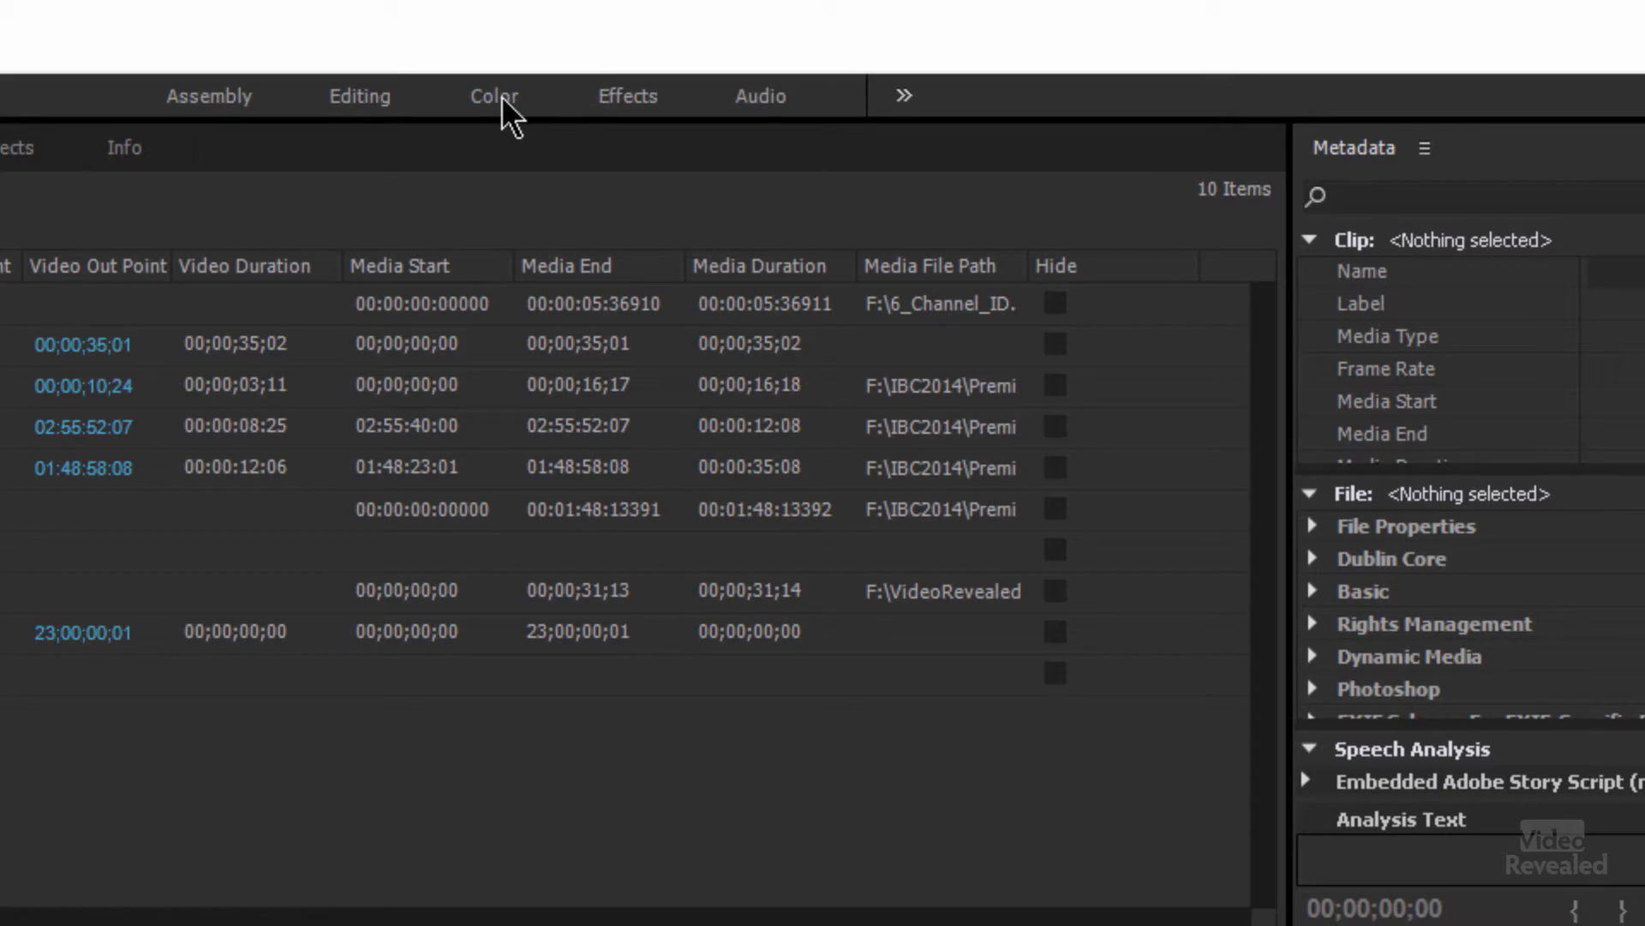
Step: Return to the Color workspace and give Effect Controls its own frame beside the Program Monitor
click(493, 96)
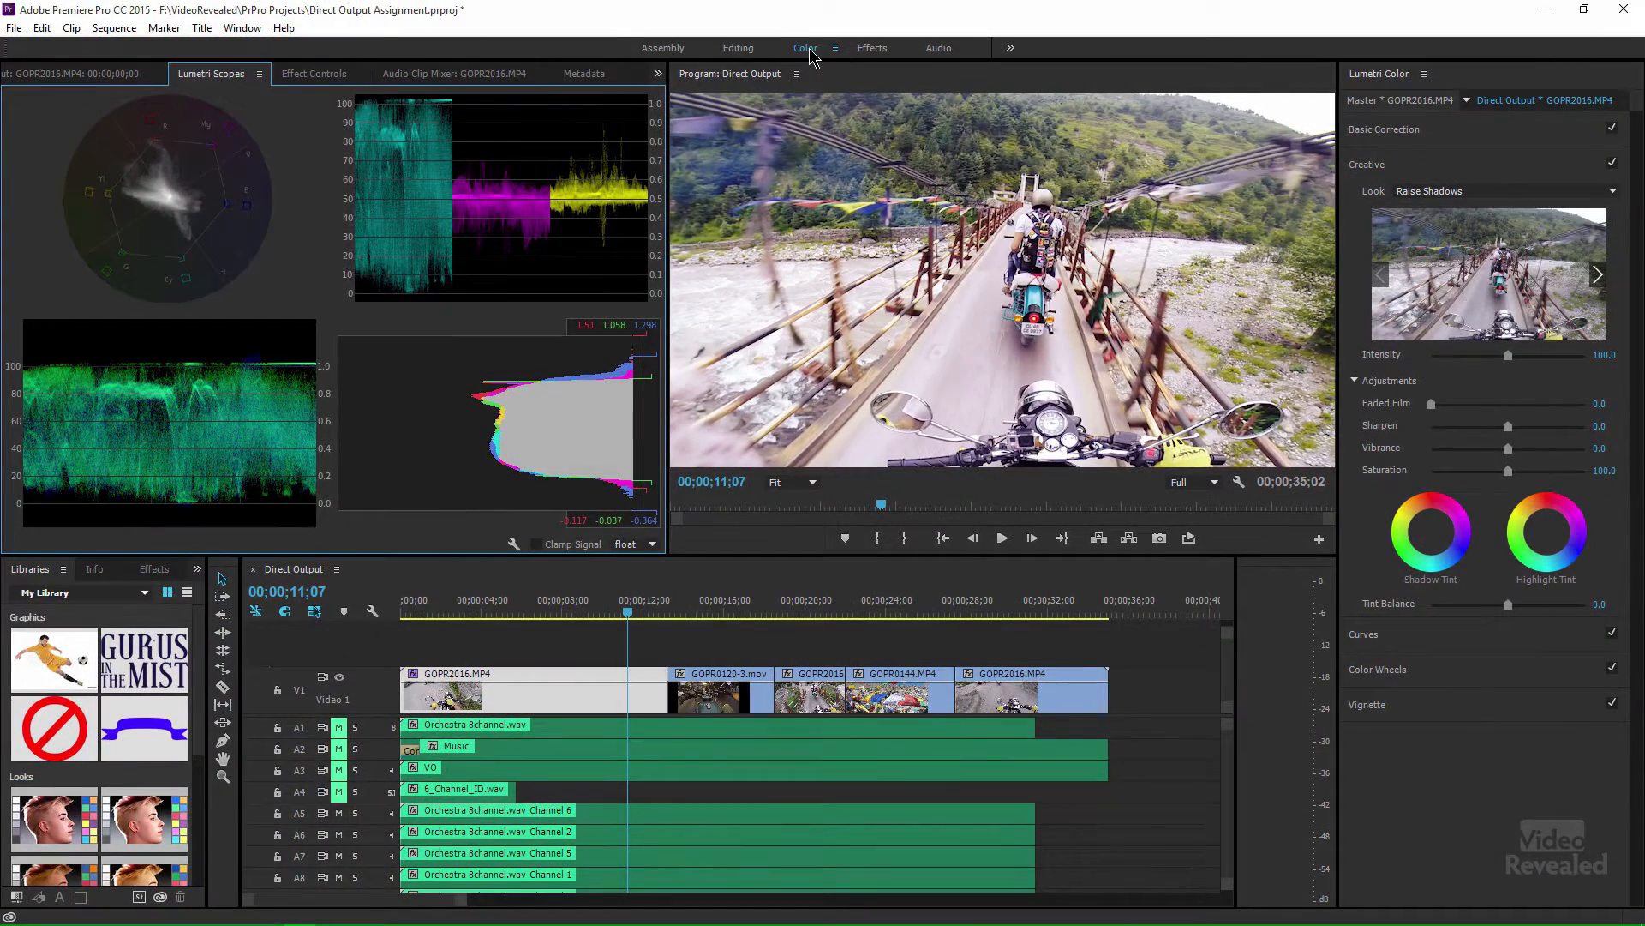
click(312, 74)
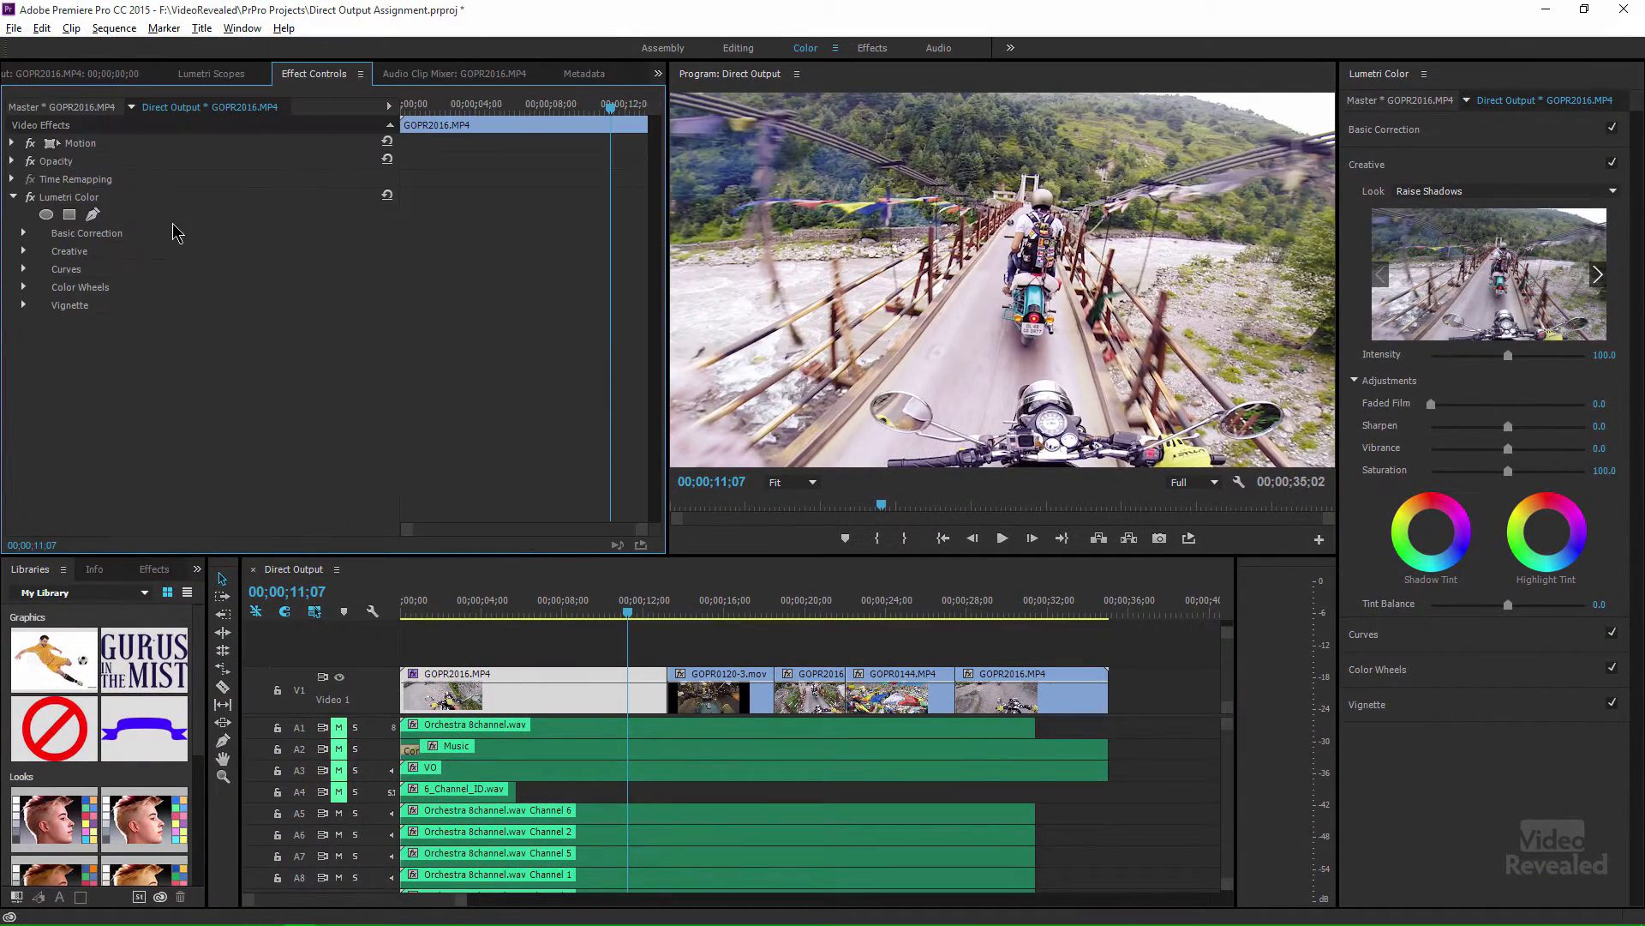
mouse_move(311, 125)
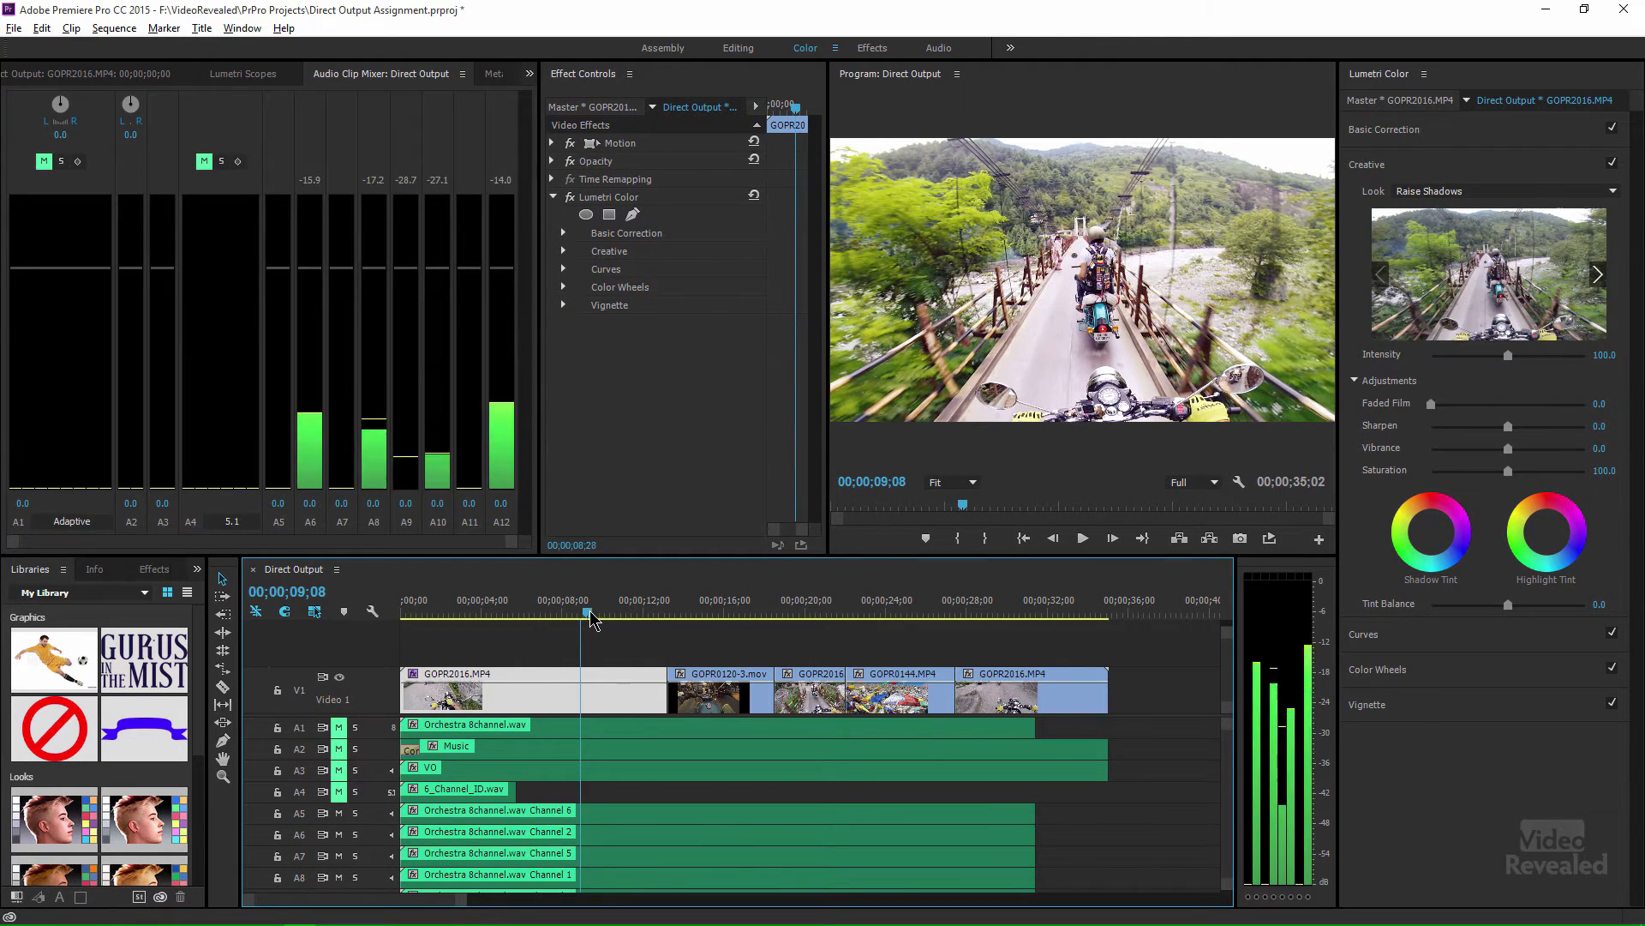
click(242, 74)
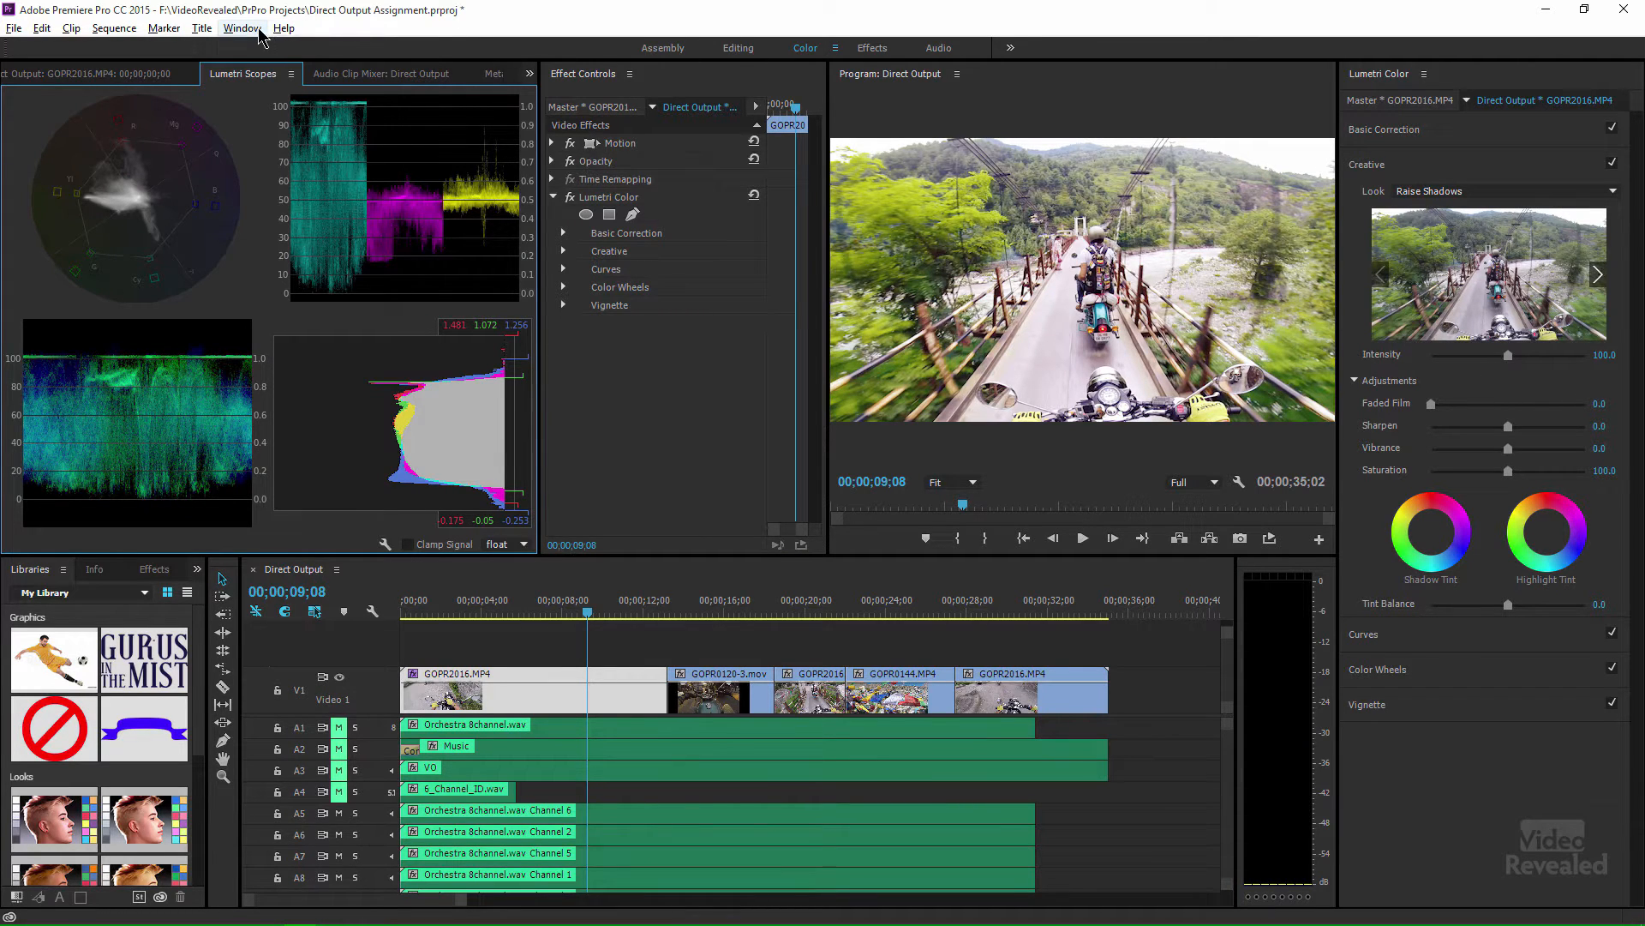
Step: Save the rearranged layout as a new workspace named Colin Colour
click(242, 28)
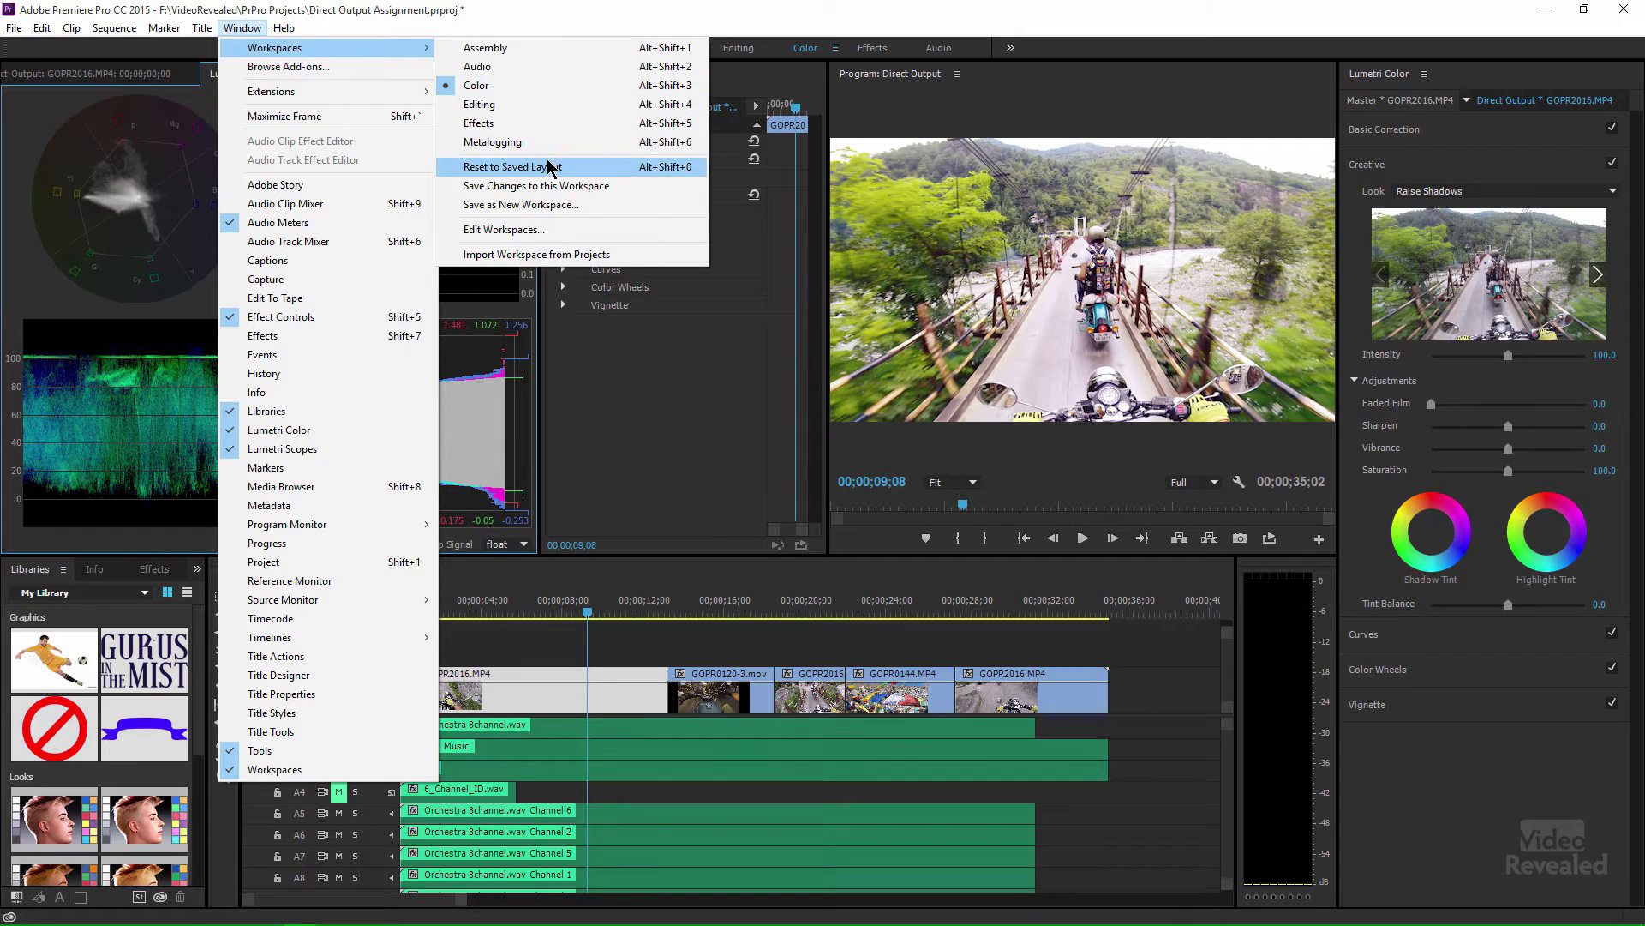
click(521, 204)
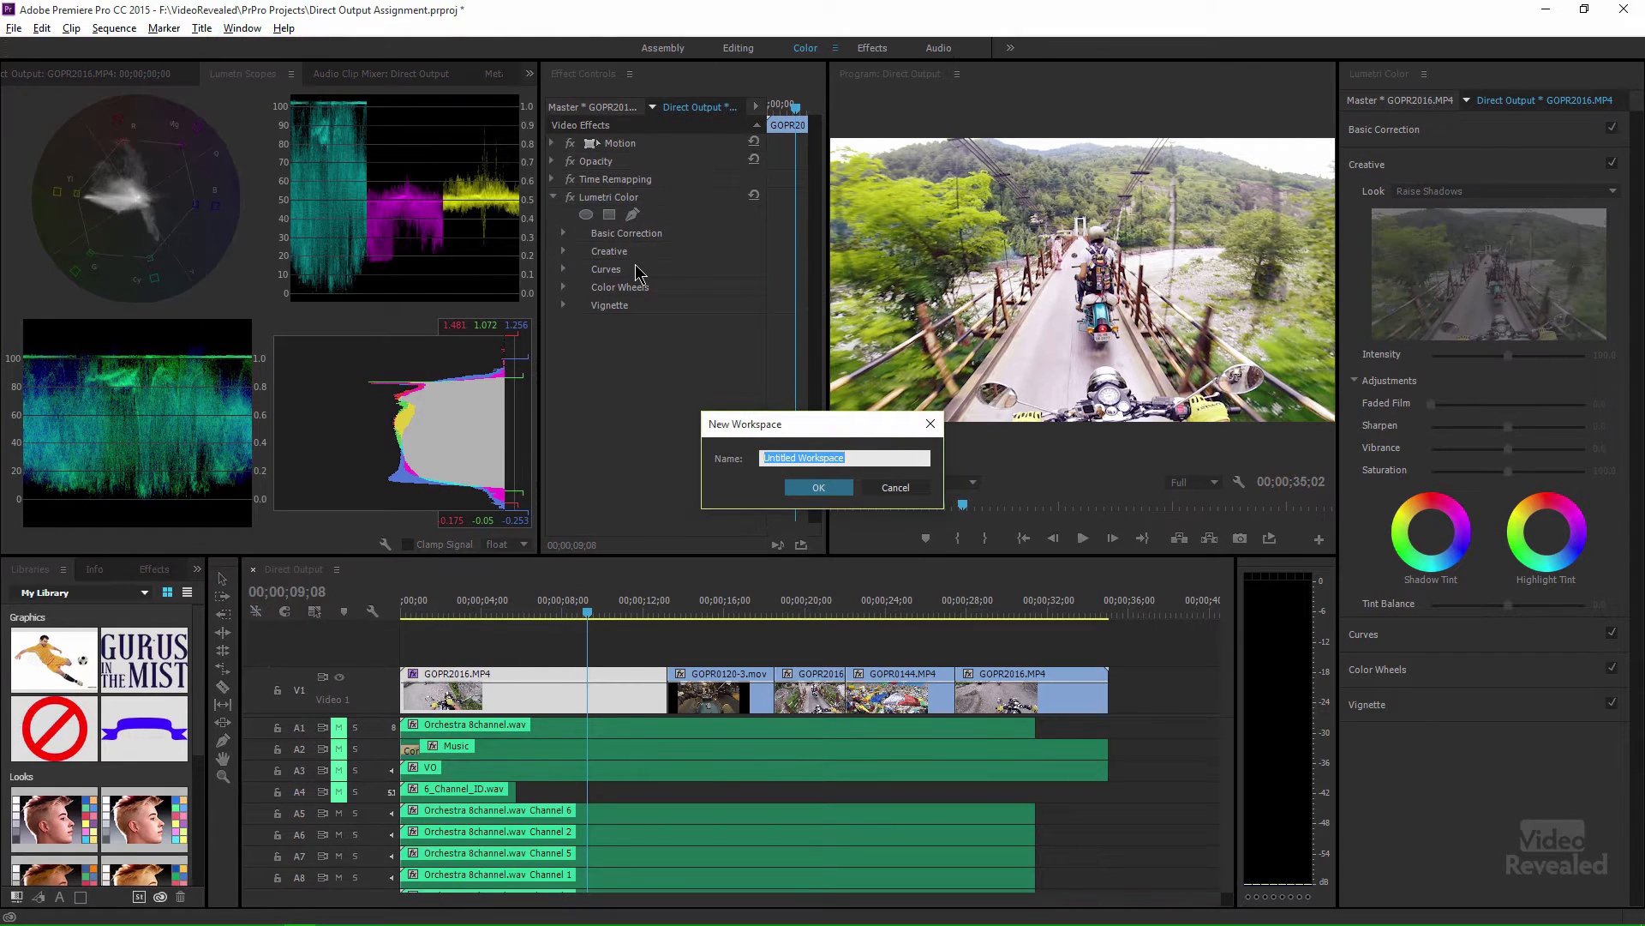
text(Colin Colour)
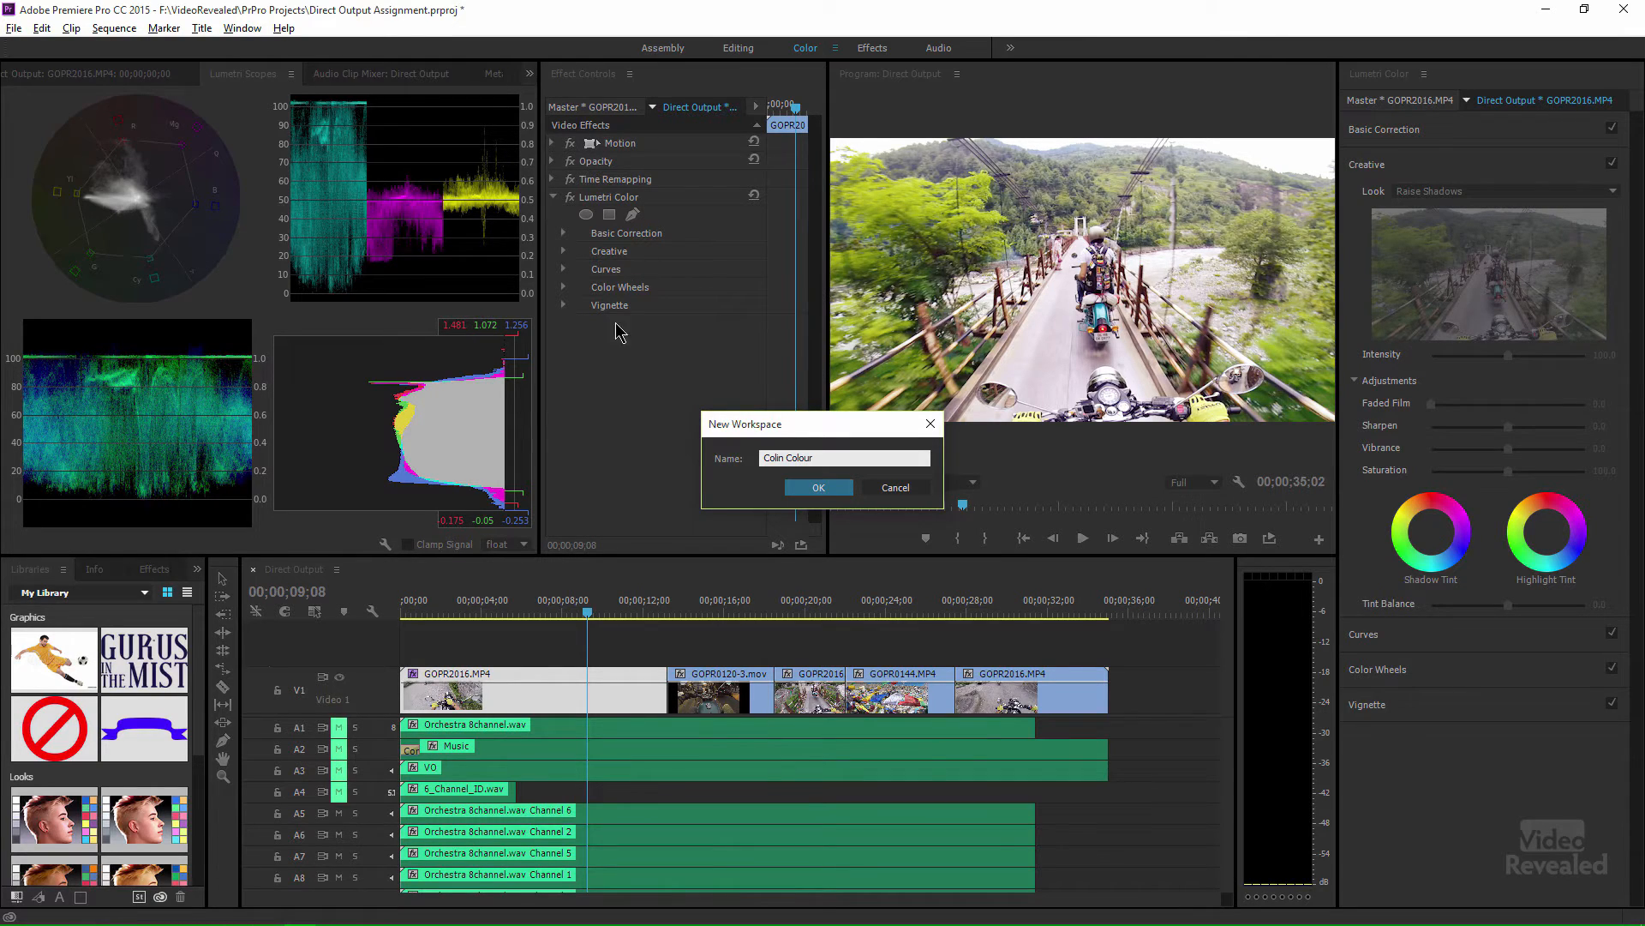
click(819, 487)
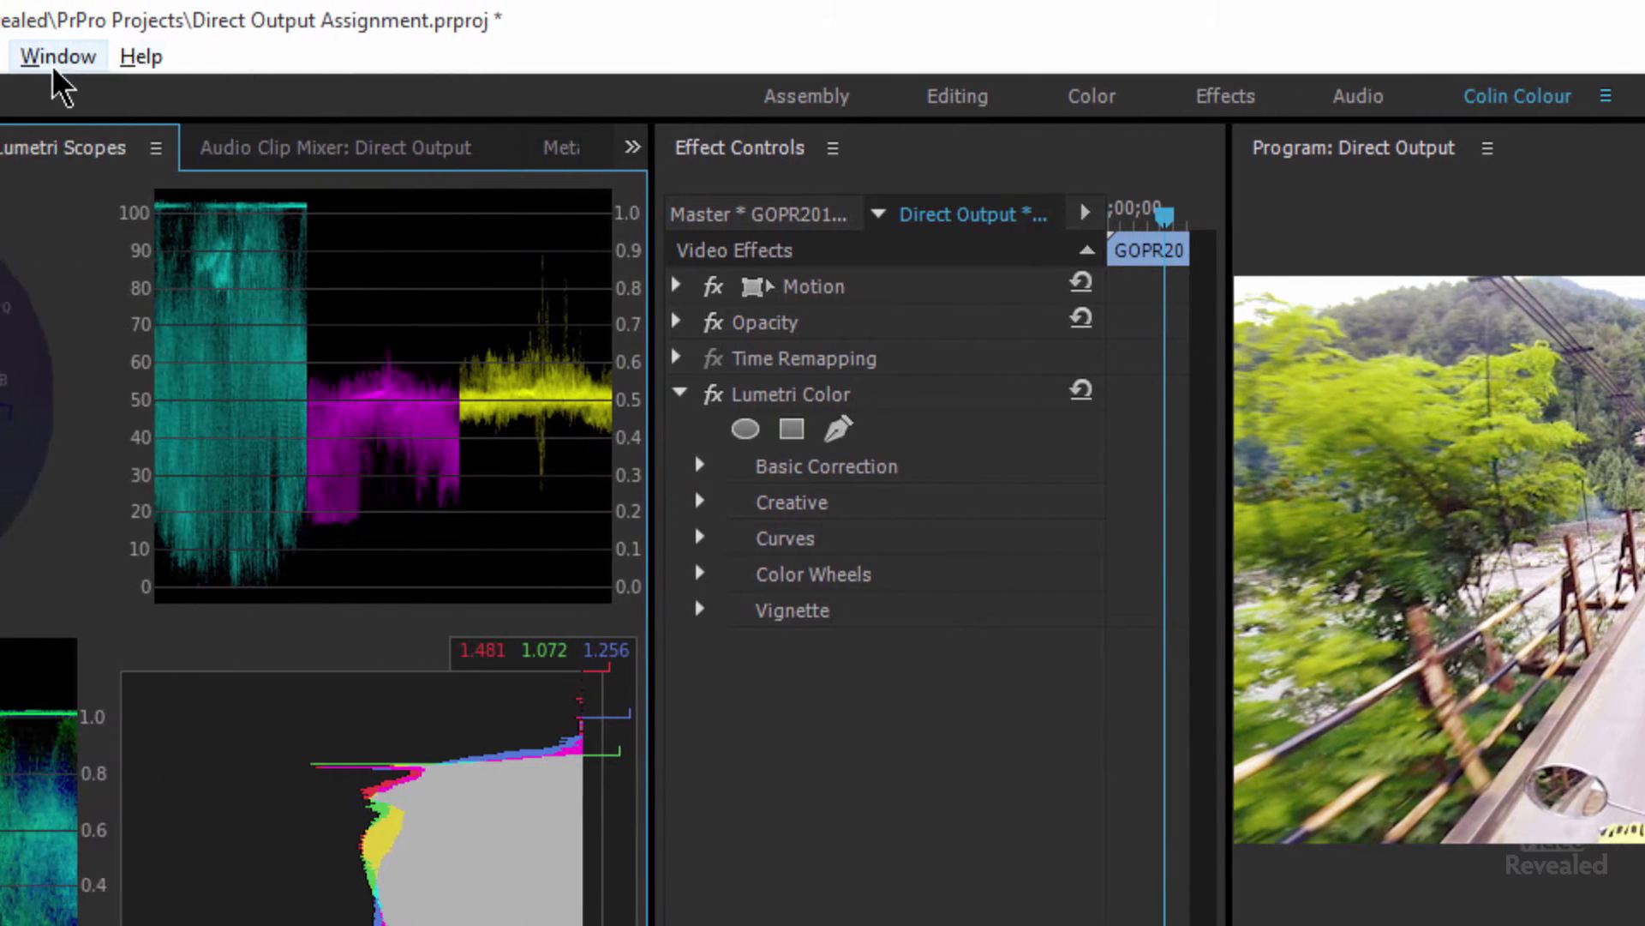
Step: Show the Window > Workspaces list with Colin Colour active and first
click(58, 55)
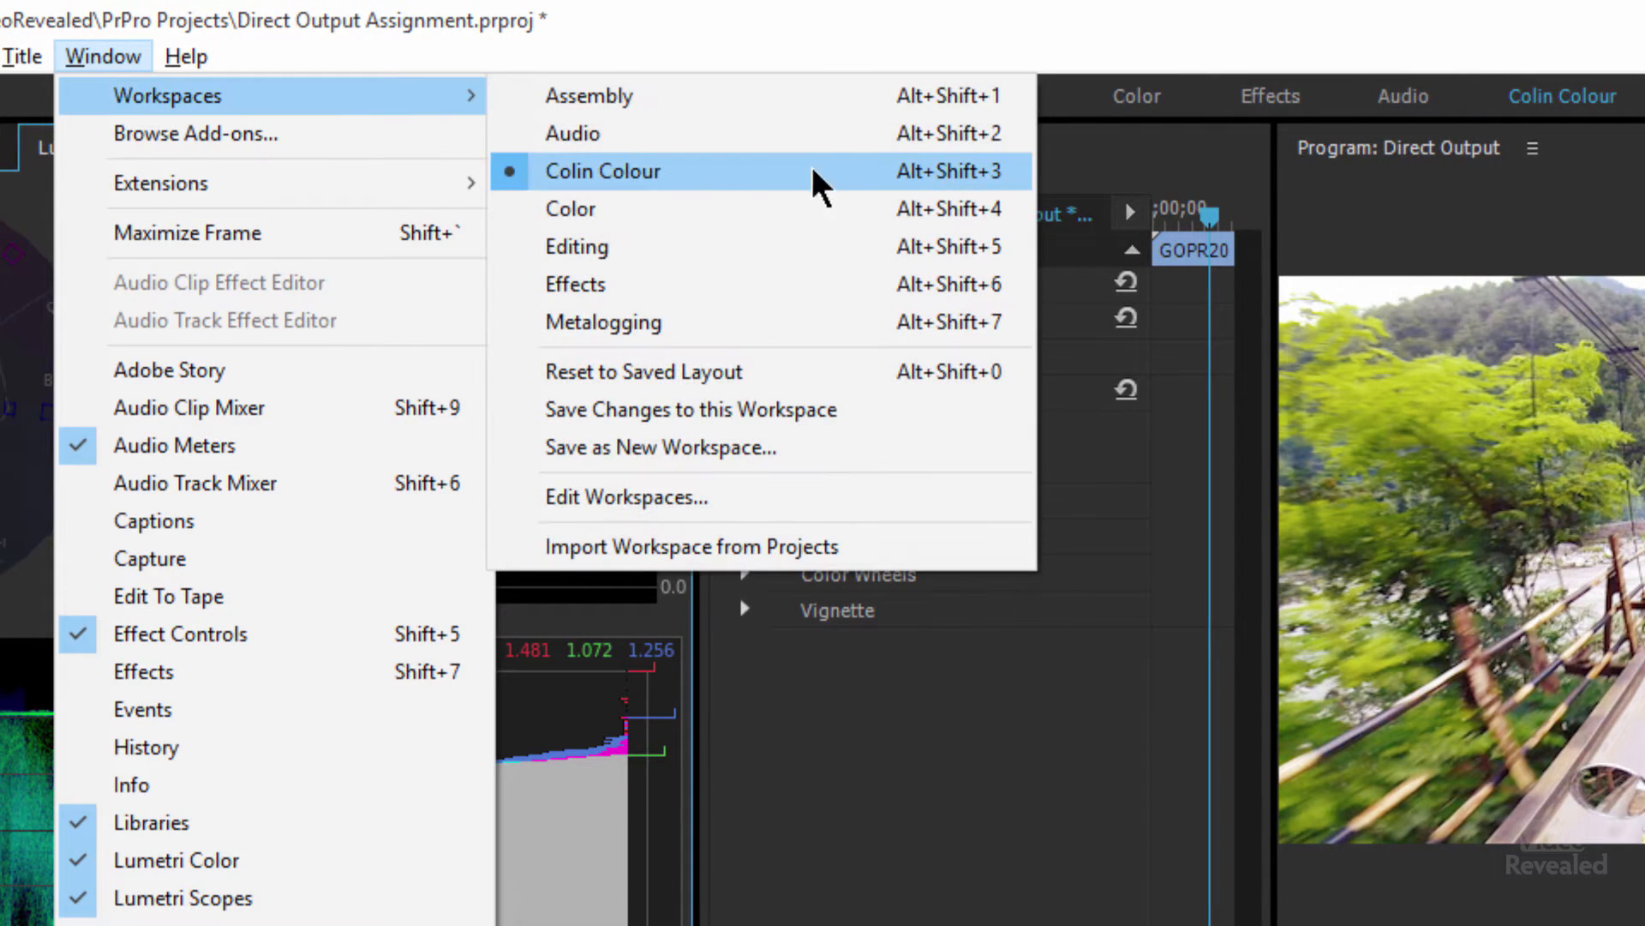
mouse_move(884, 207)
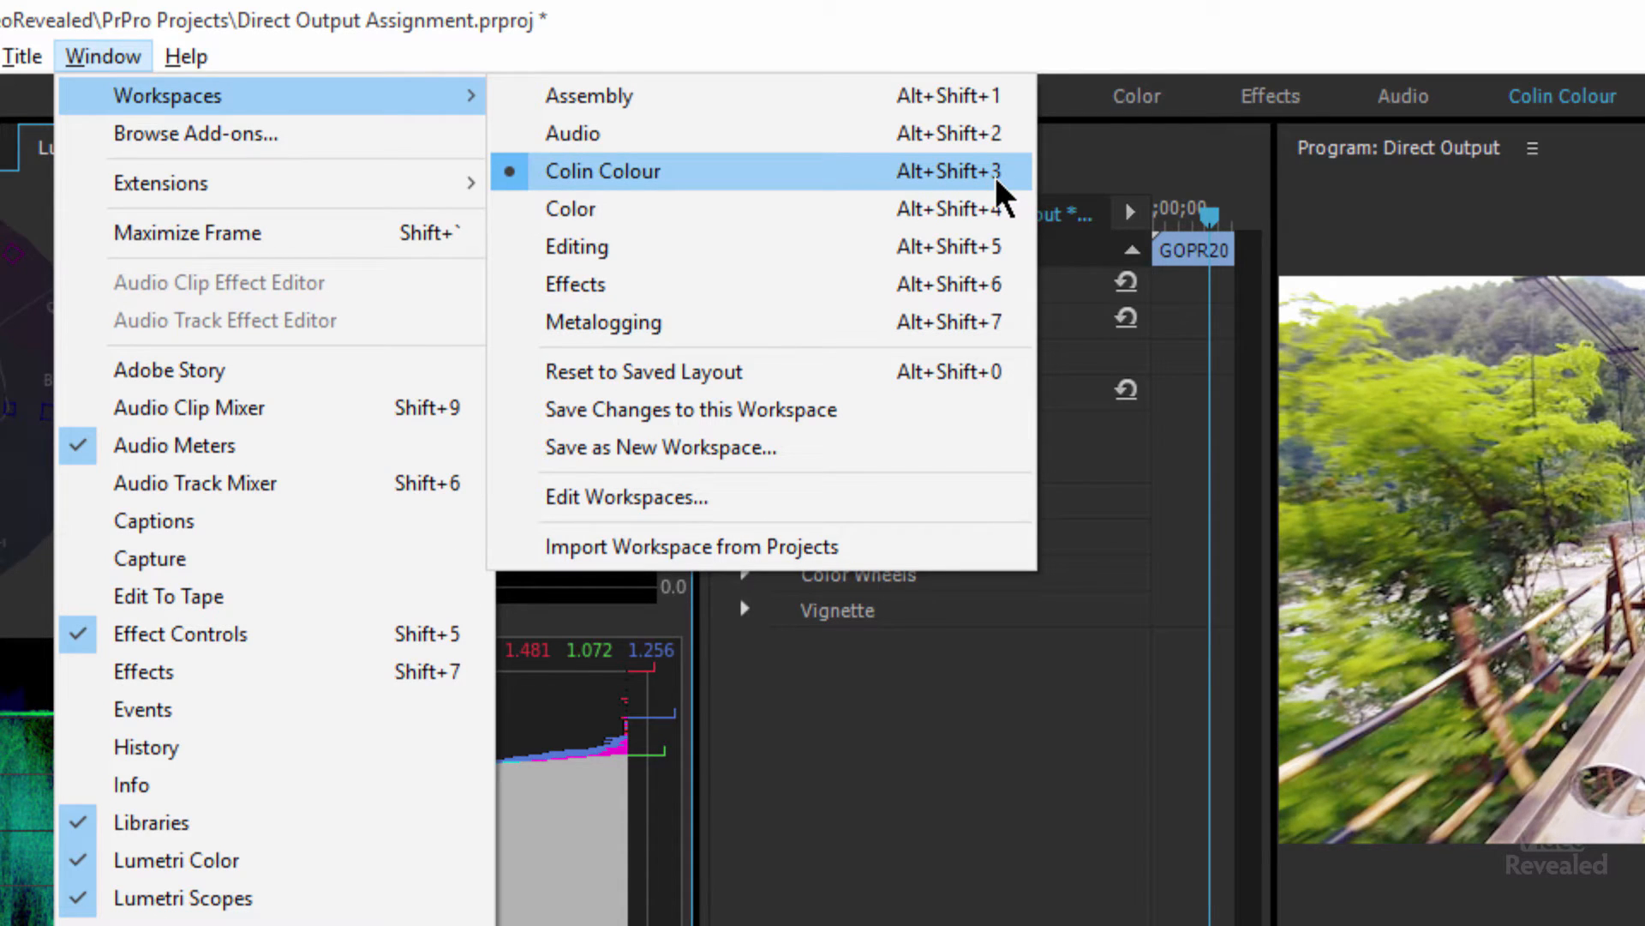
mouse_move(802, 372)
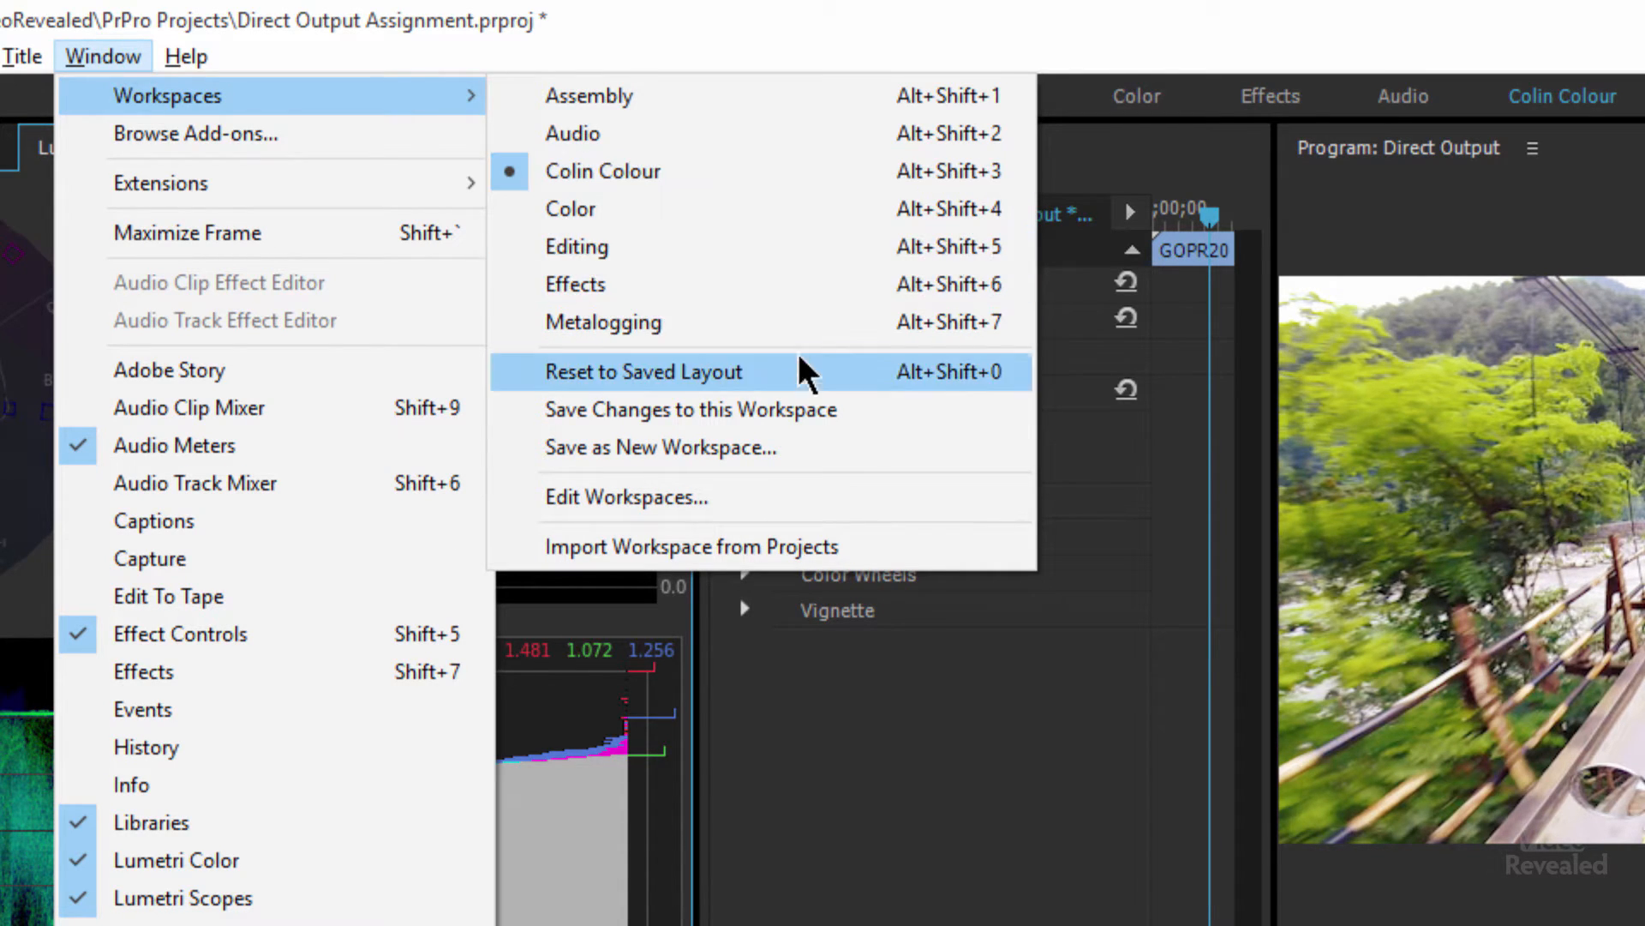
mouse_move(662, 497)
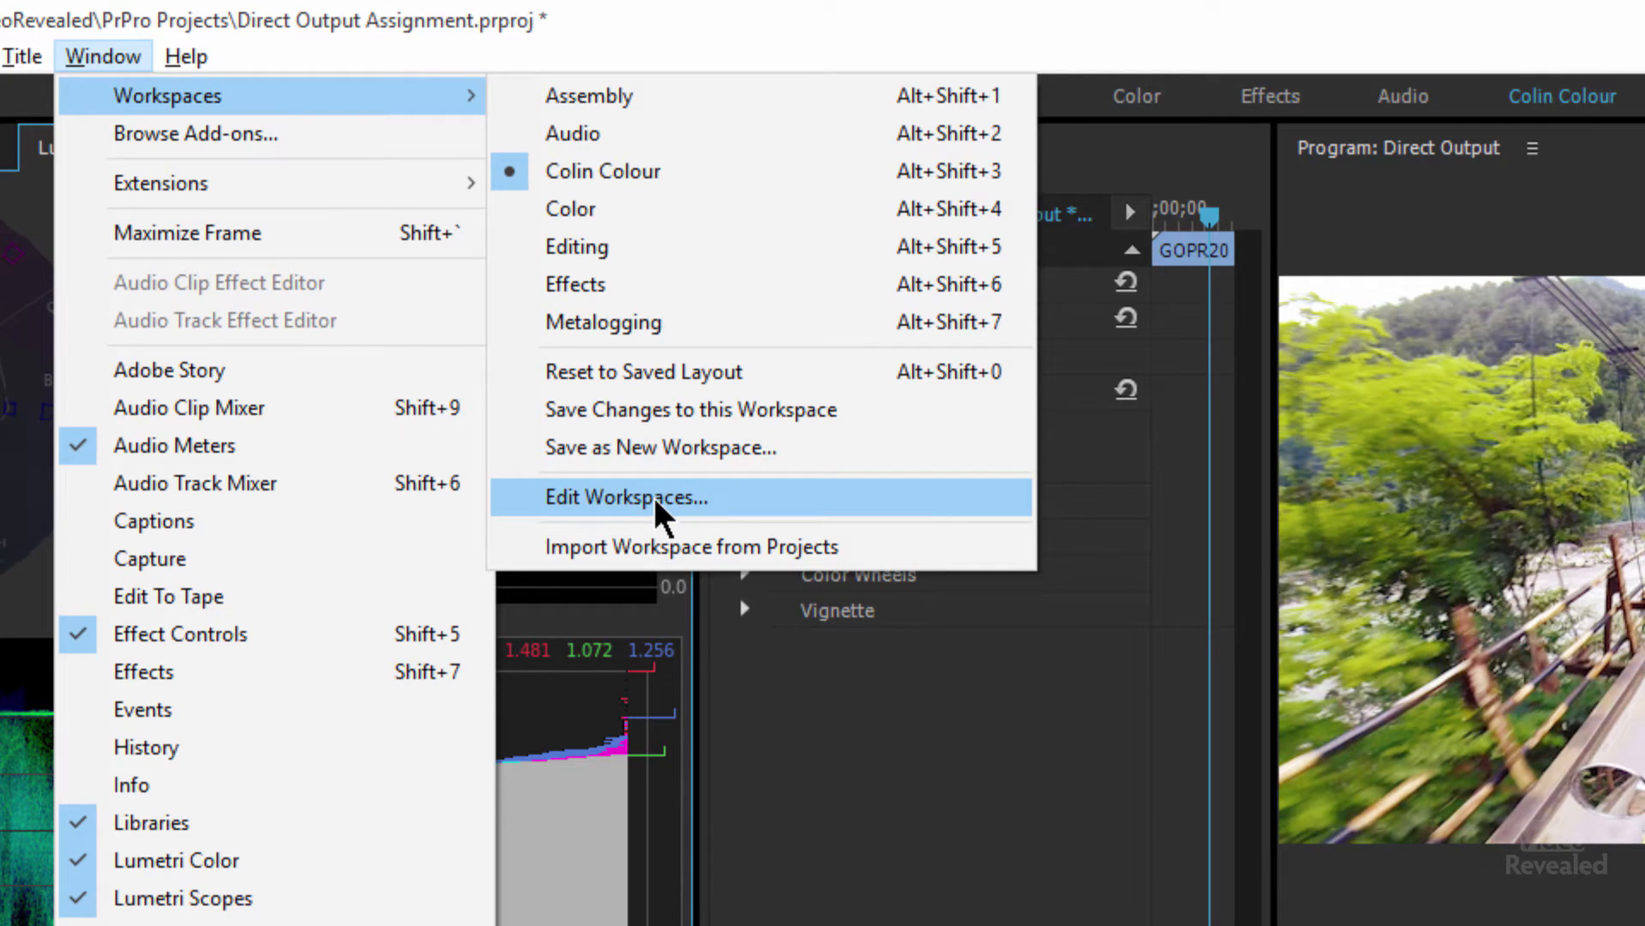
Step: In Edit Workspaces, move Colin Colour below Editing, hide Color under Do Not Show, and confirm
click(627, 497)
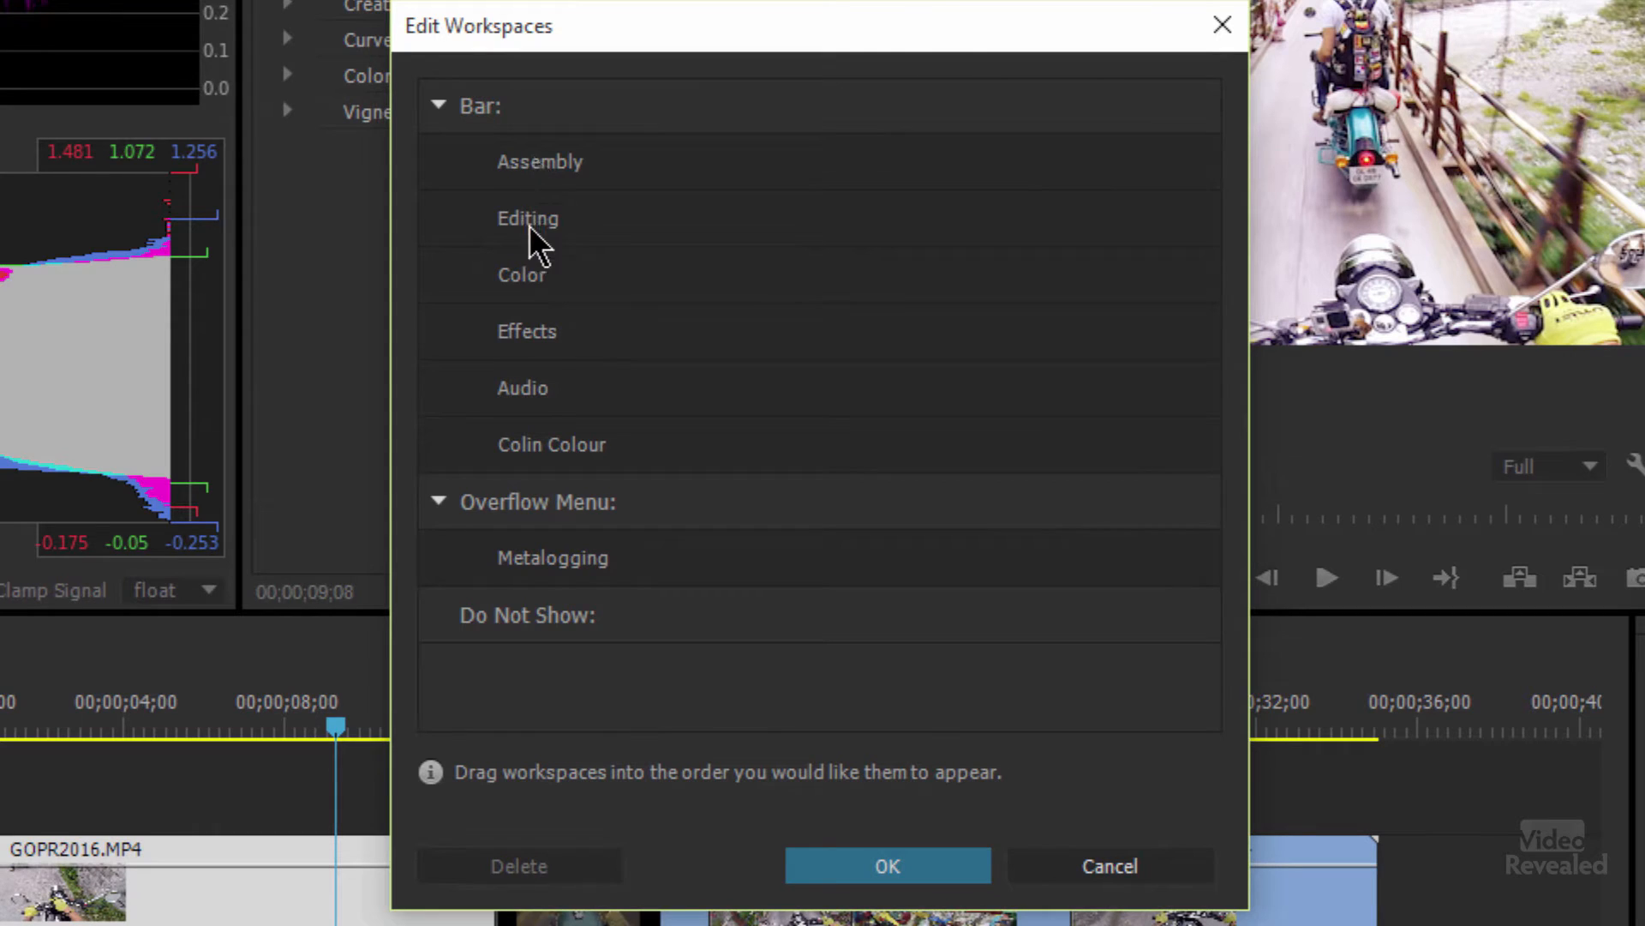
mouse_move(567, 460)
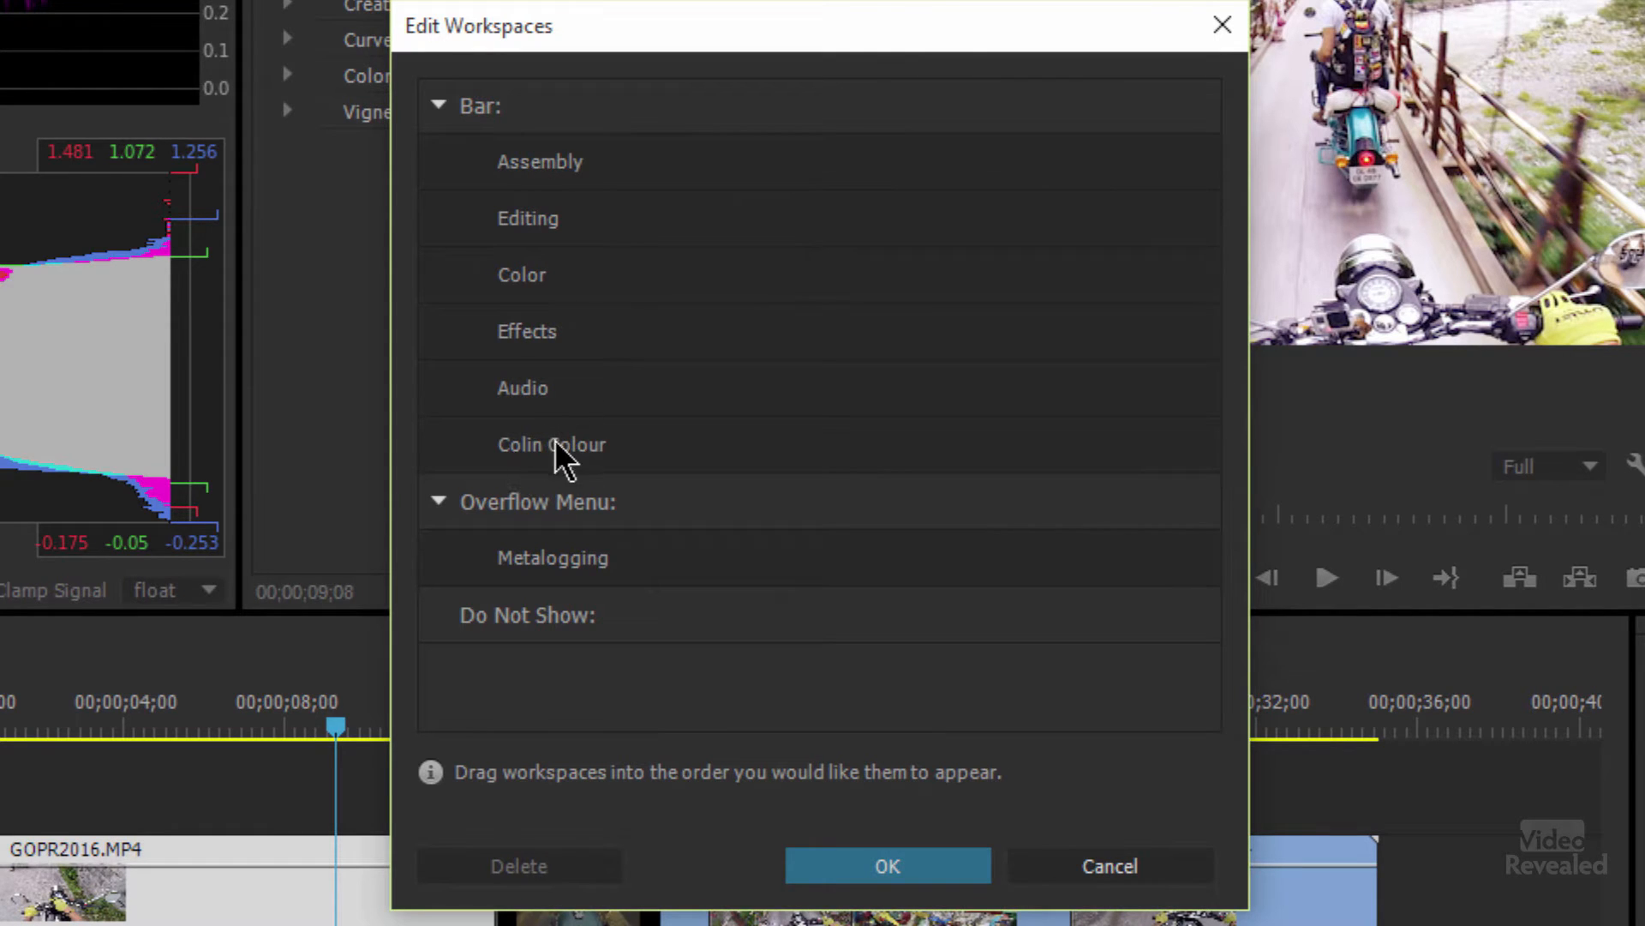
mouse_move(612, 436)
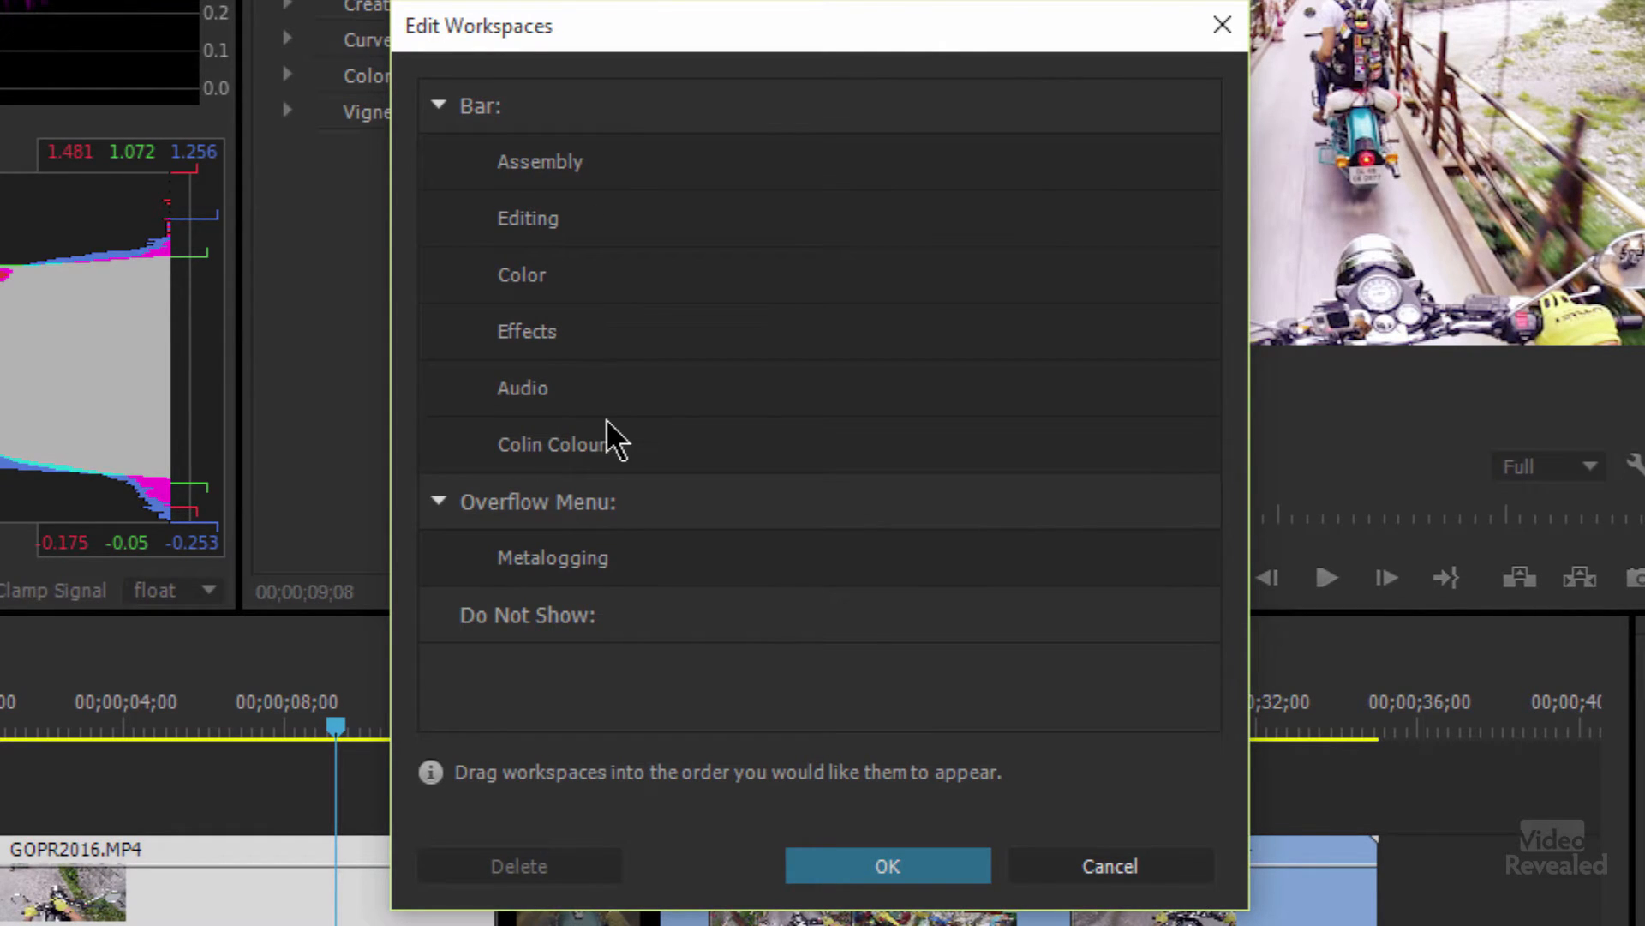
click(550, 444)
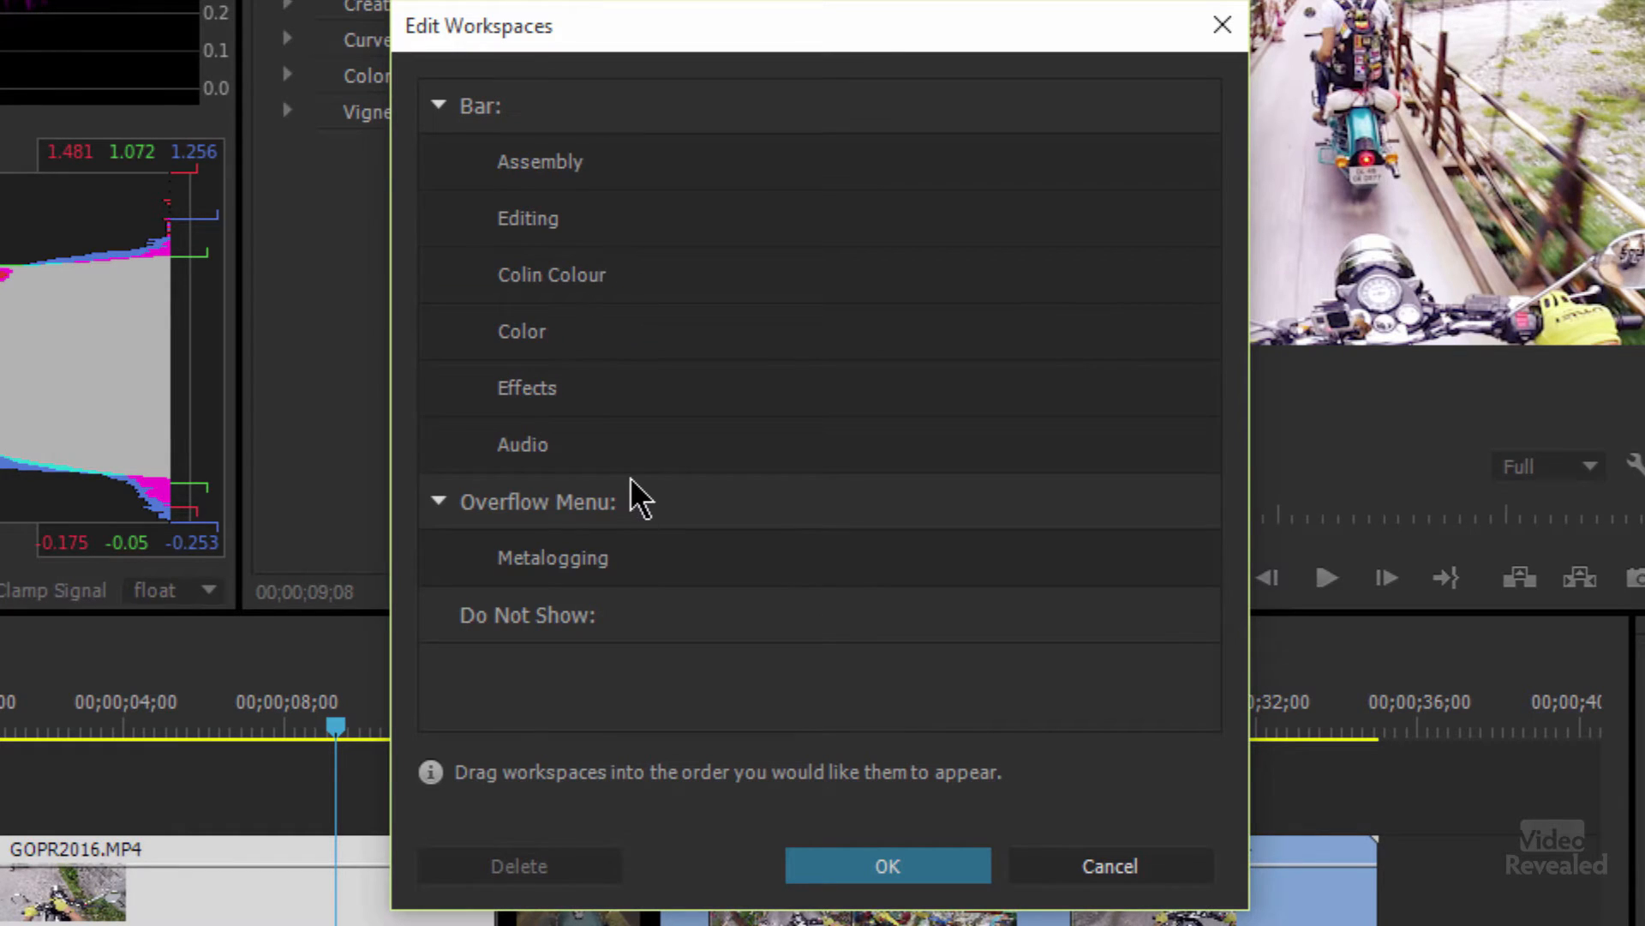
mouse_move(816, 737)
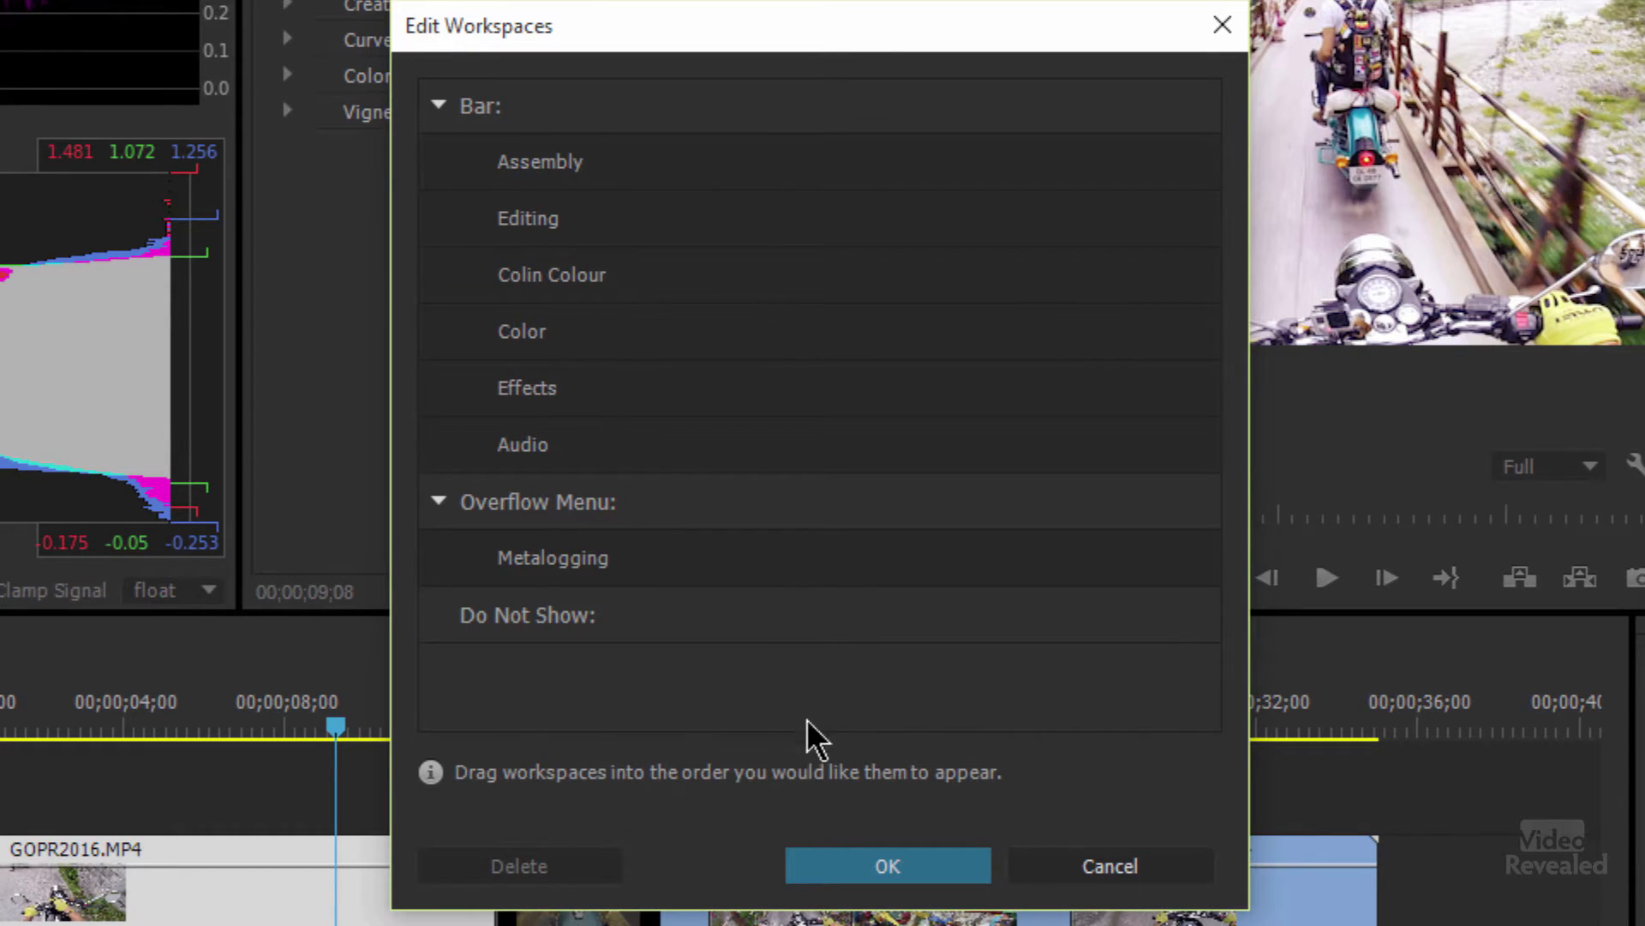
mouse_move(524, 540)
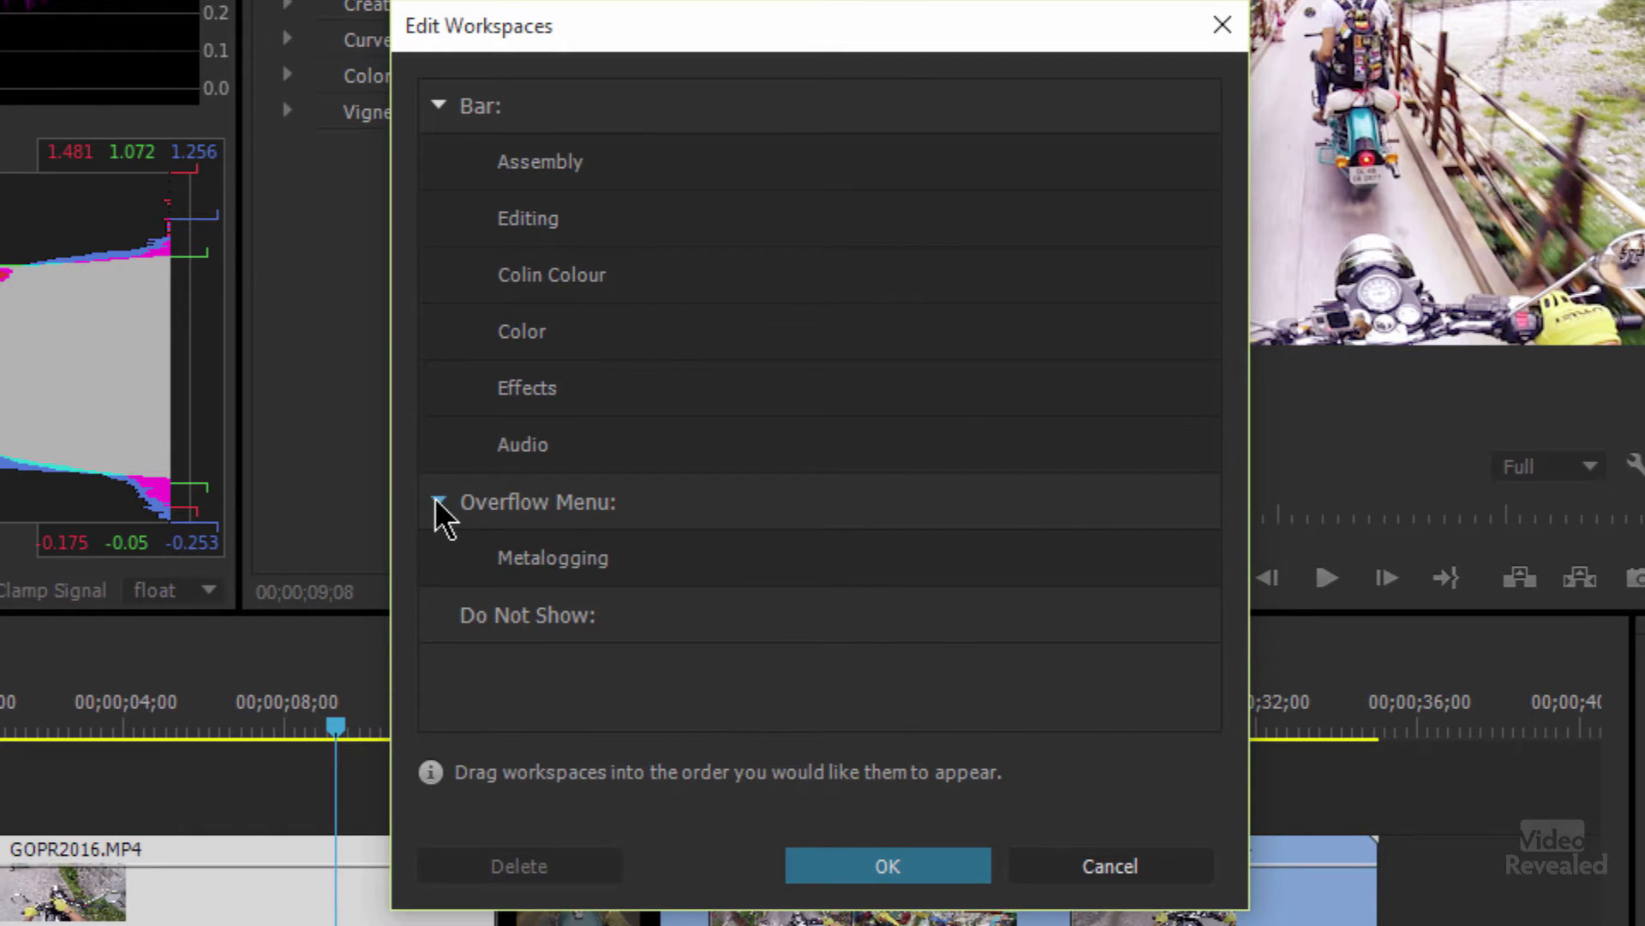
click(437, 502)
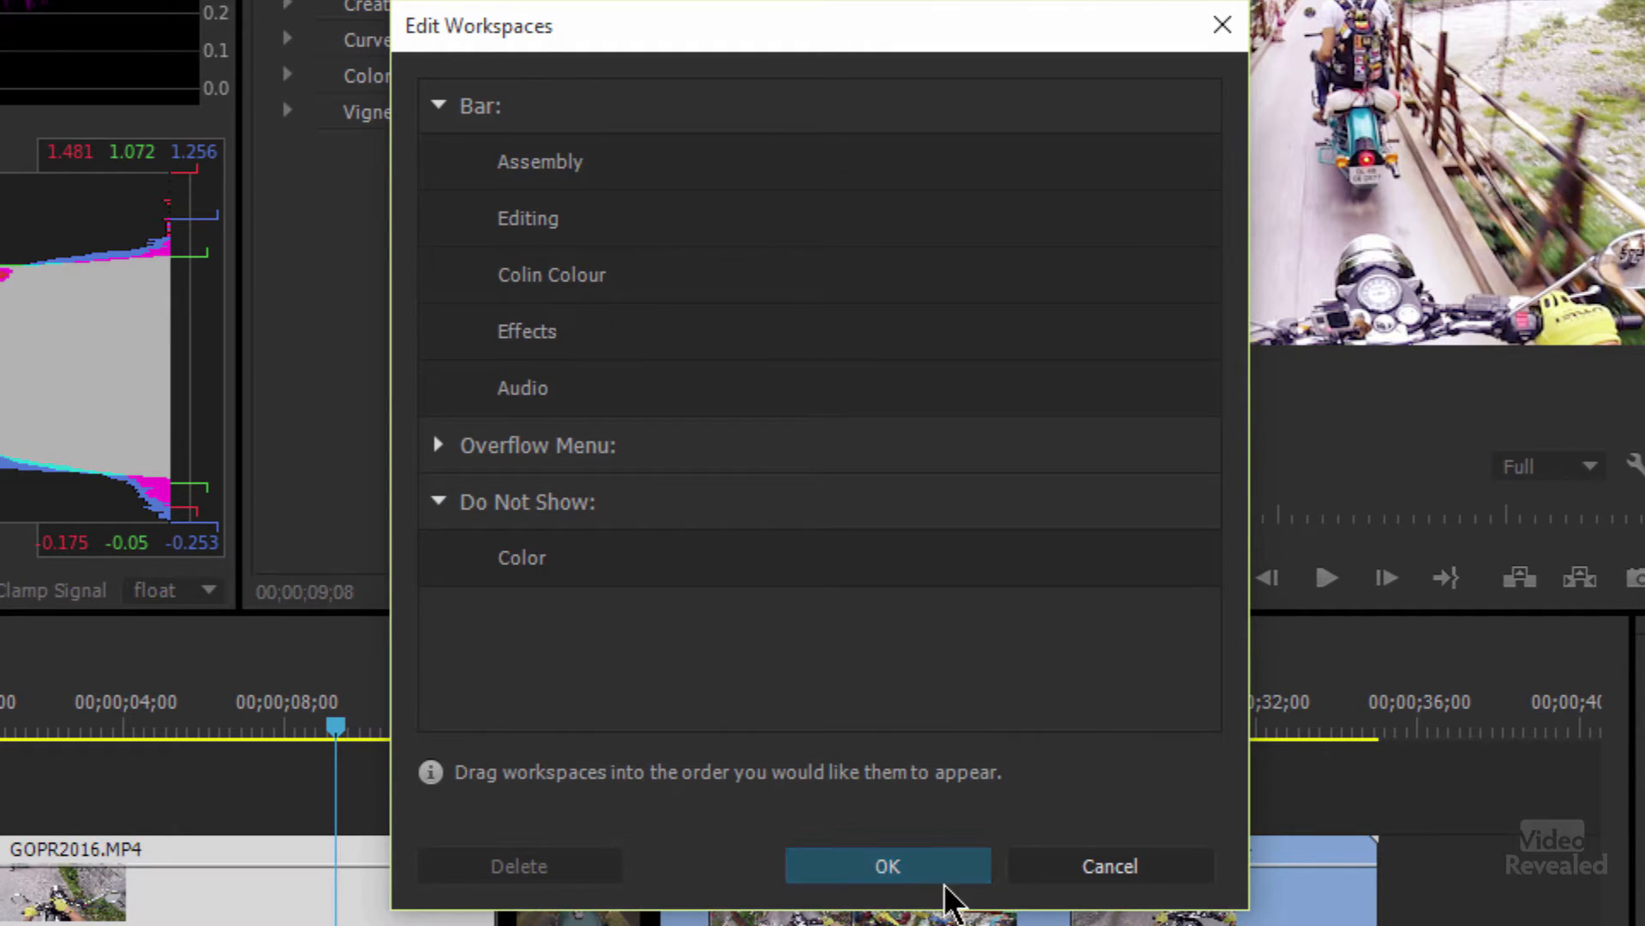
click(886, 864)
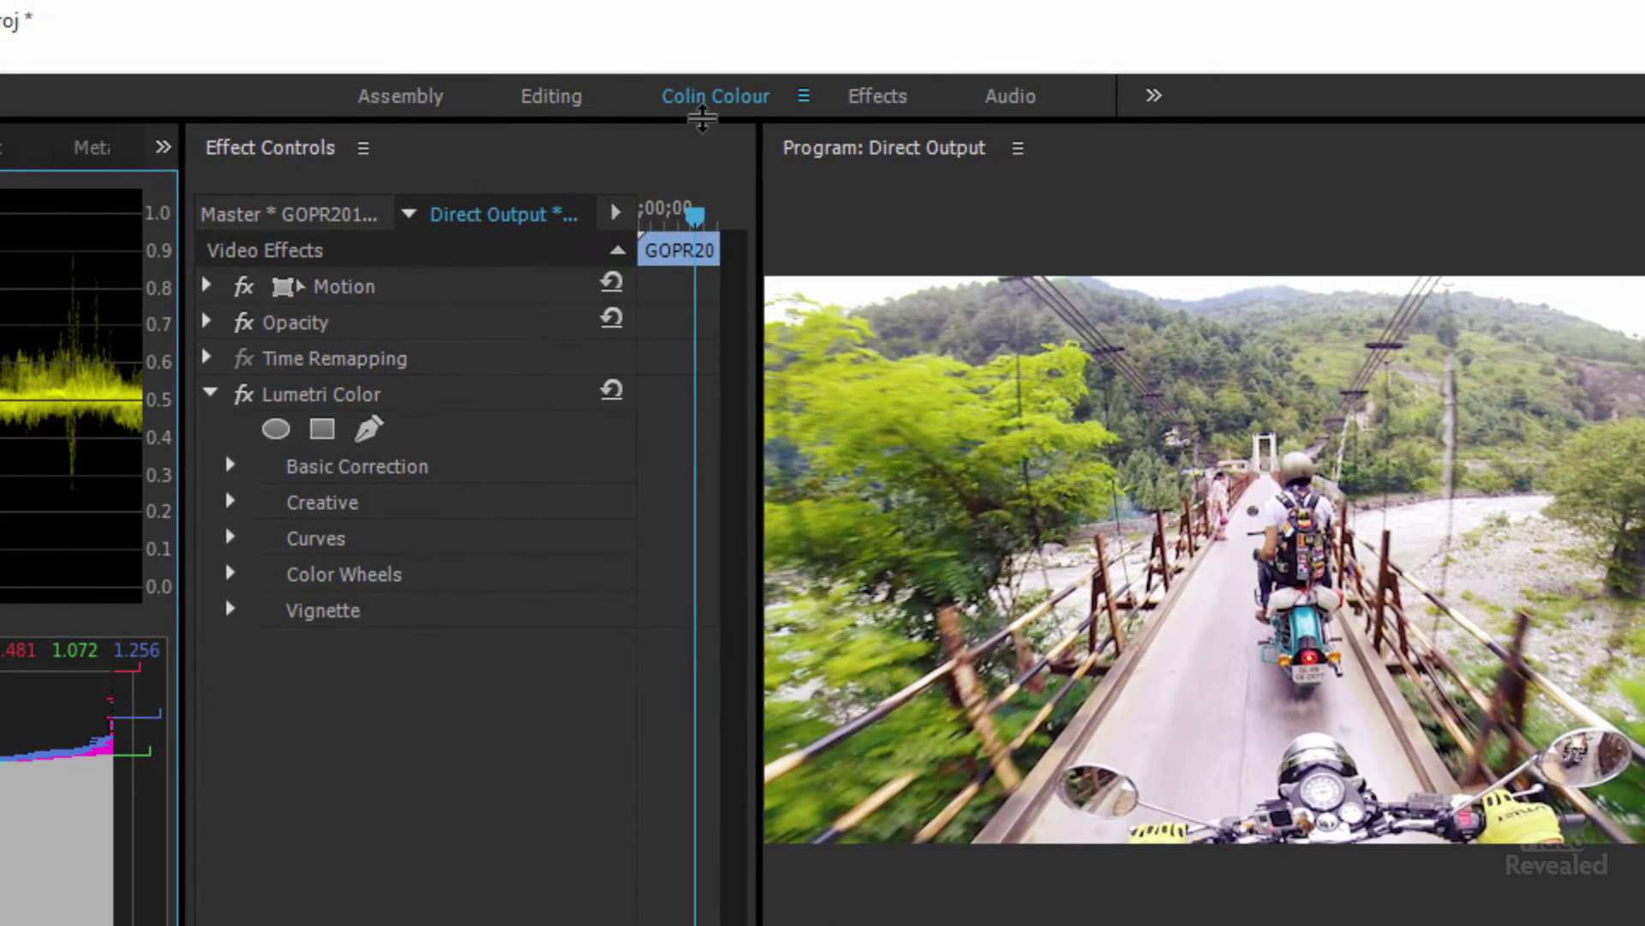
mouse_move(567, 110)
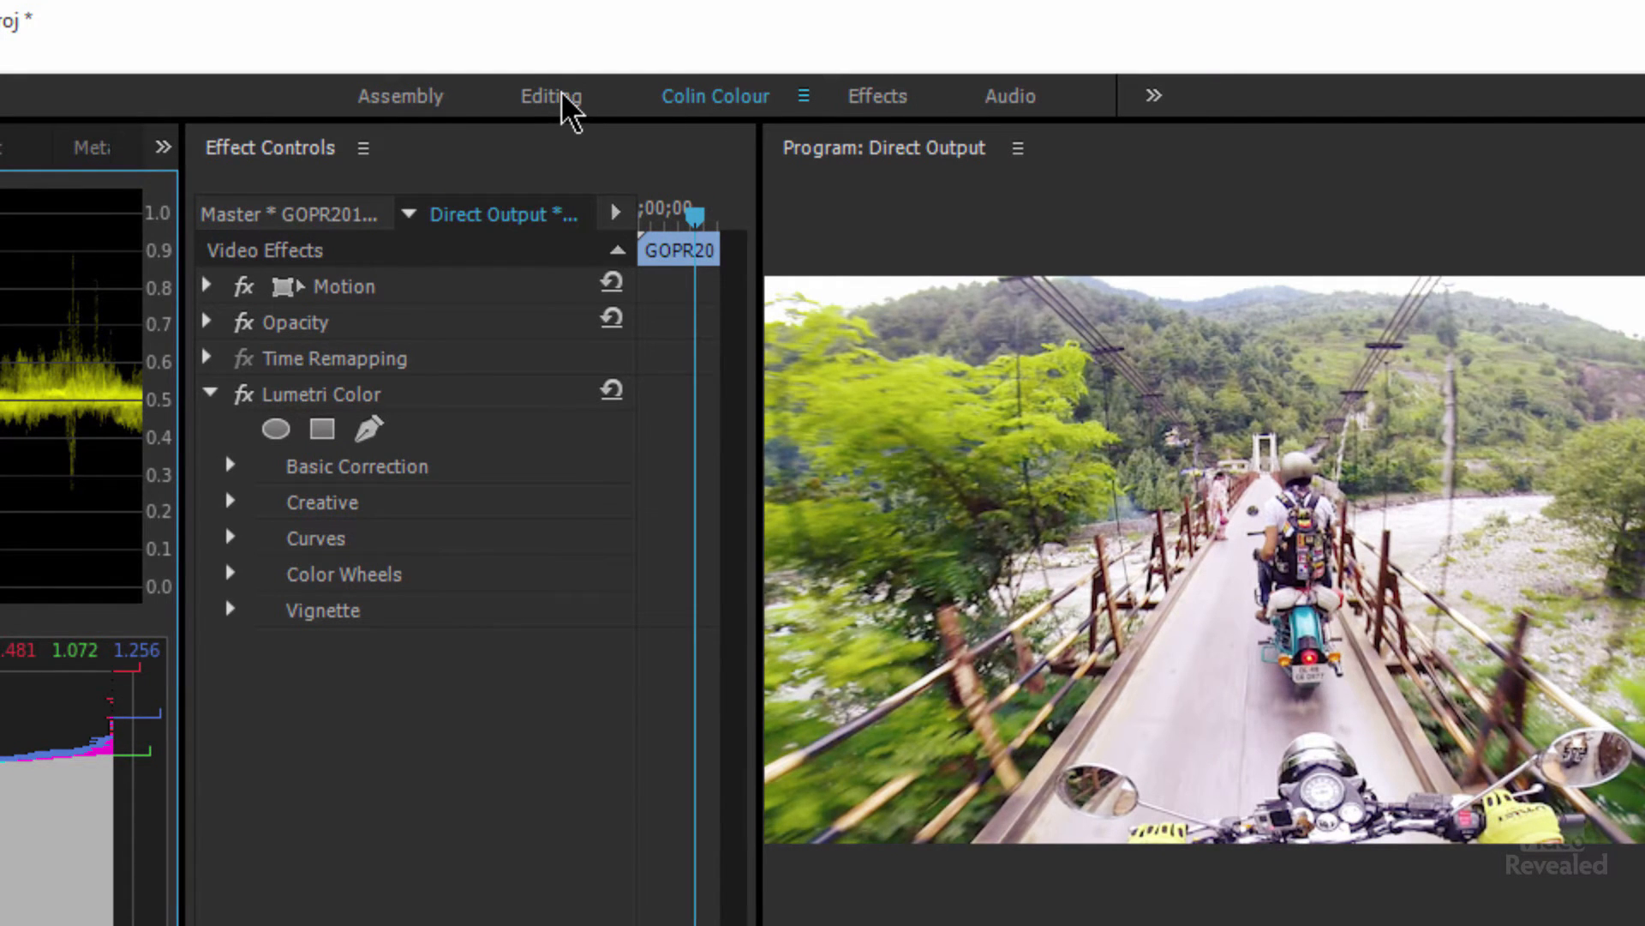
click(550, 96)
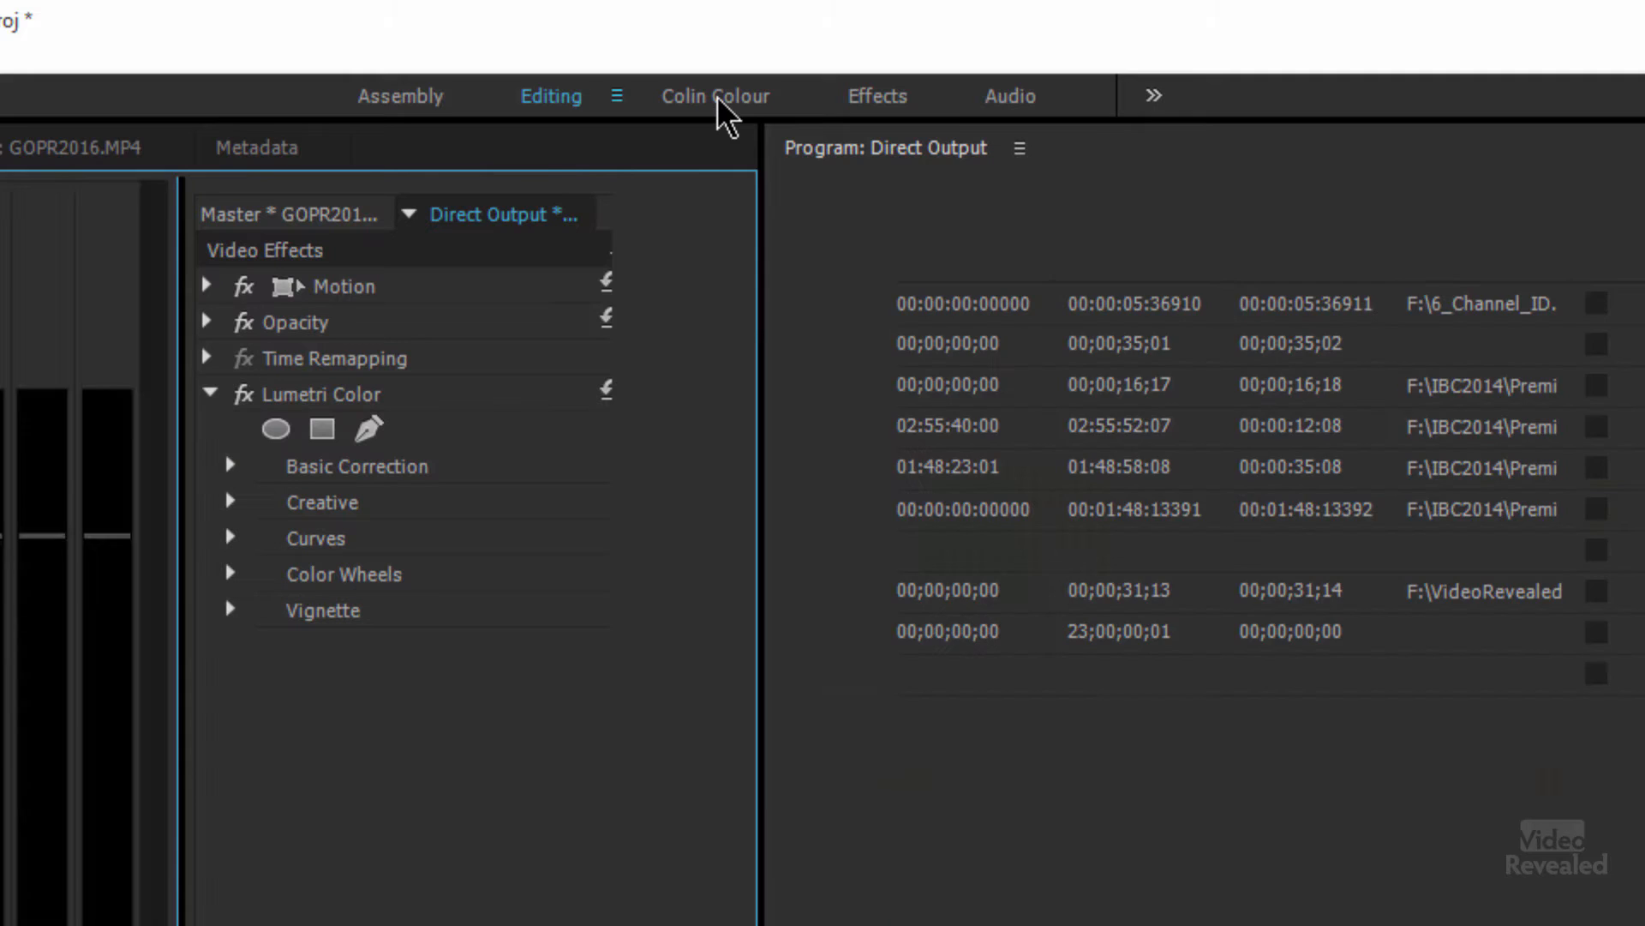
click(715, 96)
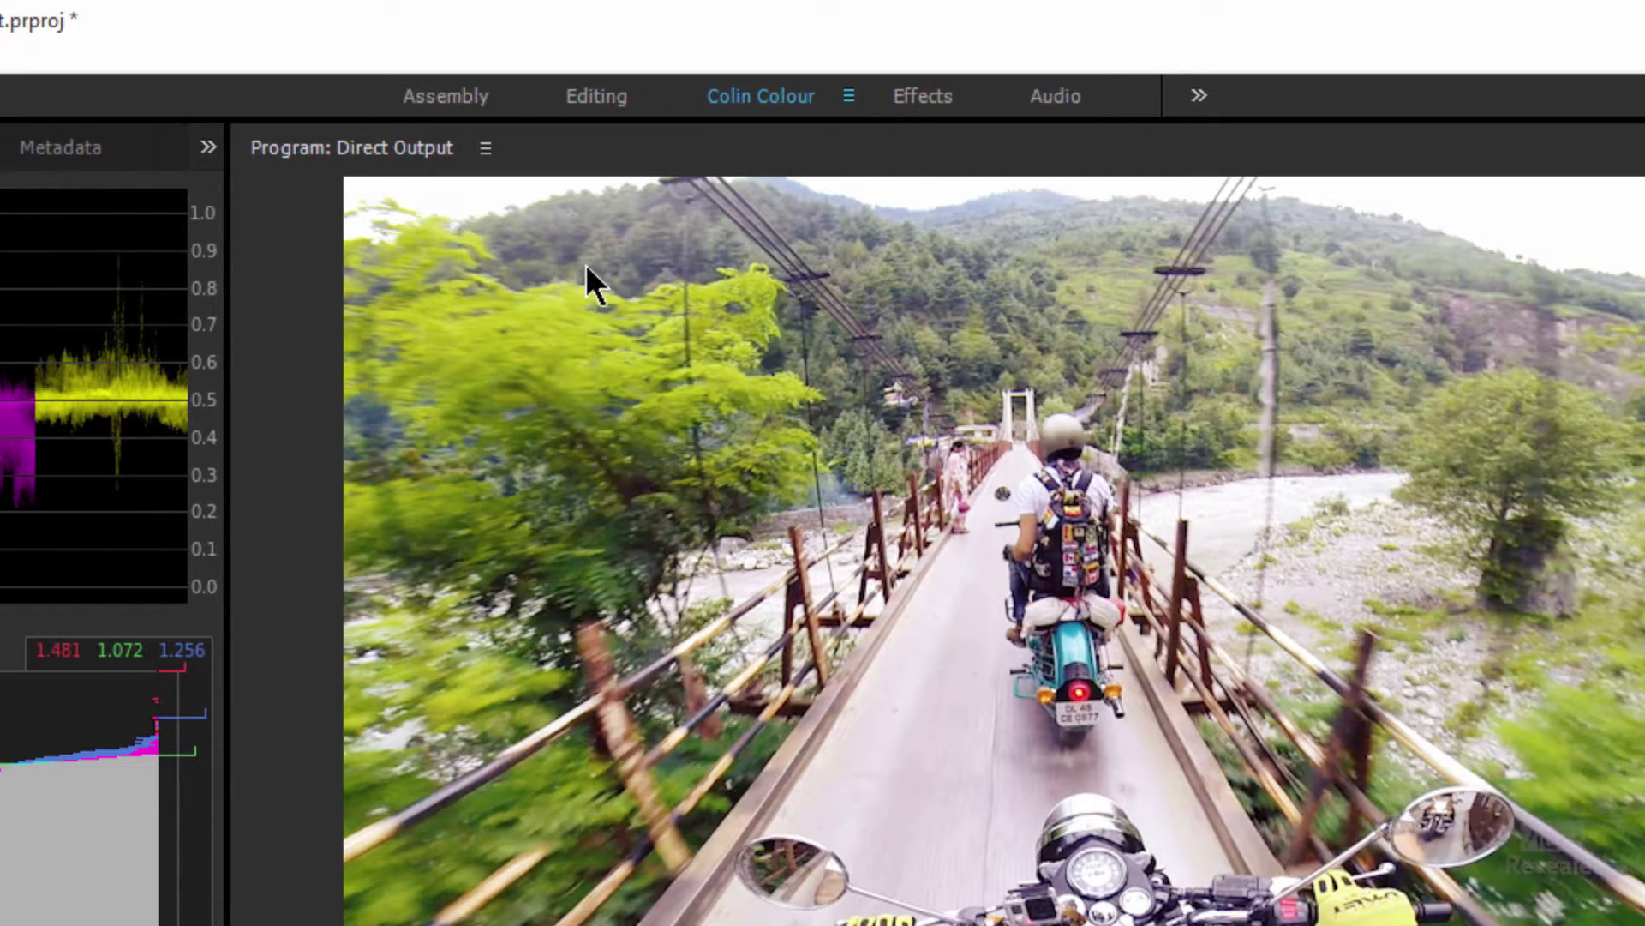
Step: Reset the Colin Colour workspace to its saved panel layout
click(62, 55)
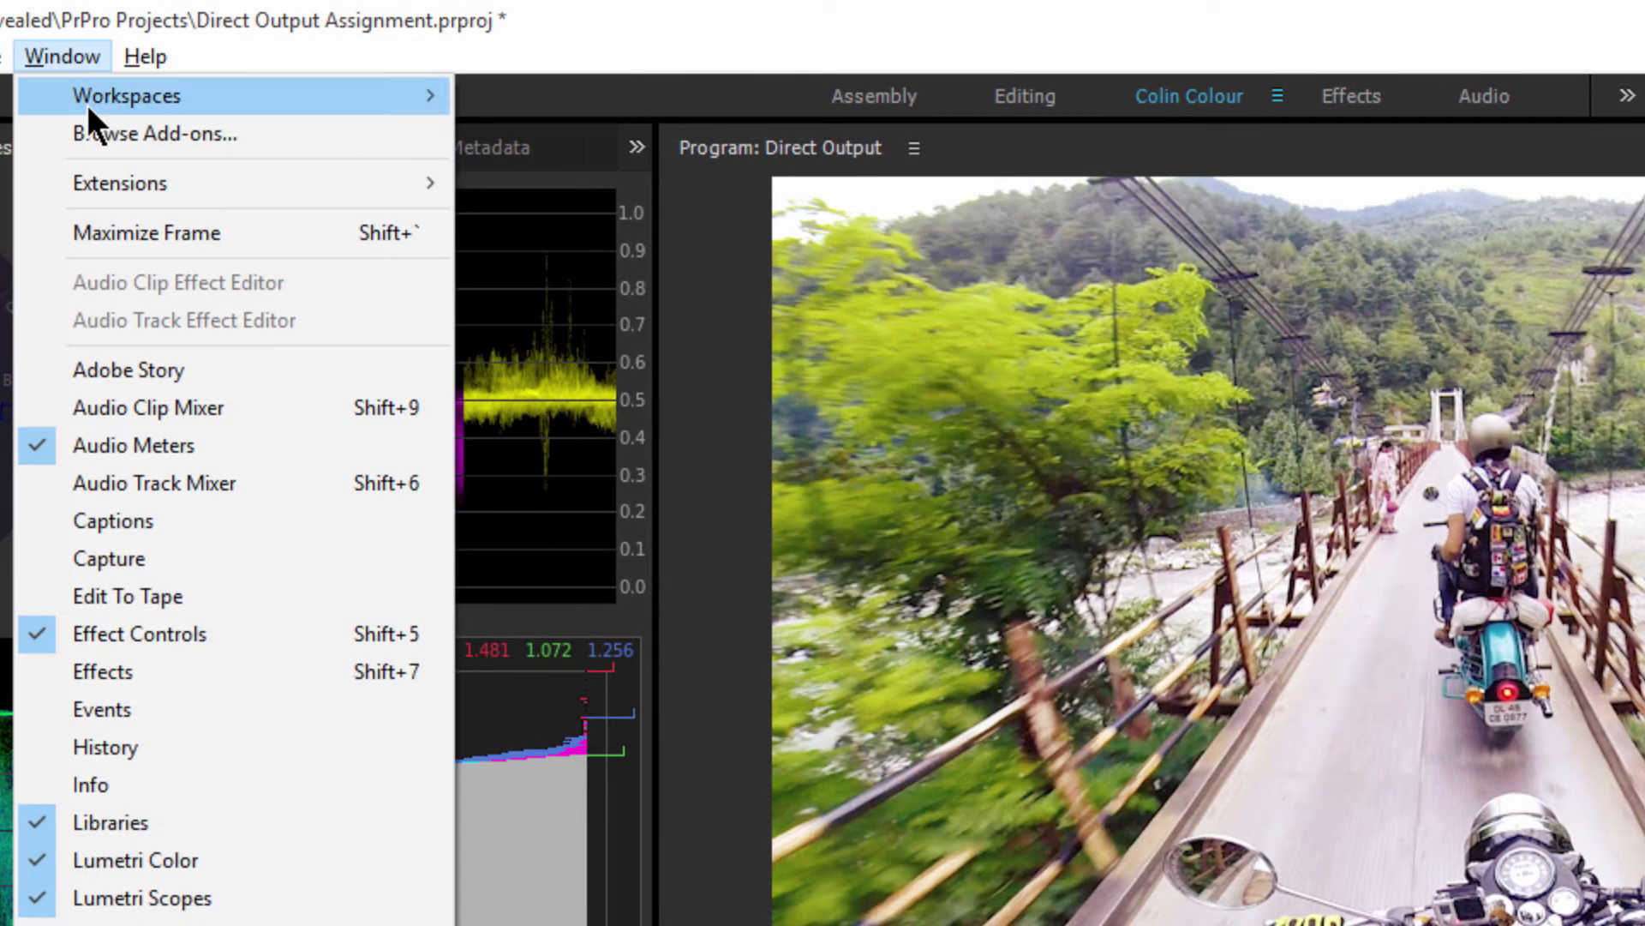
mouse_move(125, 96)
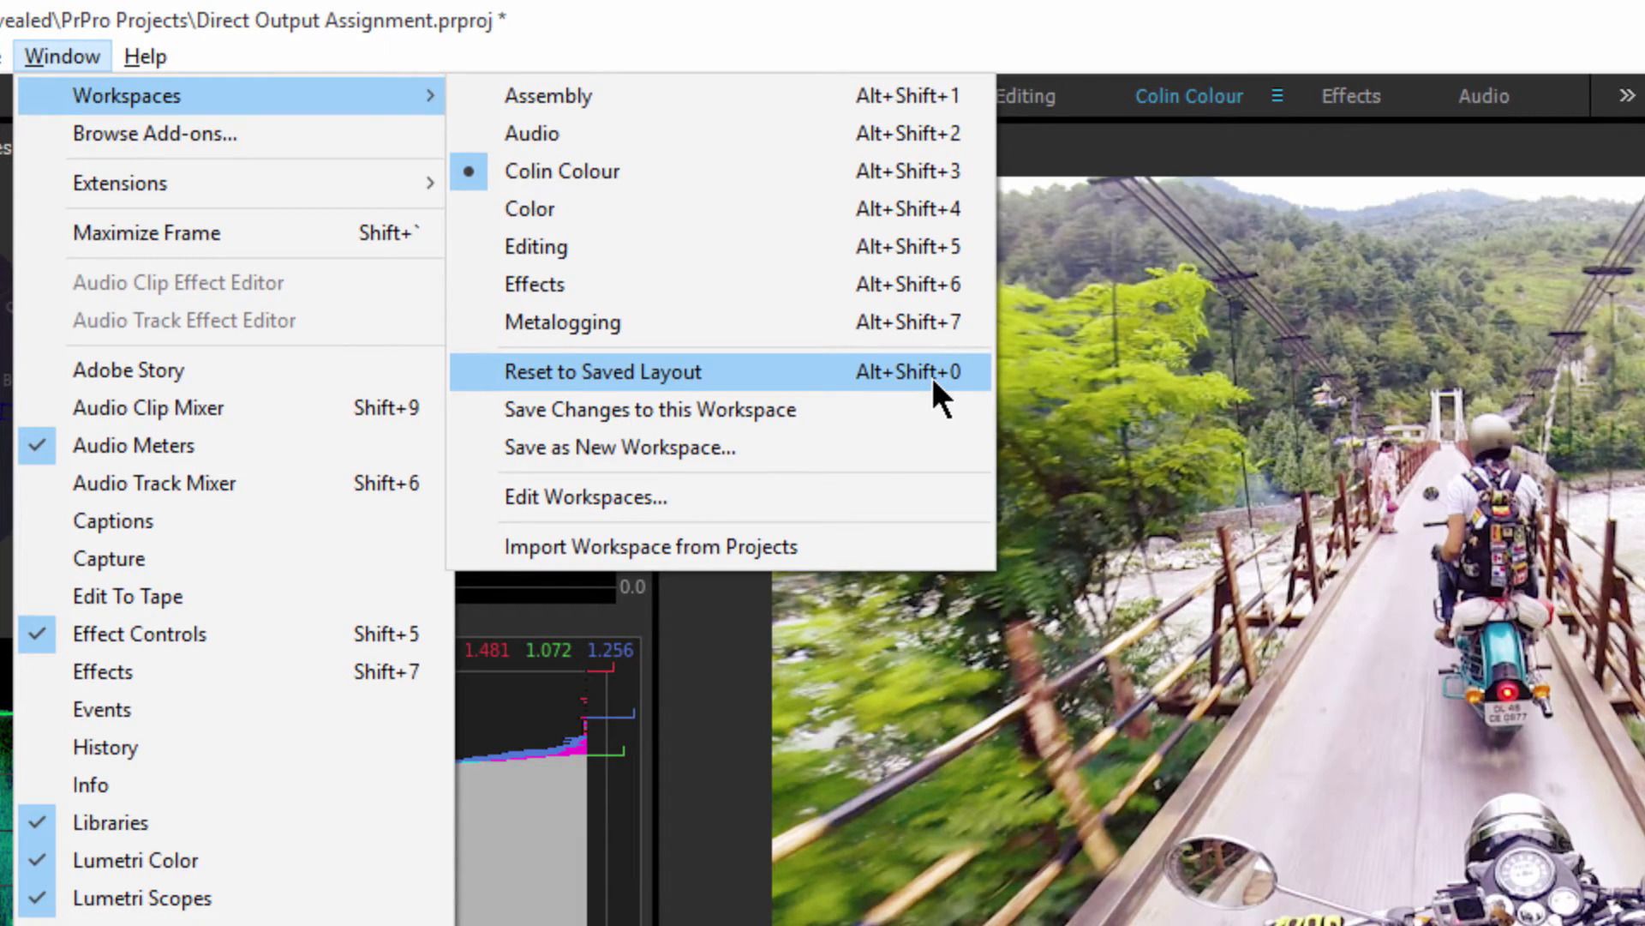
click(601, 372)
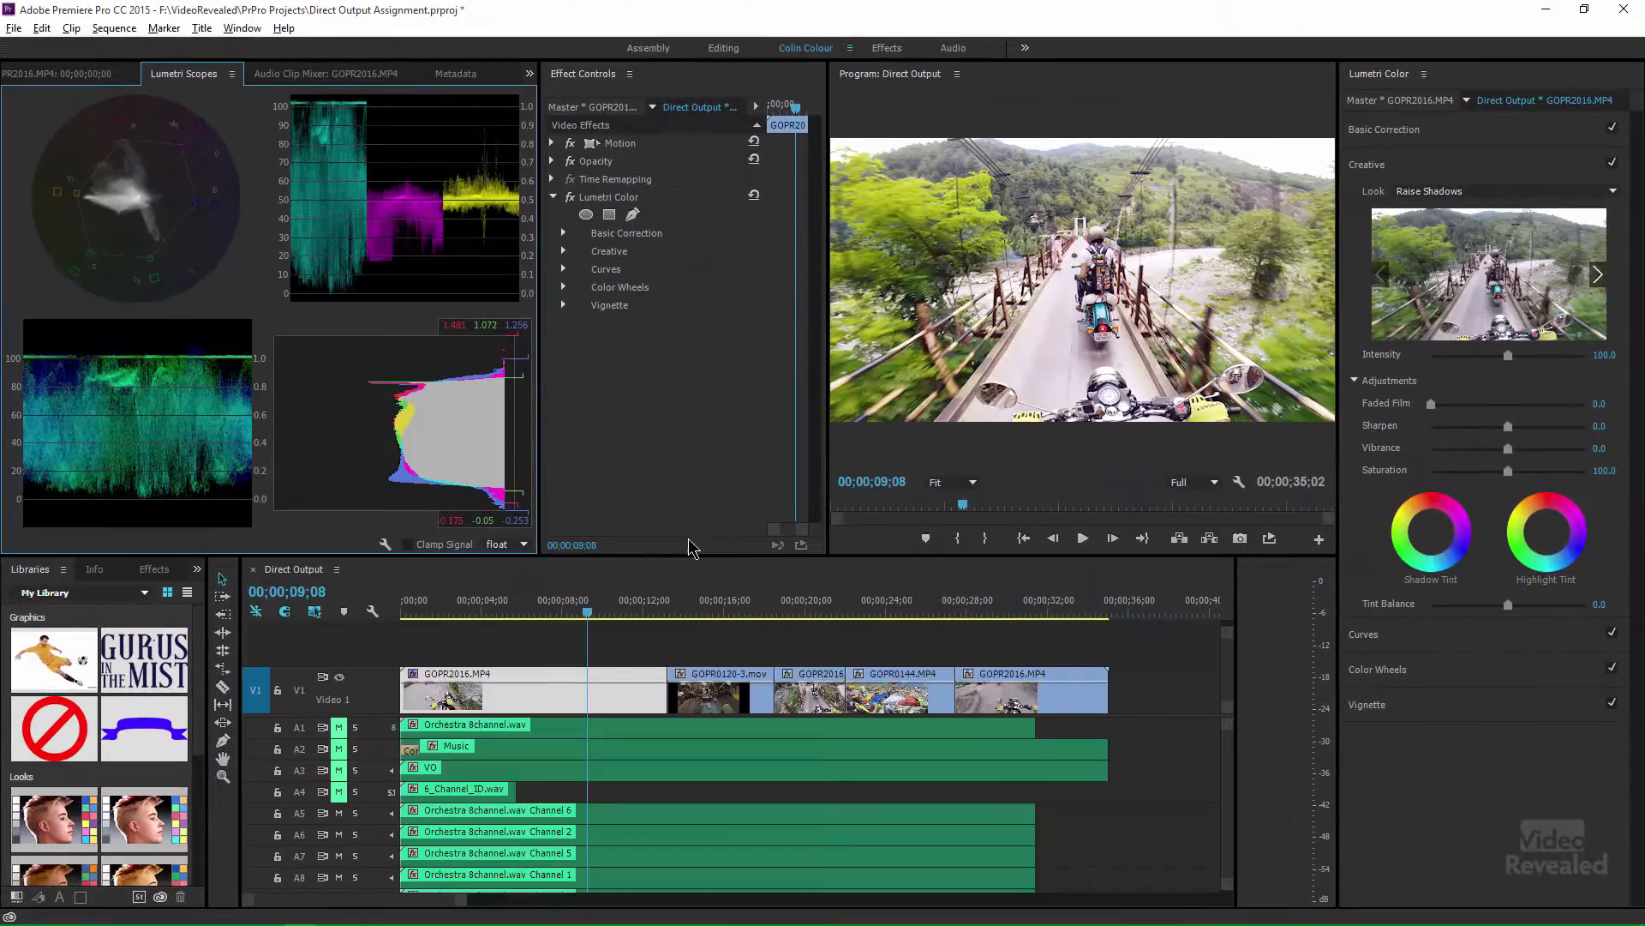
mouse_move(651, 413)
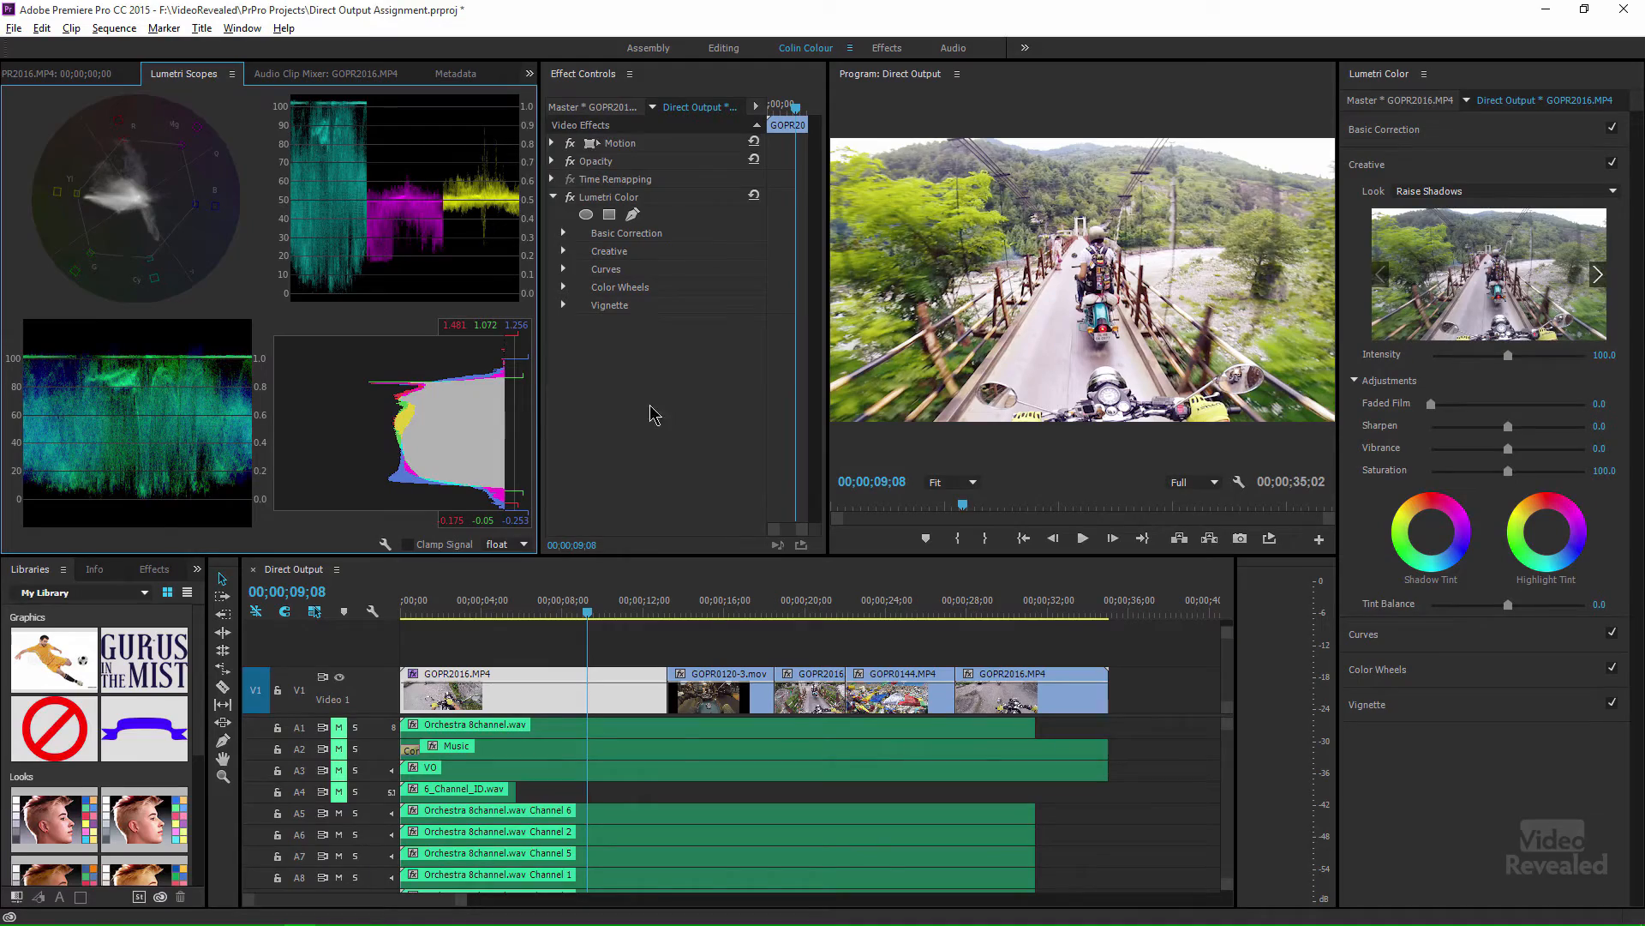
click(241, 28)
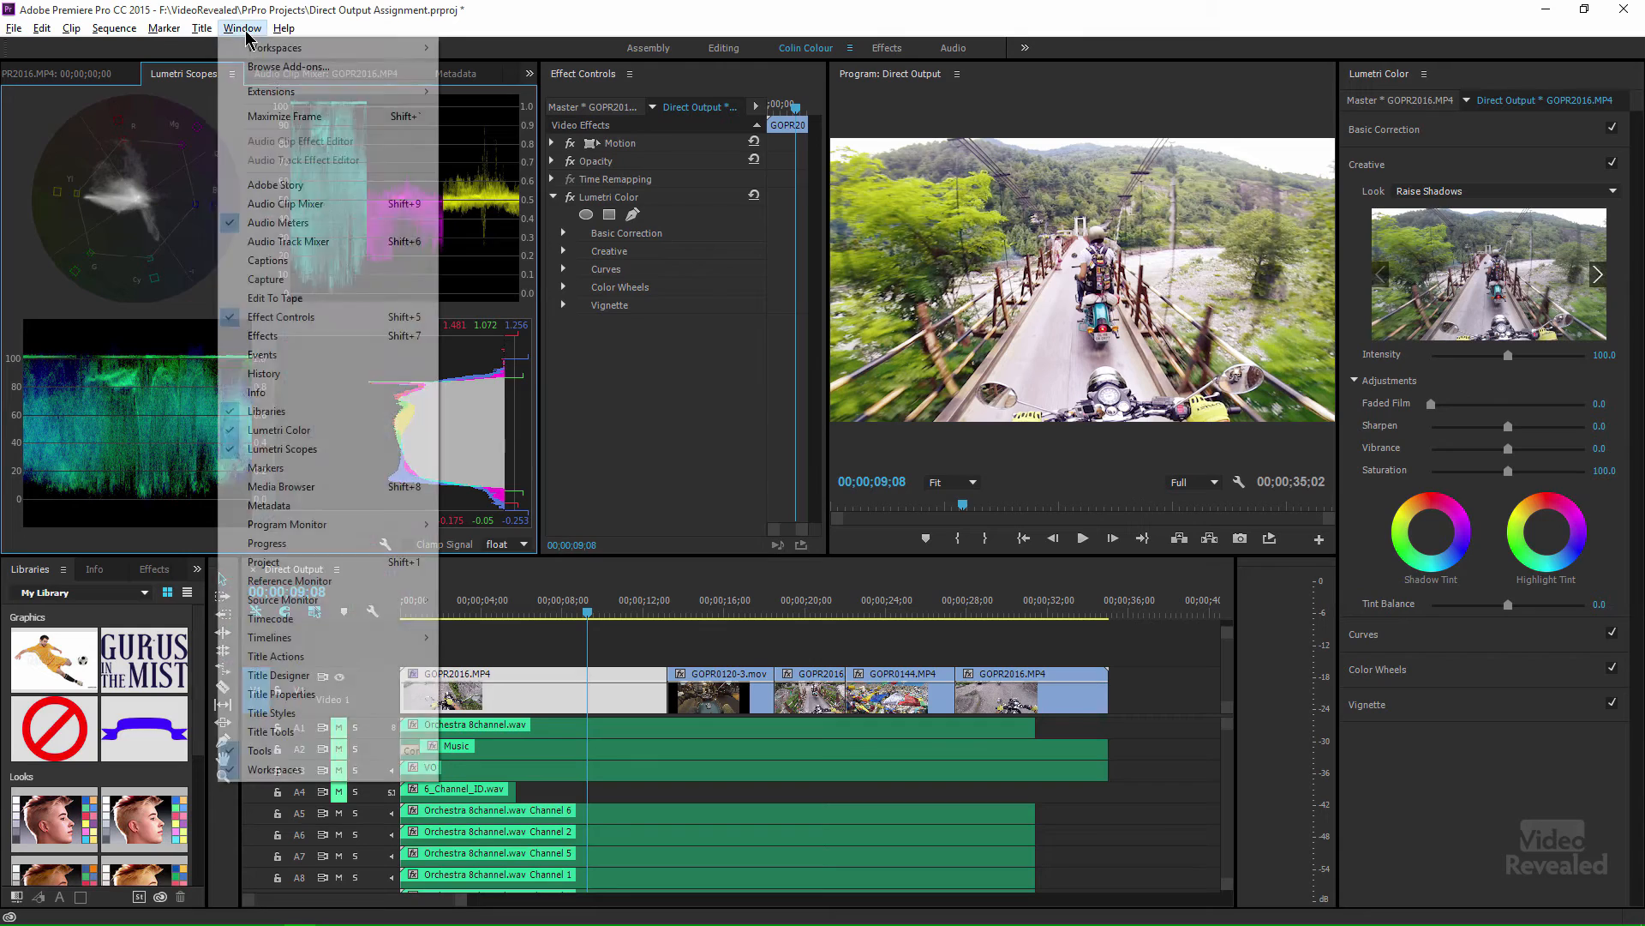
Step: Dock the Effects panel first in the lower-left panel group
click(274, 48)
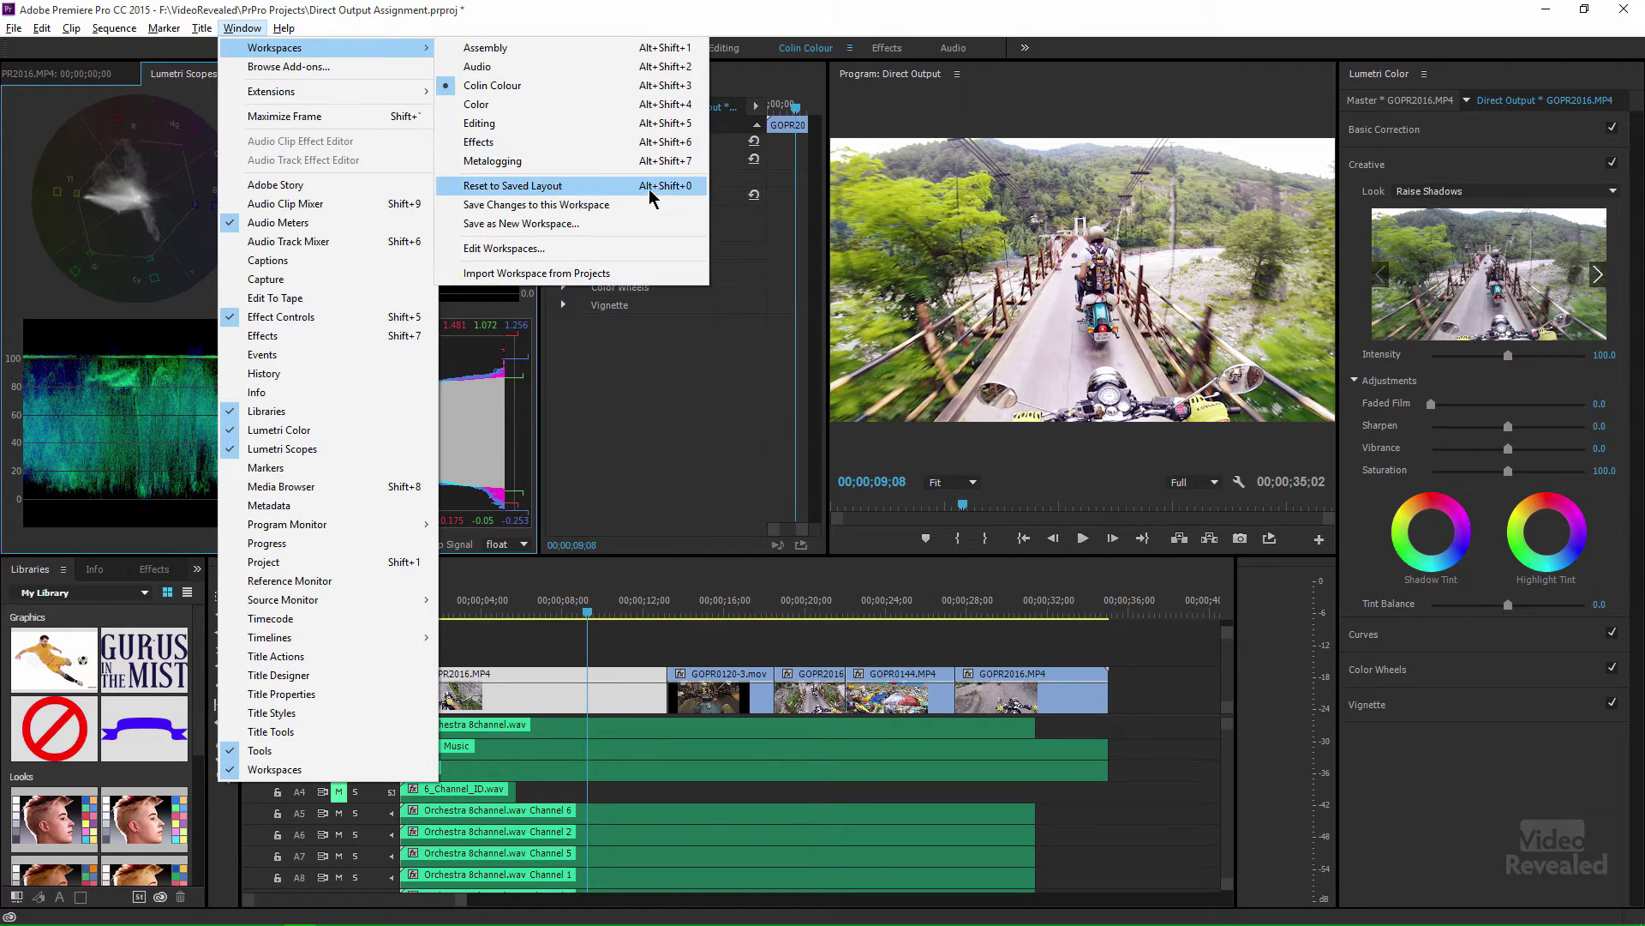
mouse_move(535, 204)
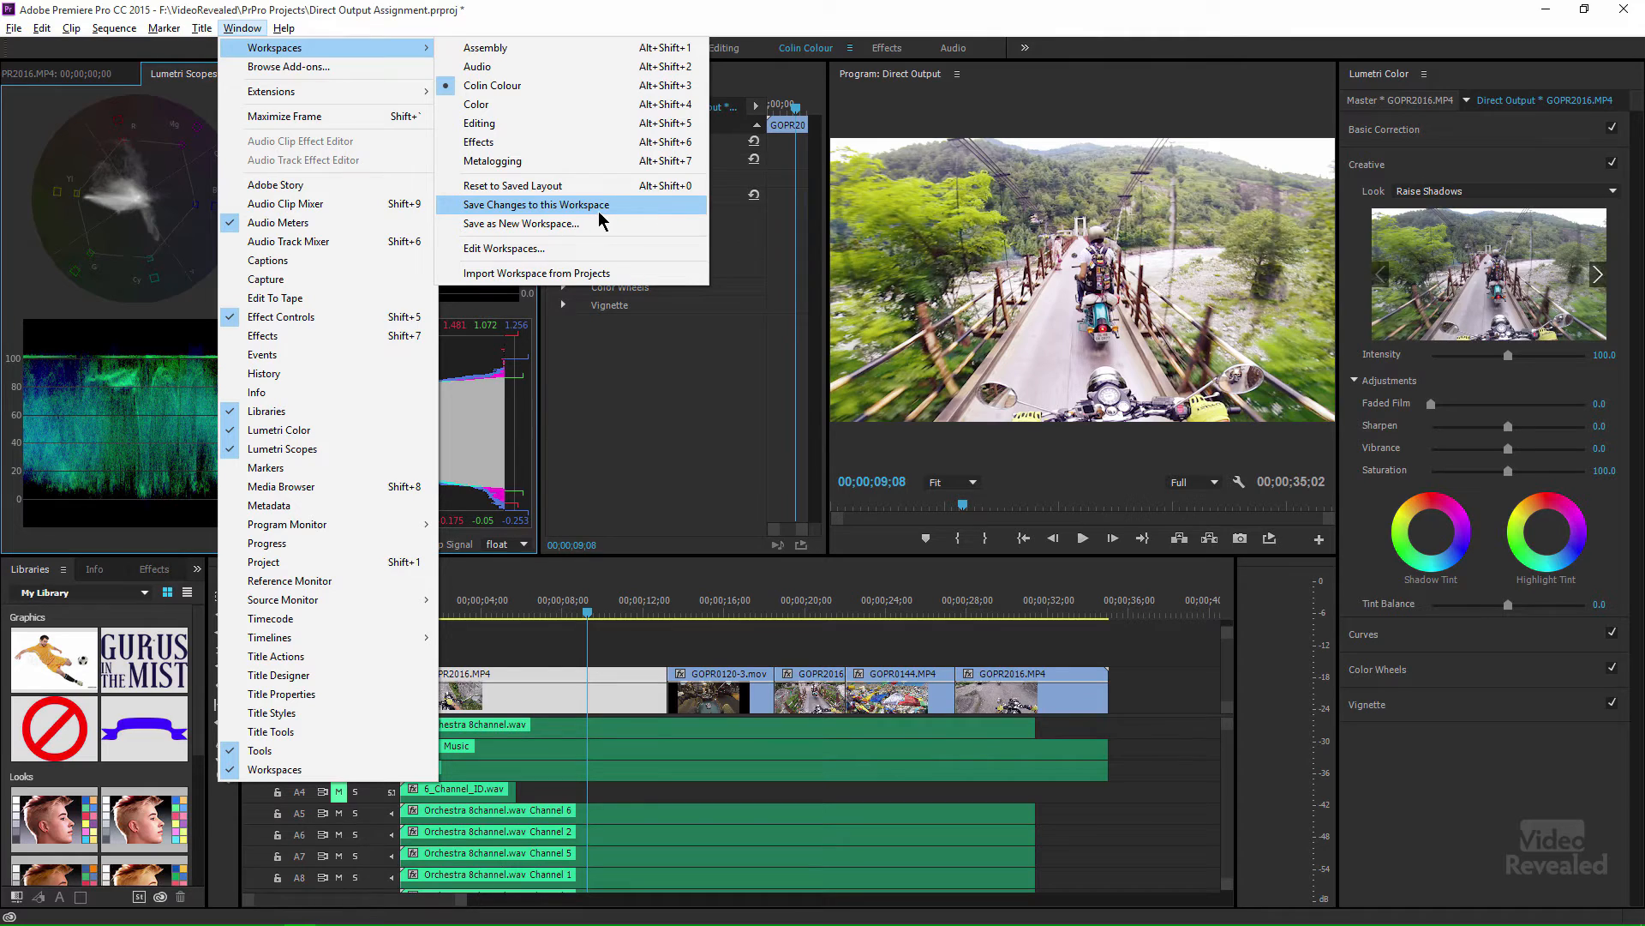
mouse_move(703, 435)
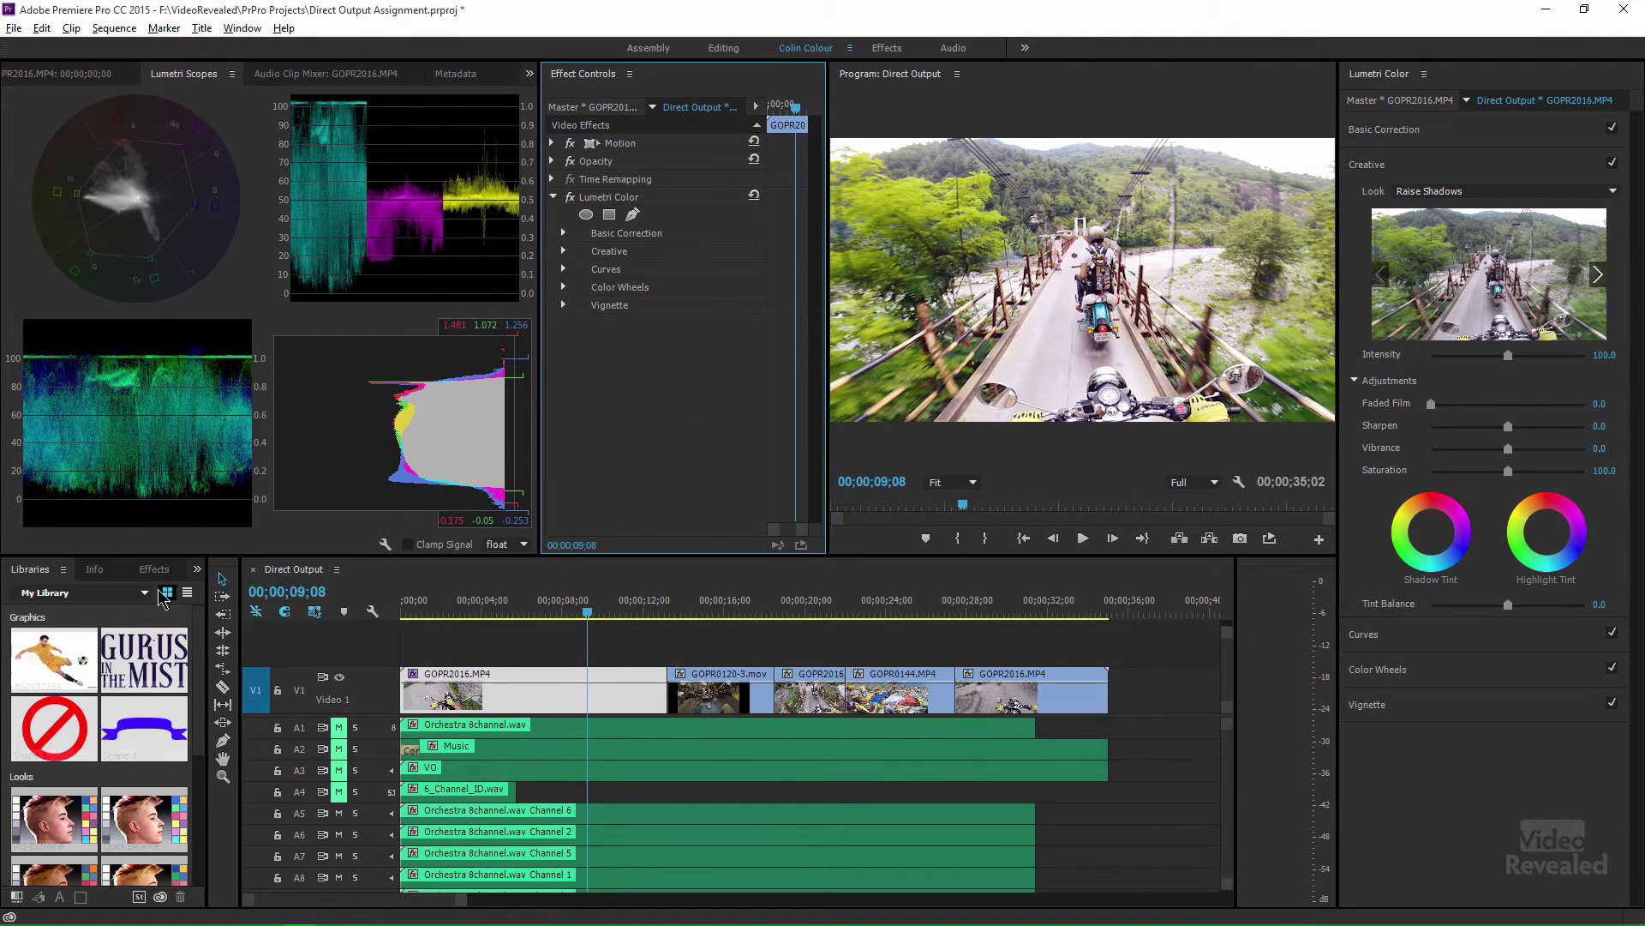
click(128, 568)
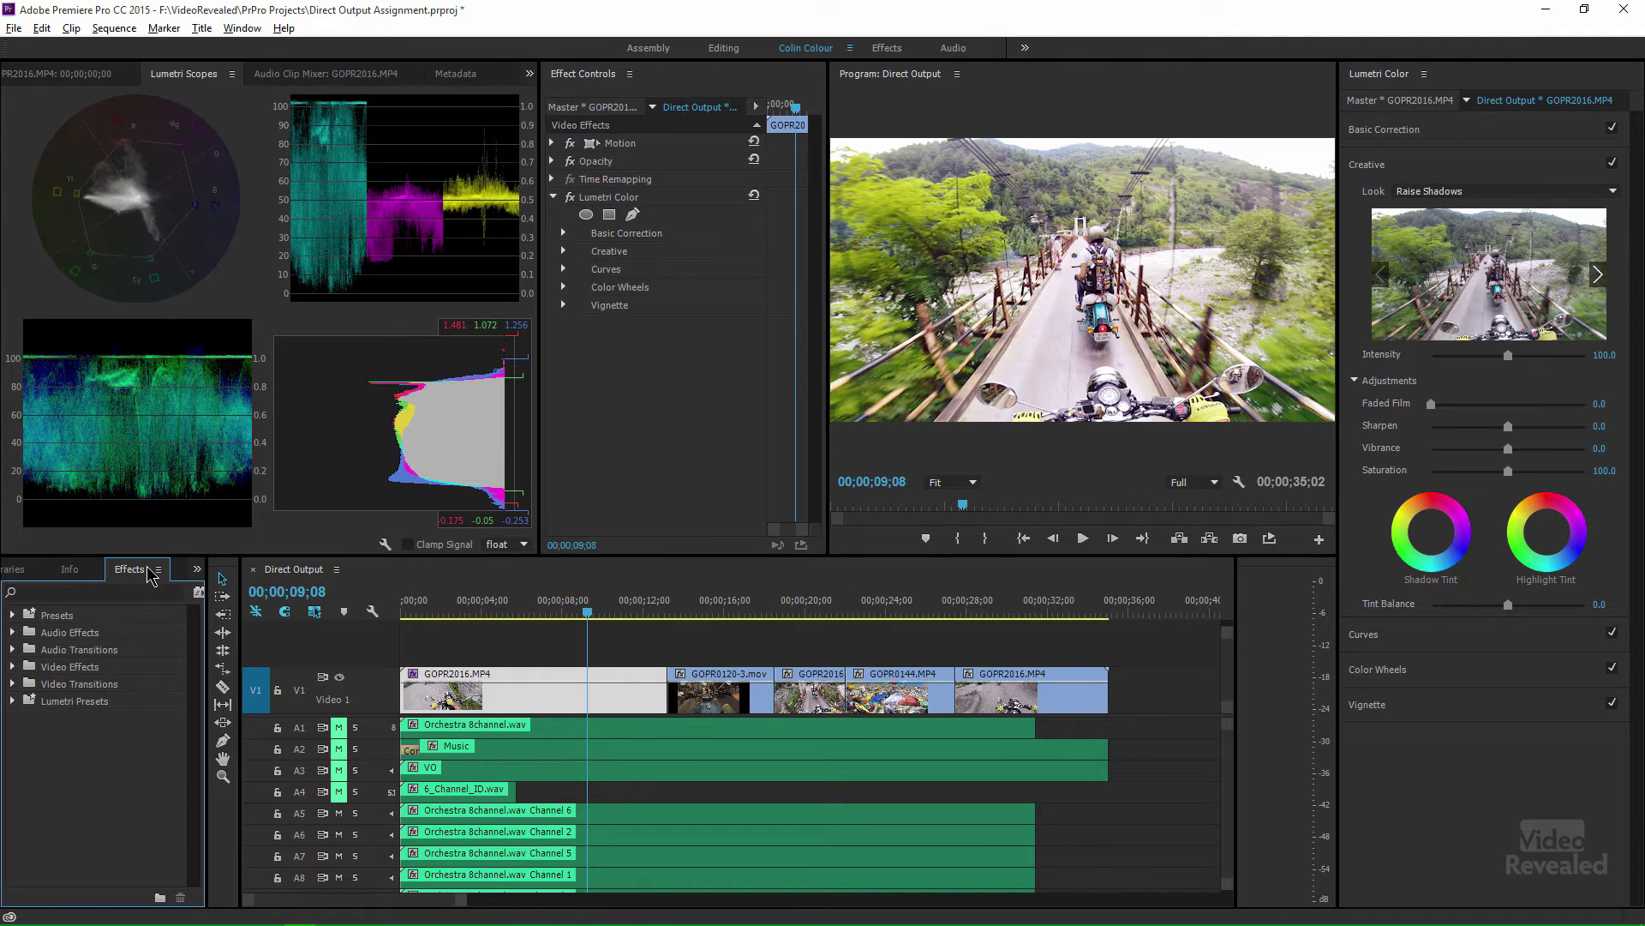
click(62, 567)
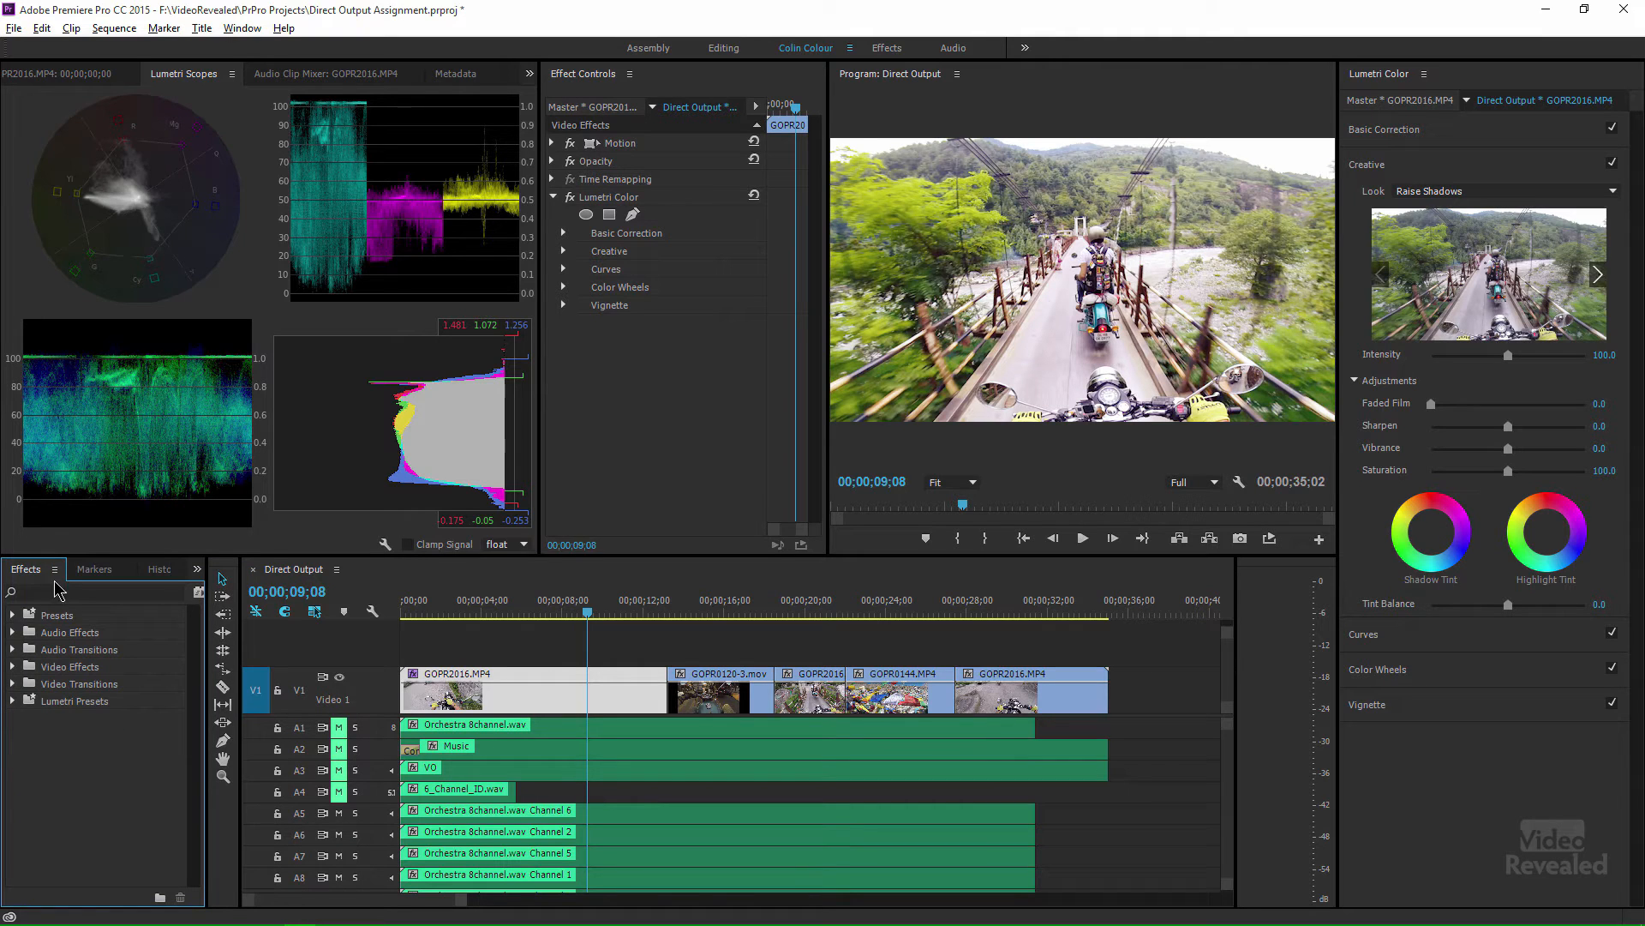
mouse_move(324, 100)
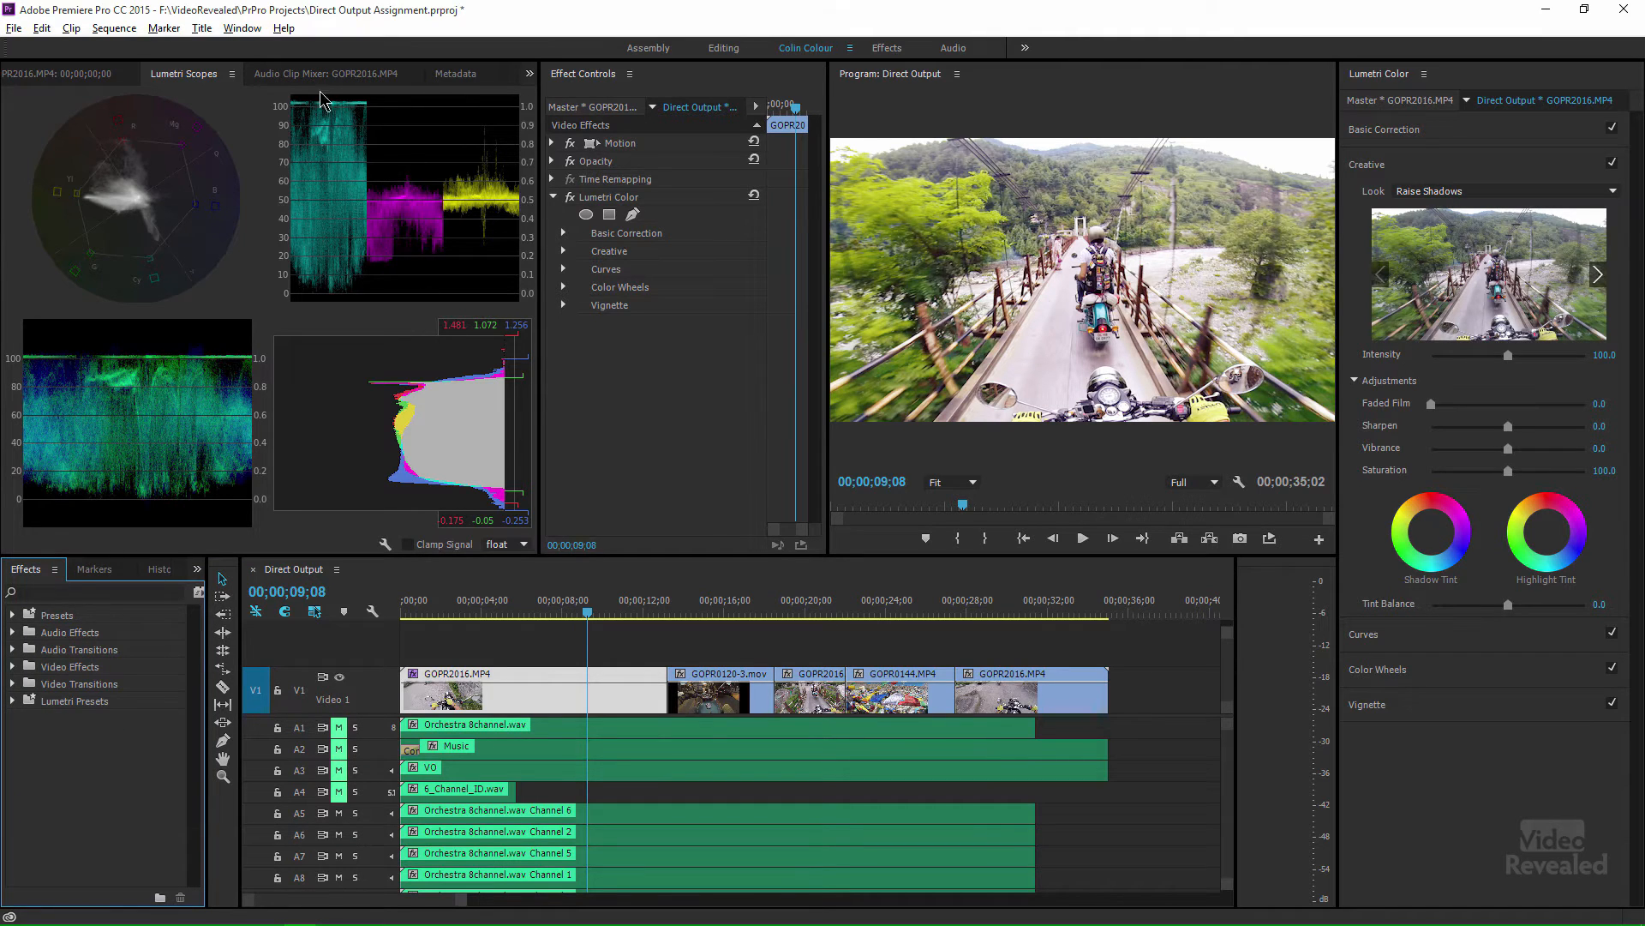
Step: Save the changed layout into the Colin Colour workspace
click(242, 27)
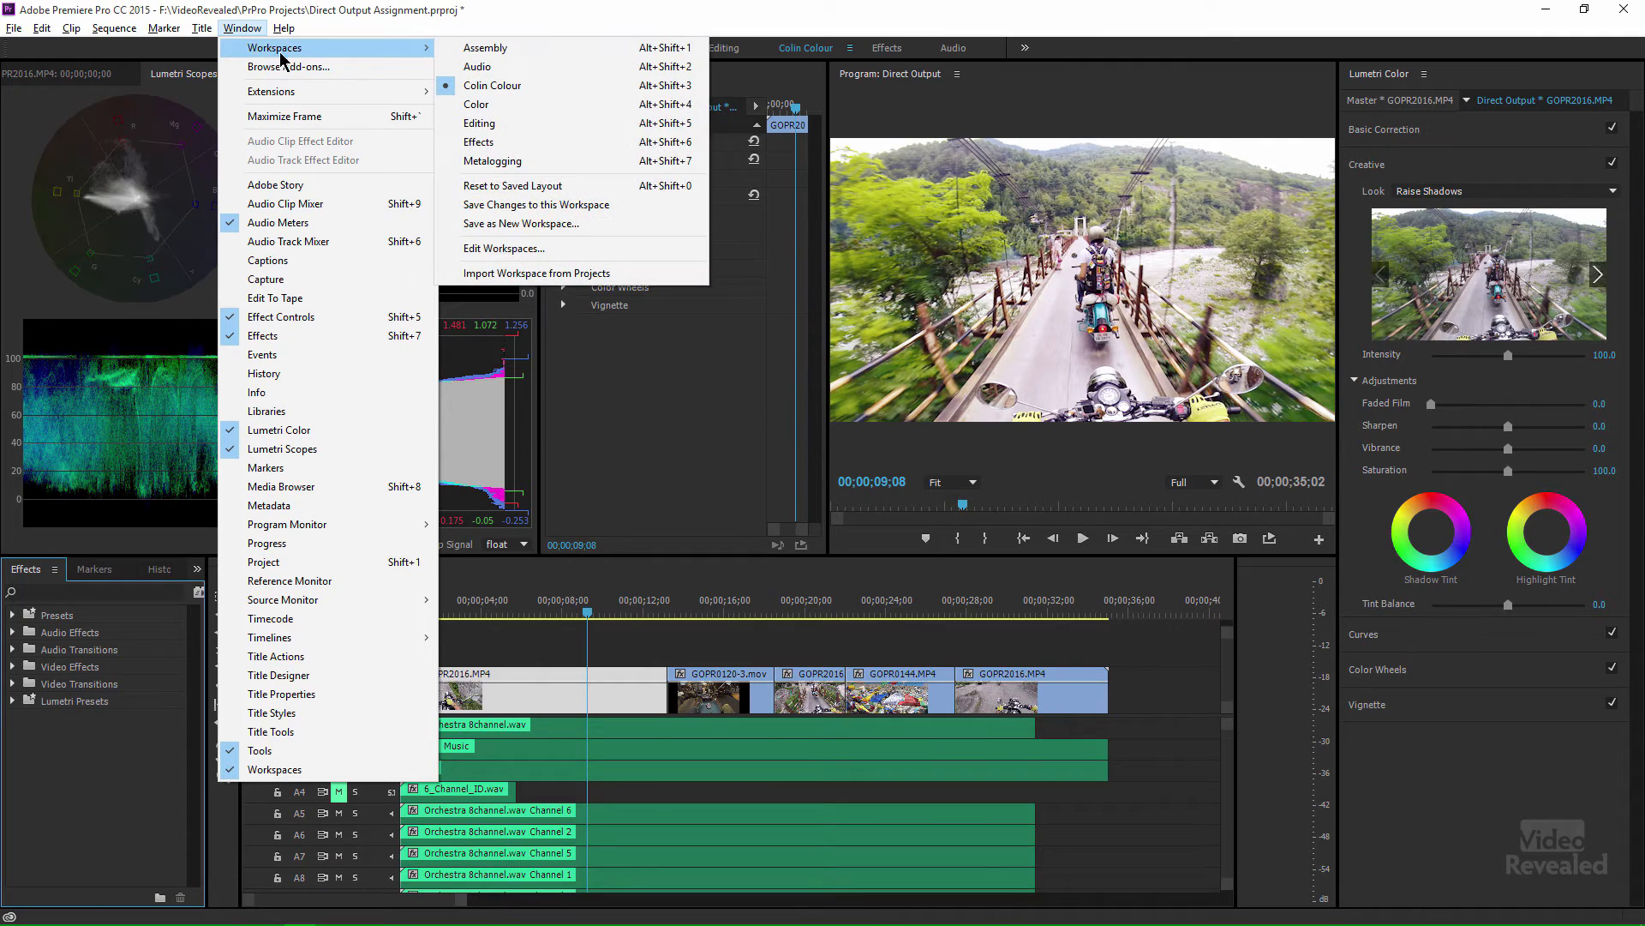
mouse_move(537, 204)
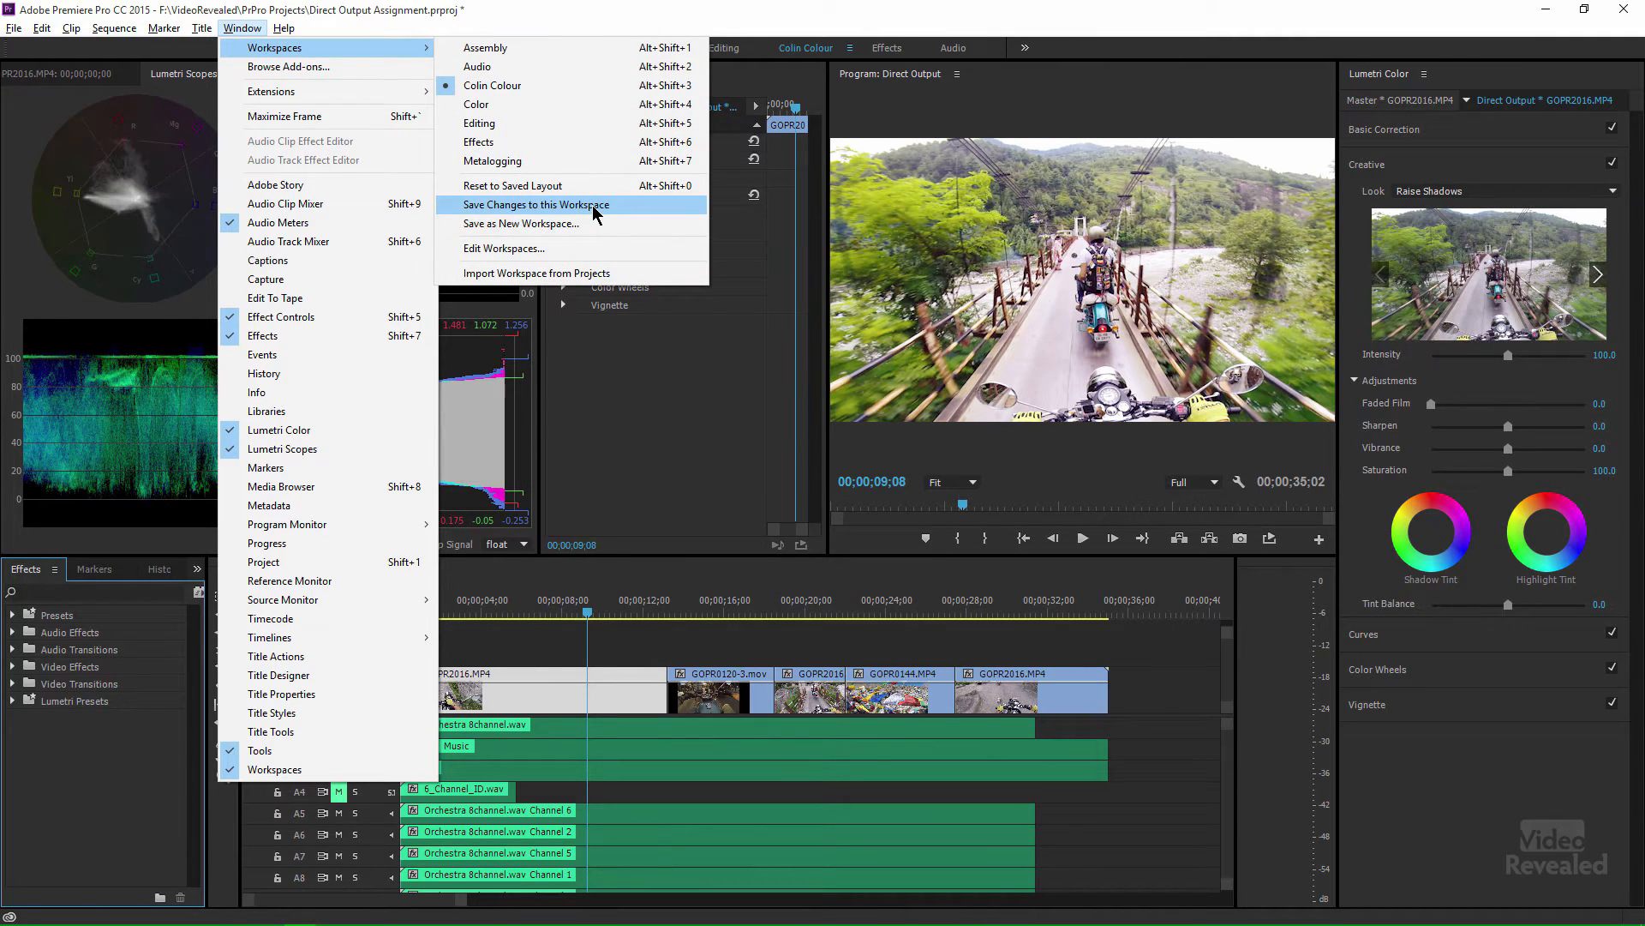
click(535, 203)
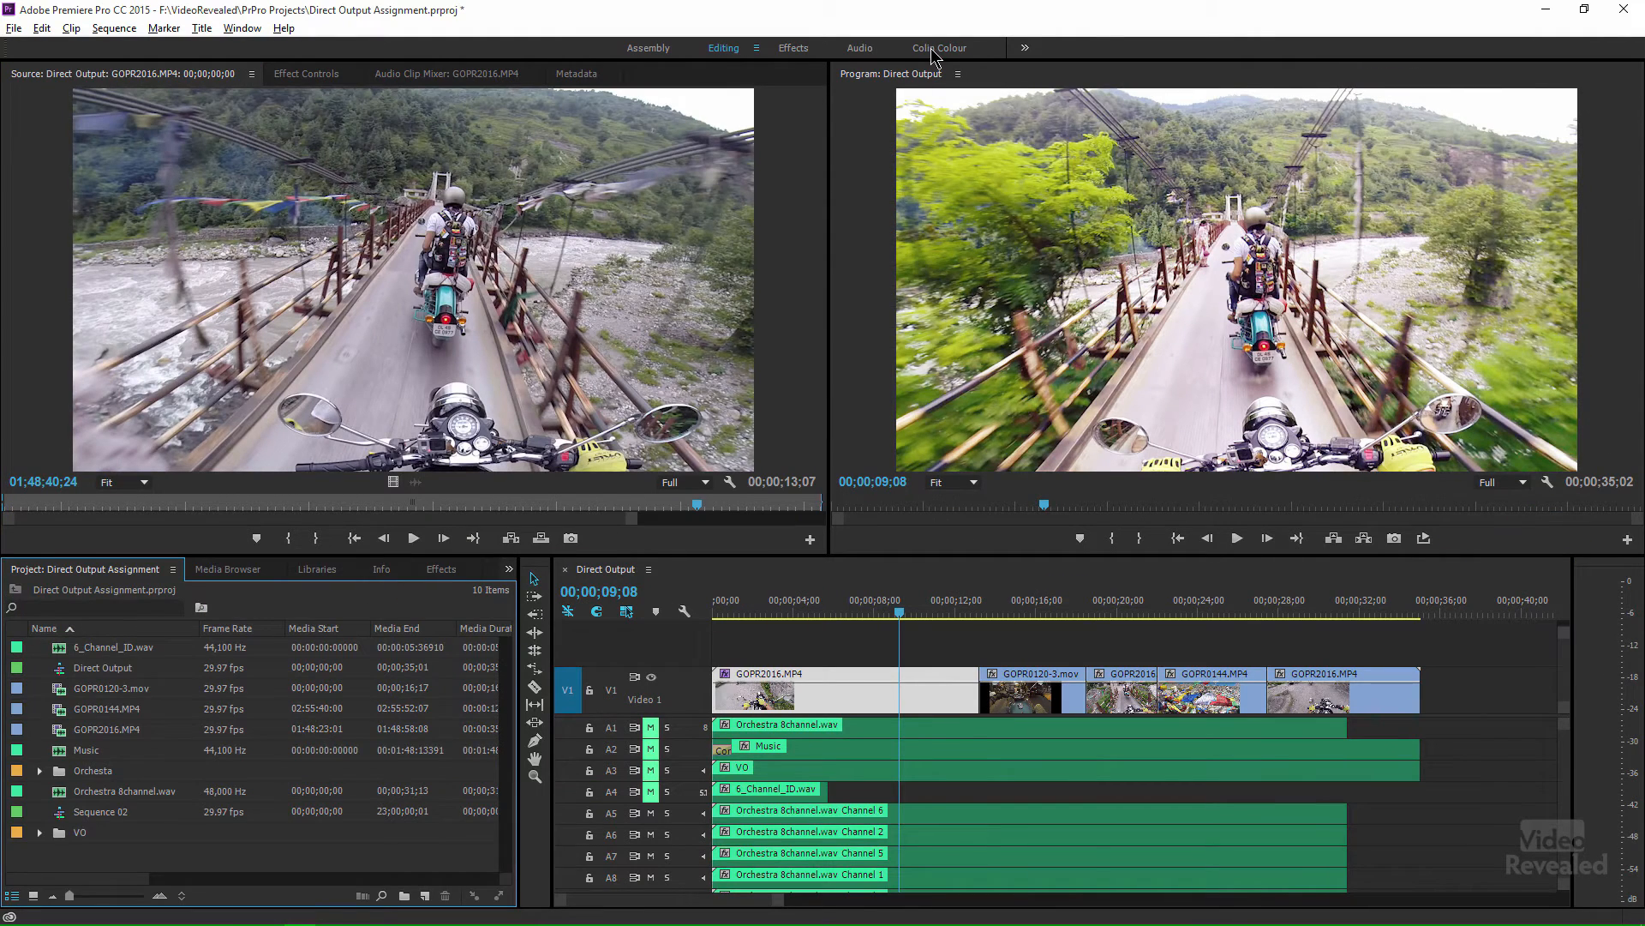
click(939, 48)
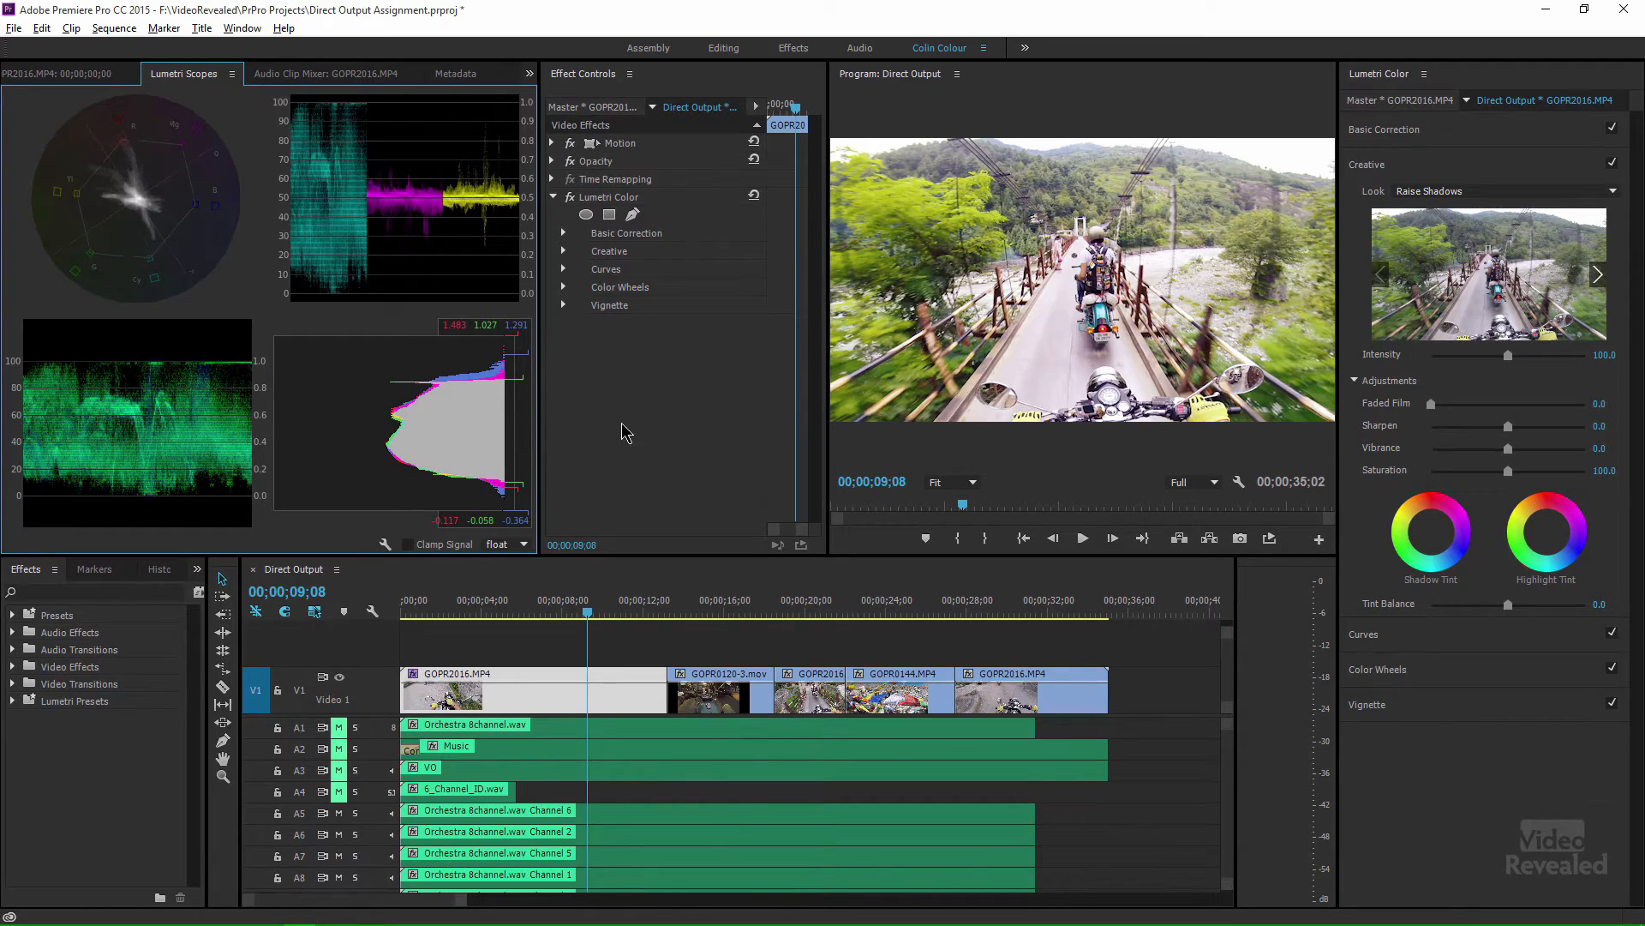
click(242, 29)
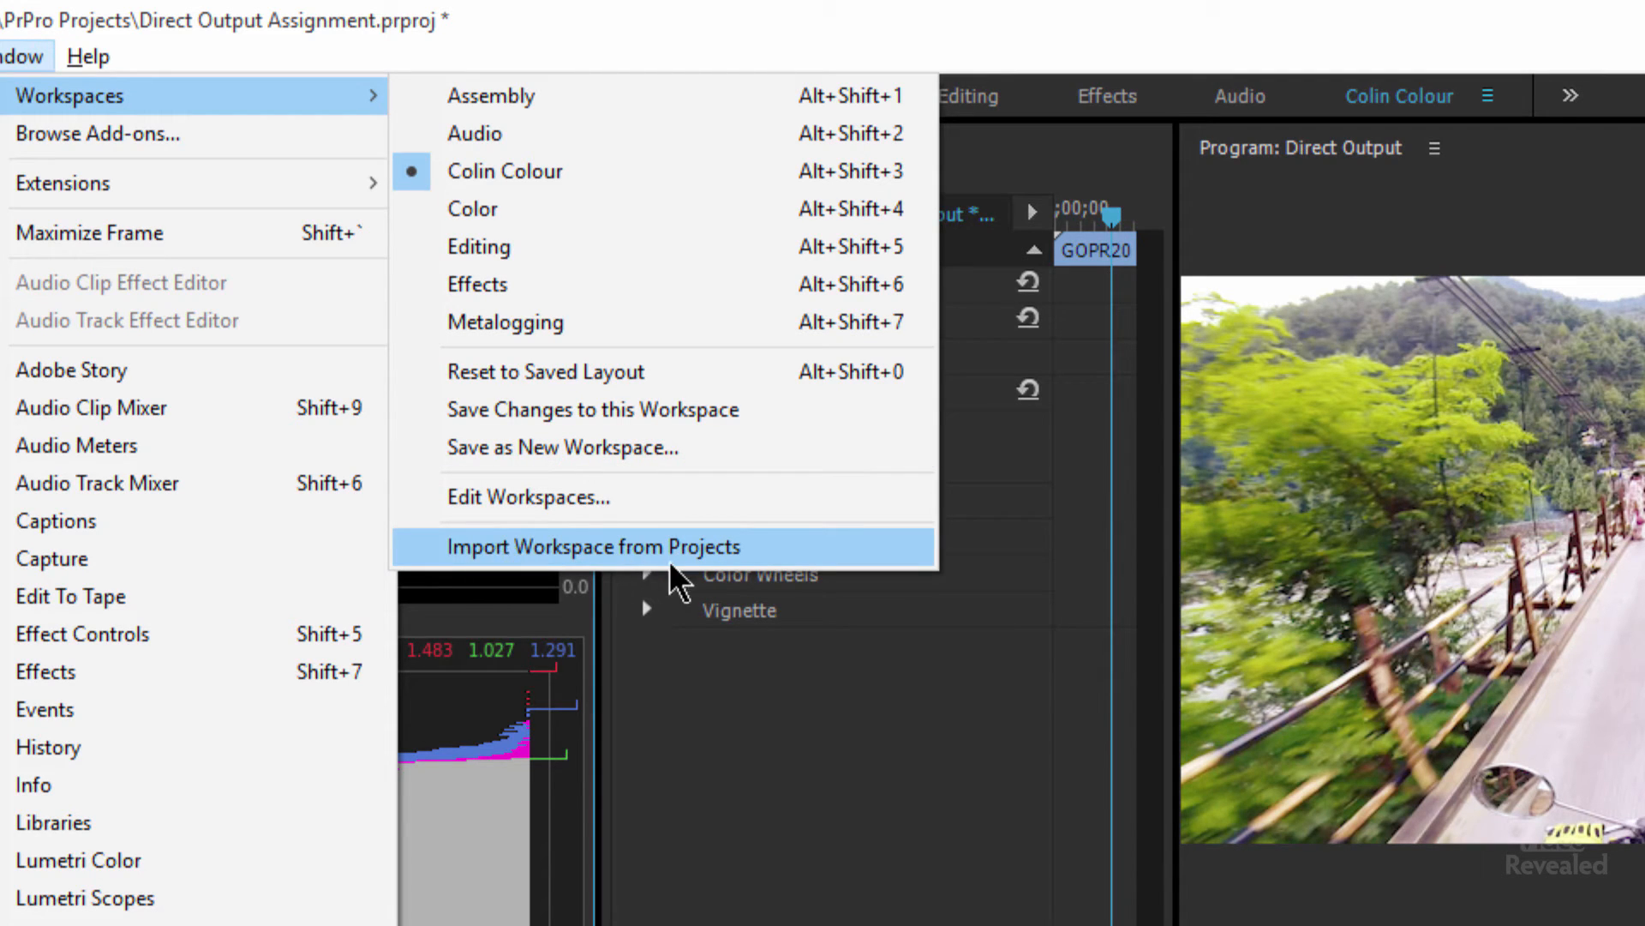
mouse_move(813, 555)
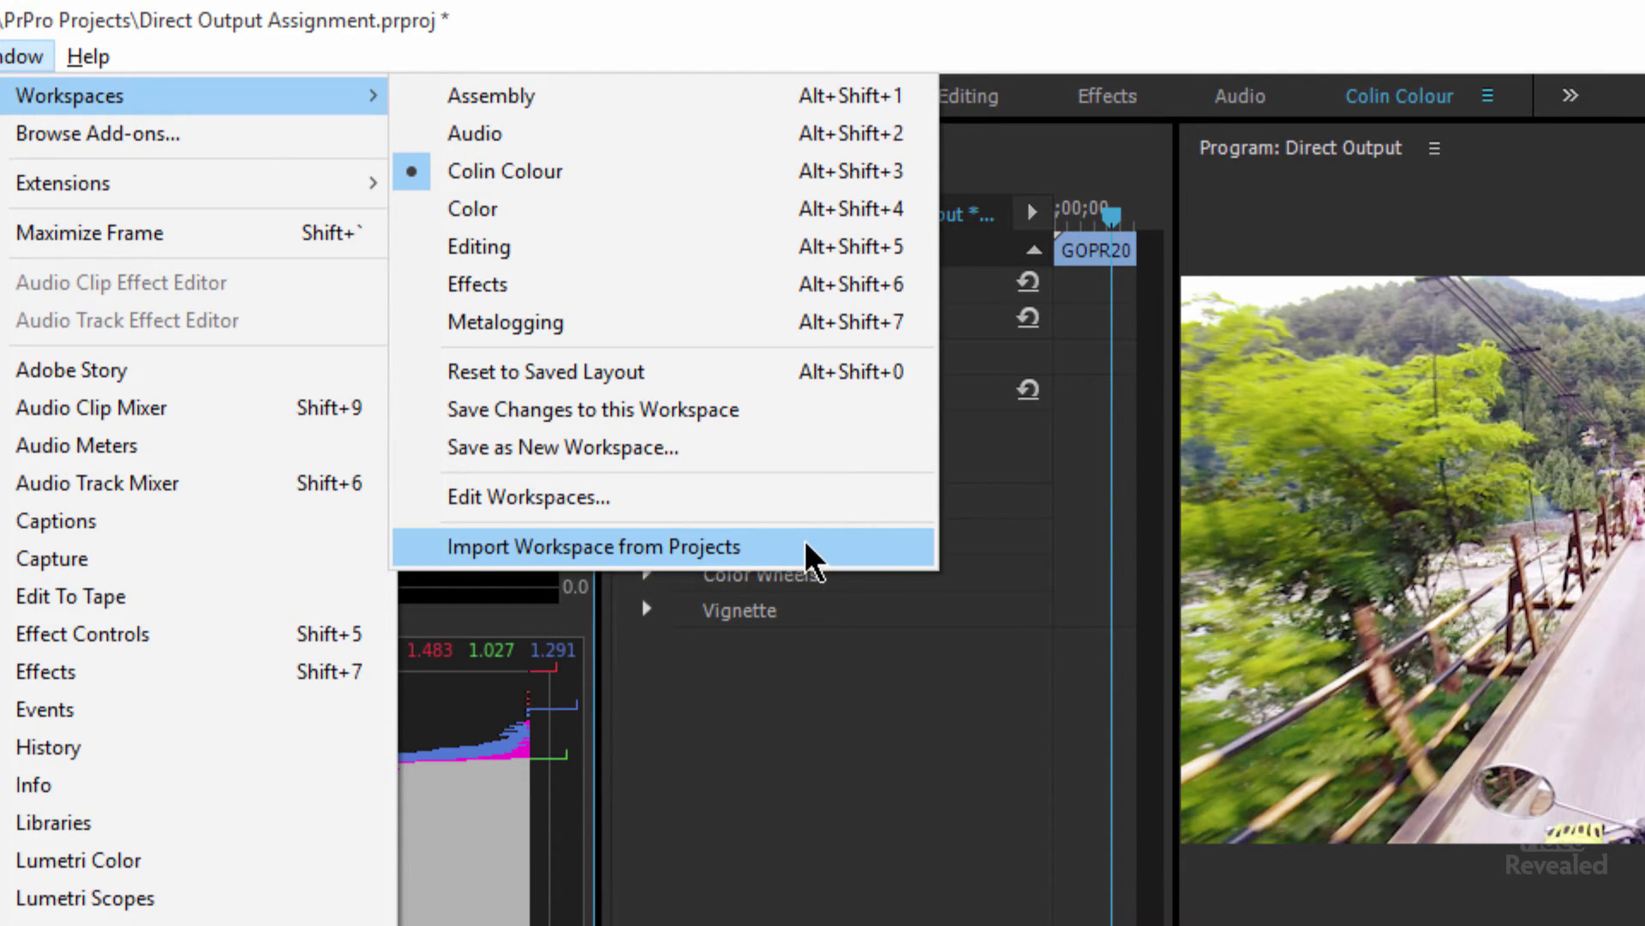